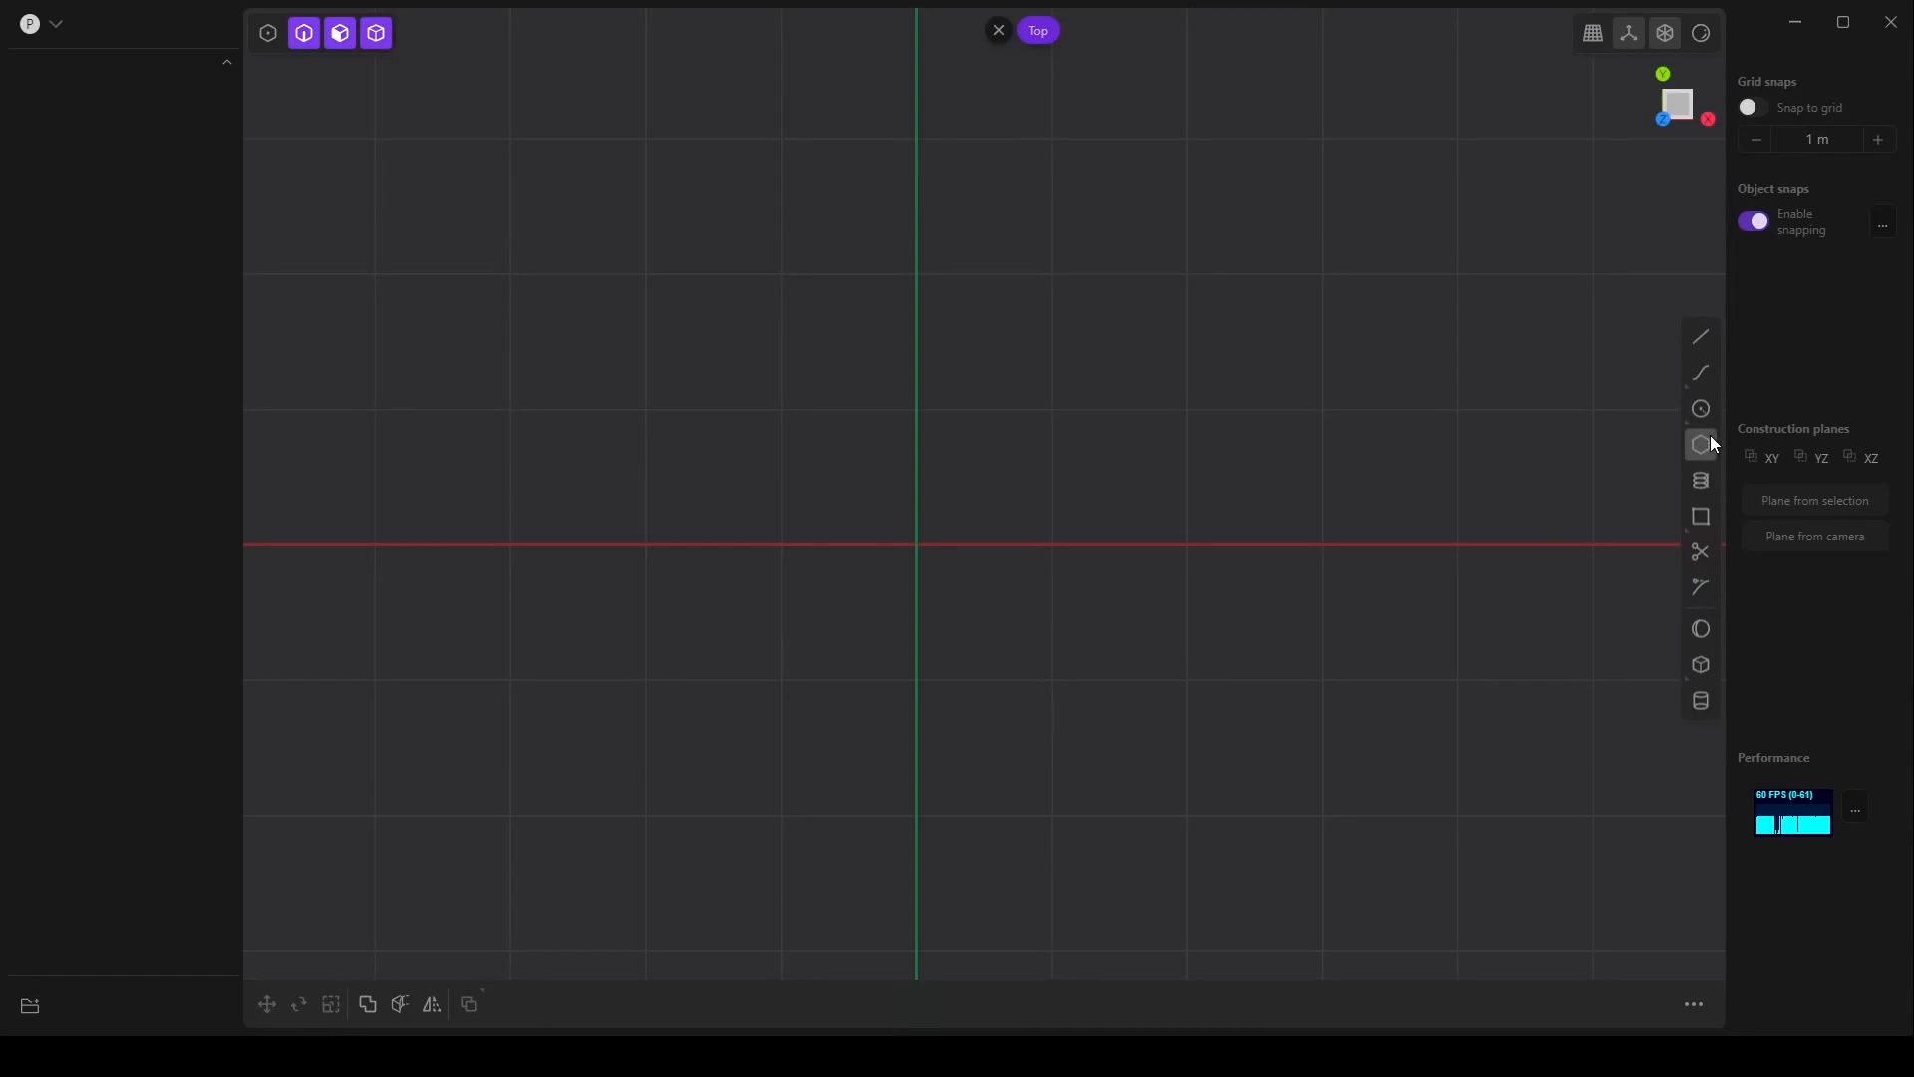
- Draw a control point curve with several bends from upper left down to the red axis
{"action": "left_click", "coordinate": [1699, 407]}
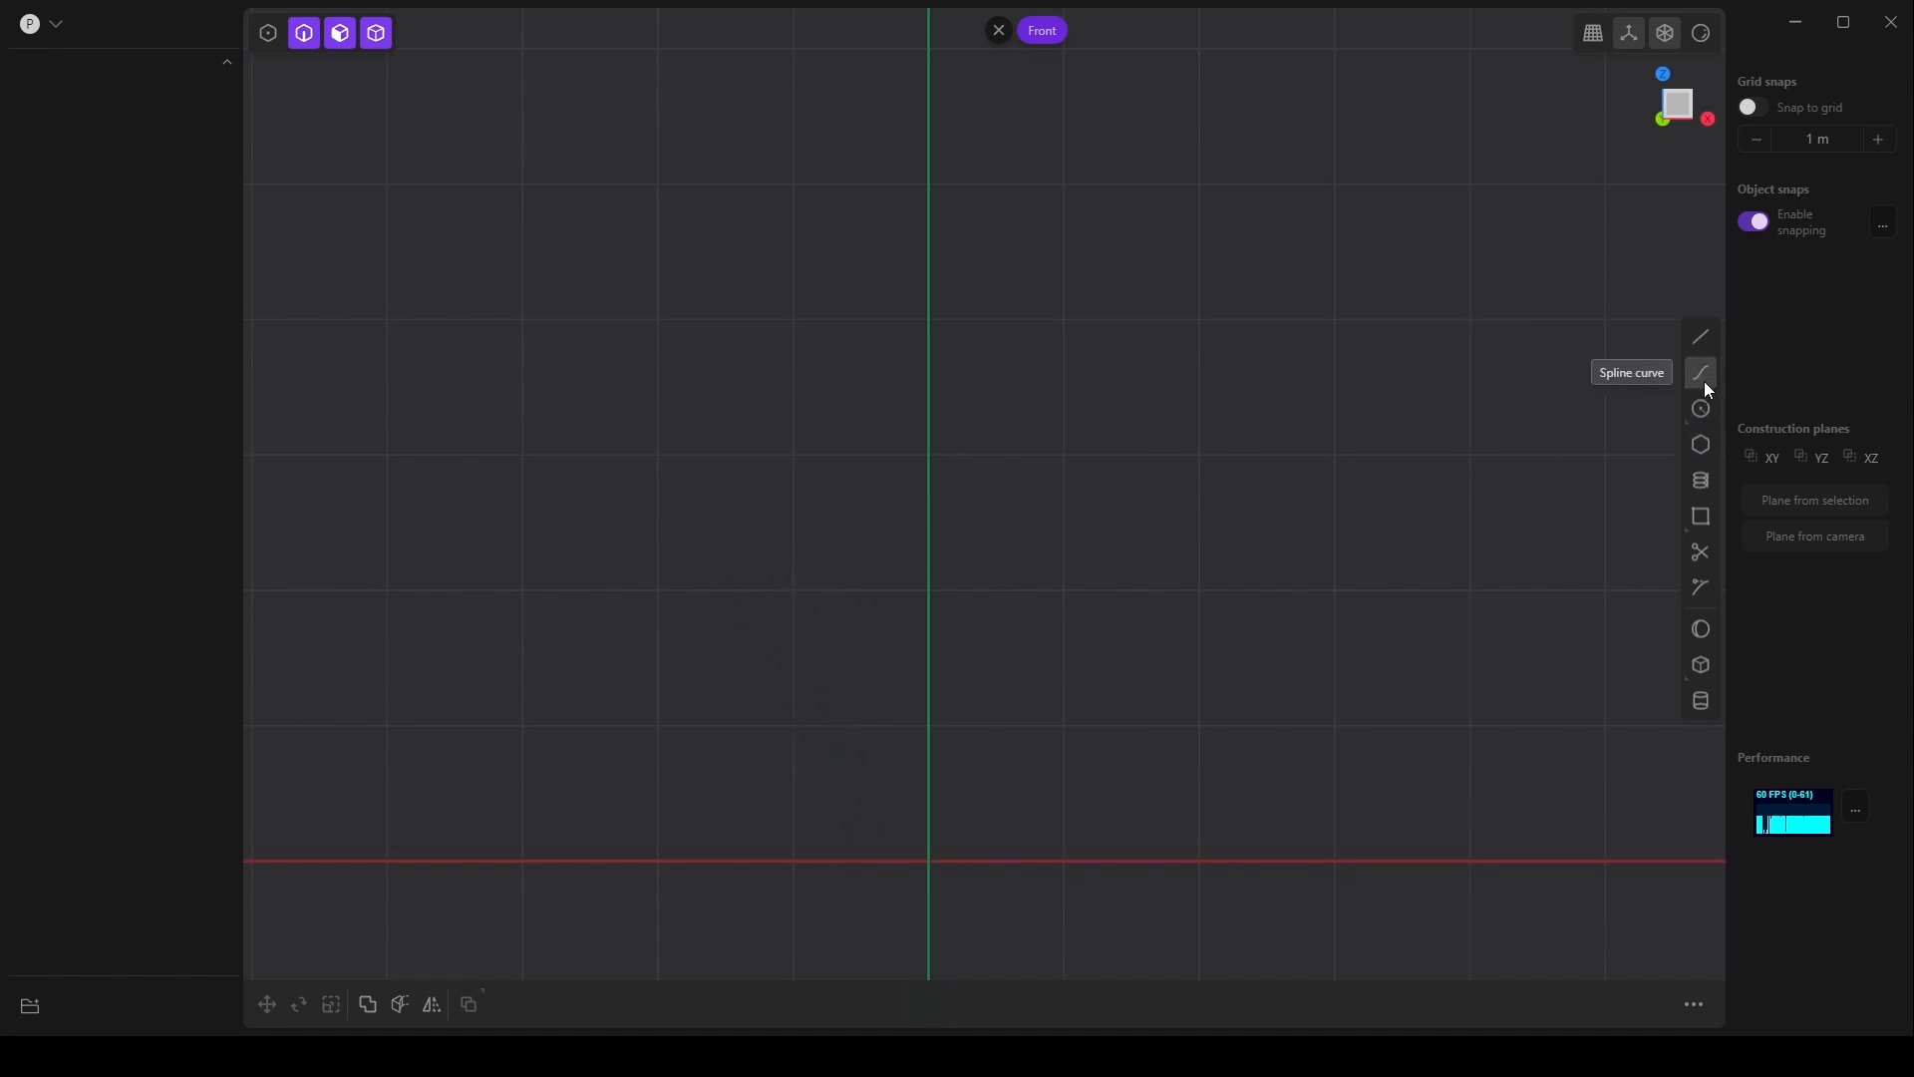
{"action": "mouse_move", "coordinate": [1659, 386]}
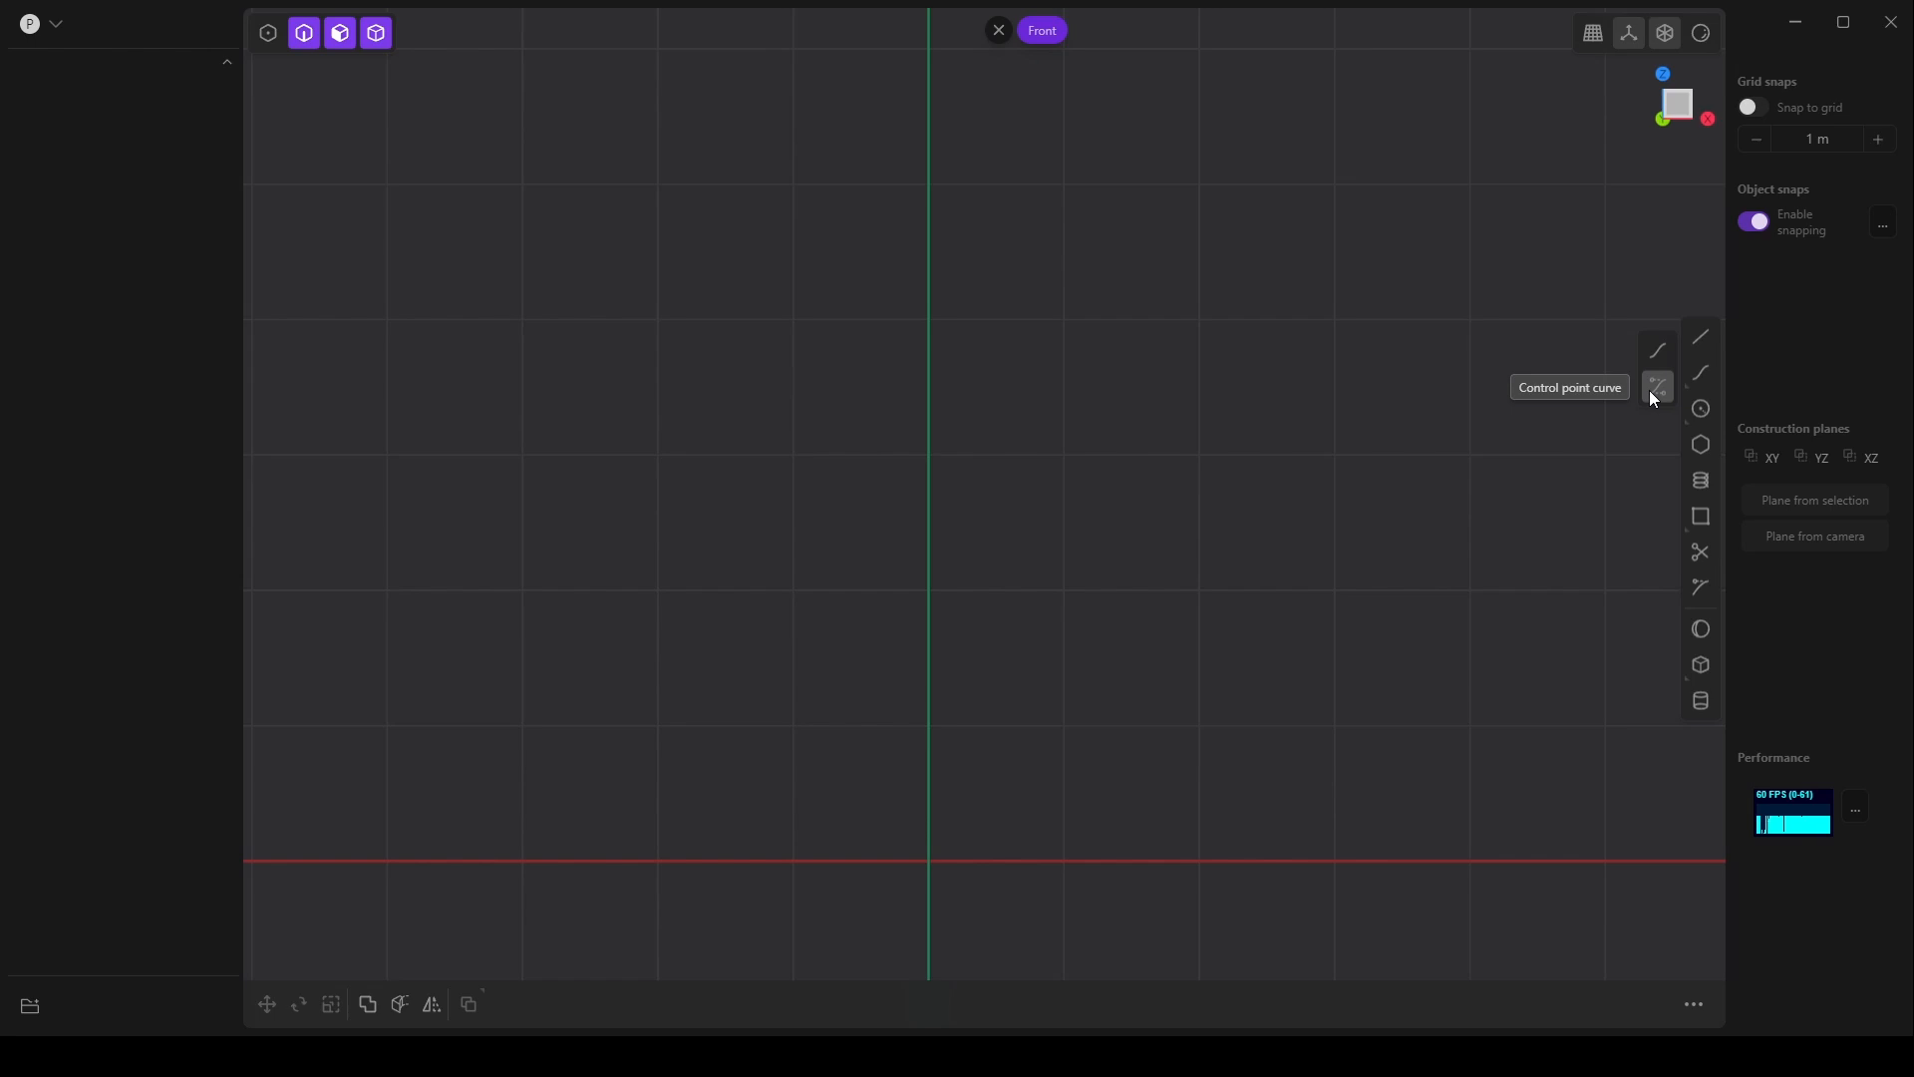
{"action": "left_click", "coordinate": [1659, 387]}
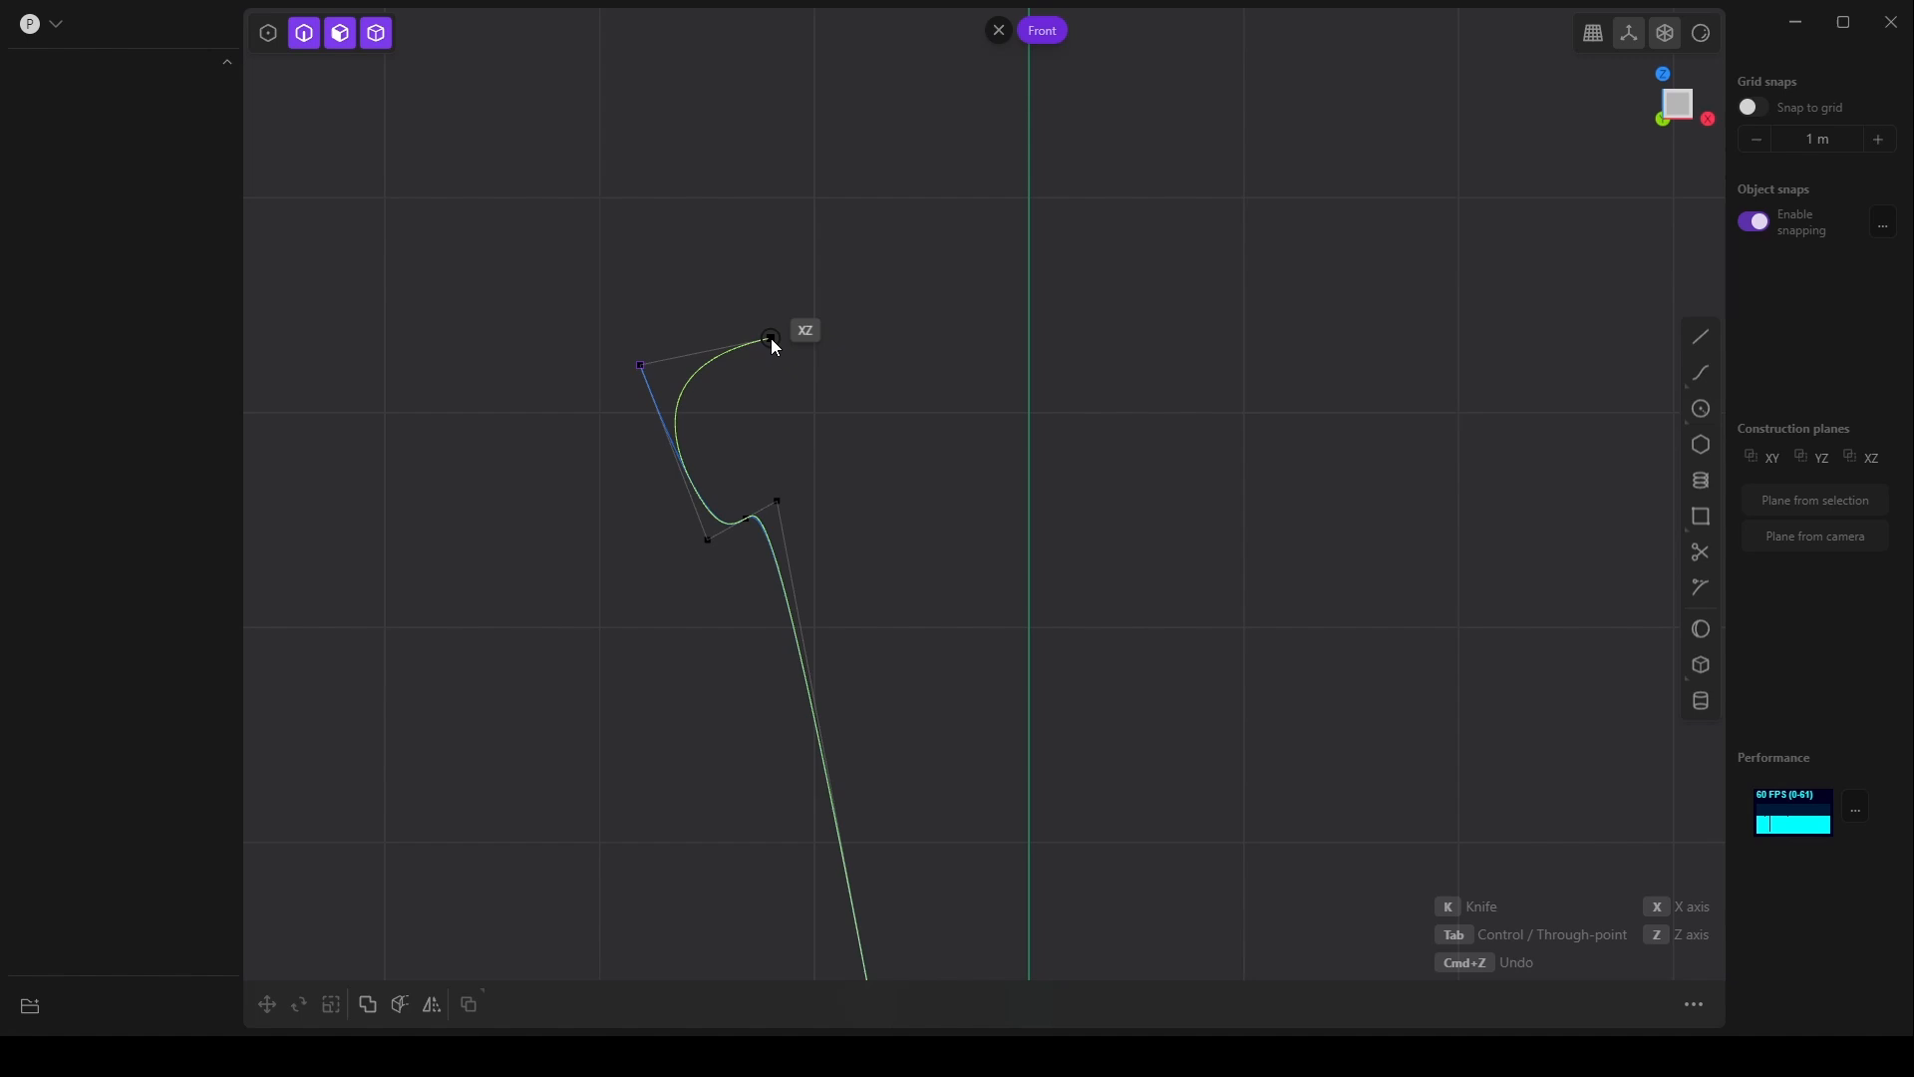
{"action": "left_click_drag", "start_coordinate": [770, 339], "coordinate": [668, 167]}
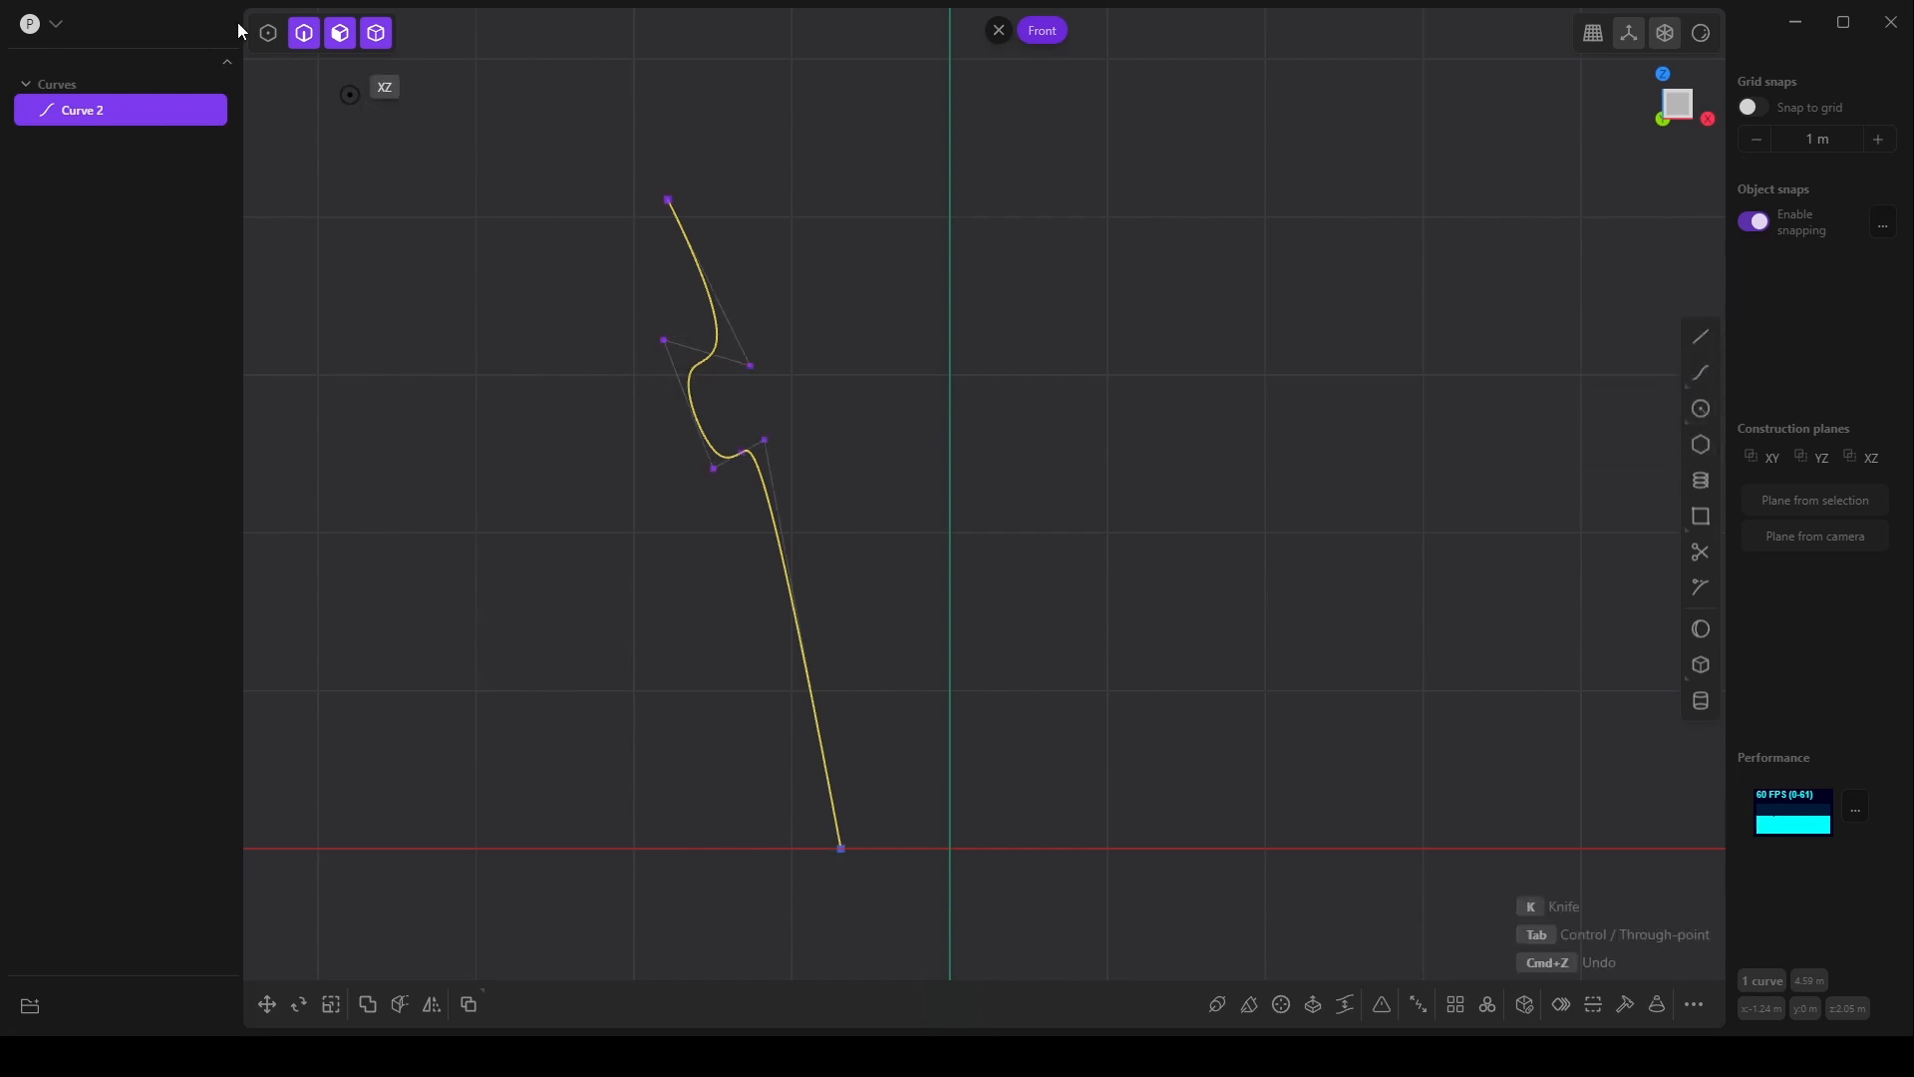
- Reposition the bump's control points, moving its lower point further down for a smoother groove
{"action": "left_click", "coordinate": [268, 32]}
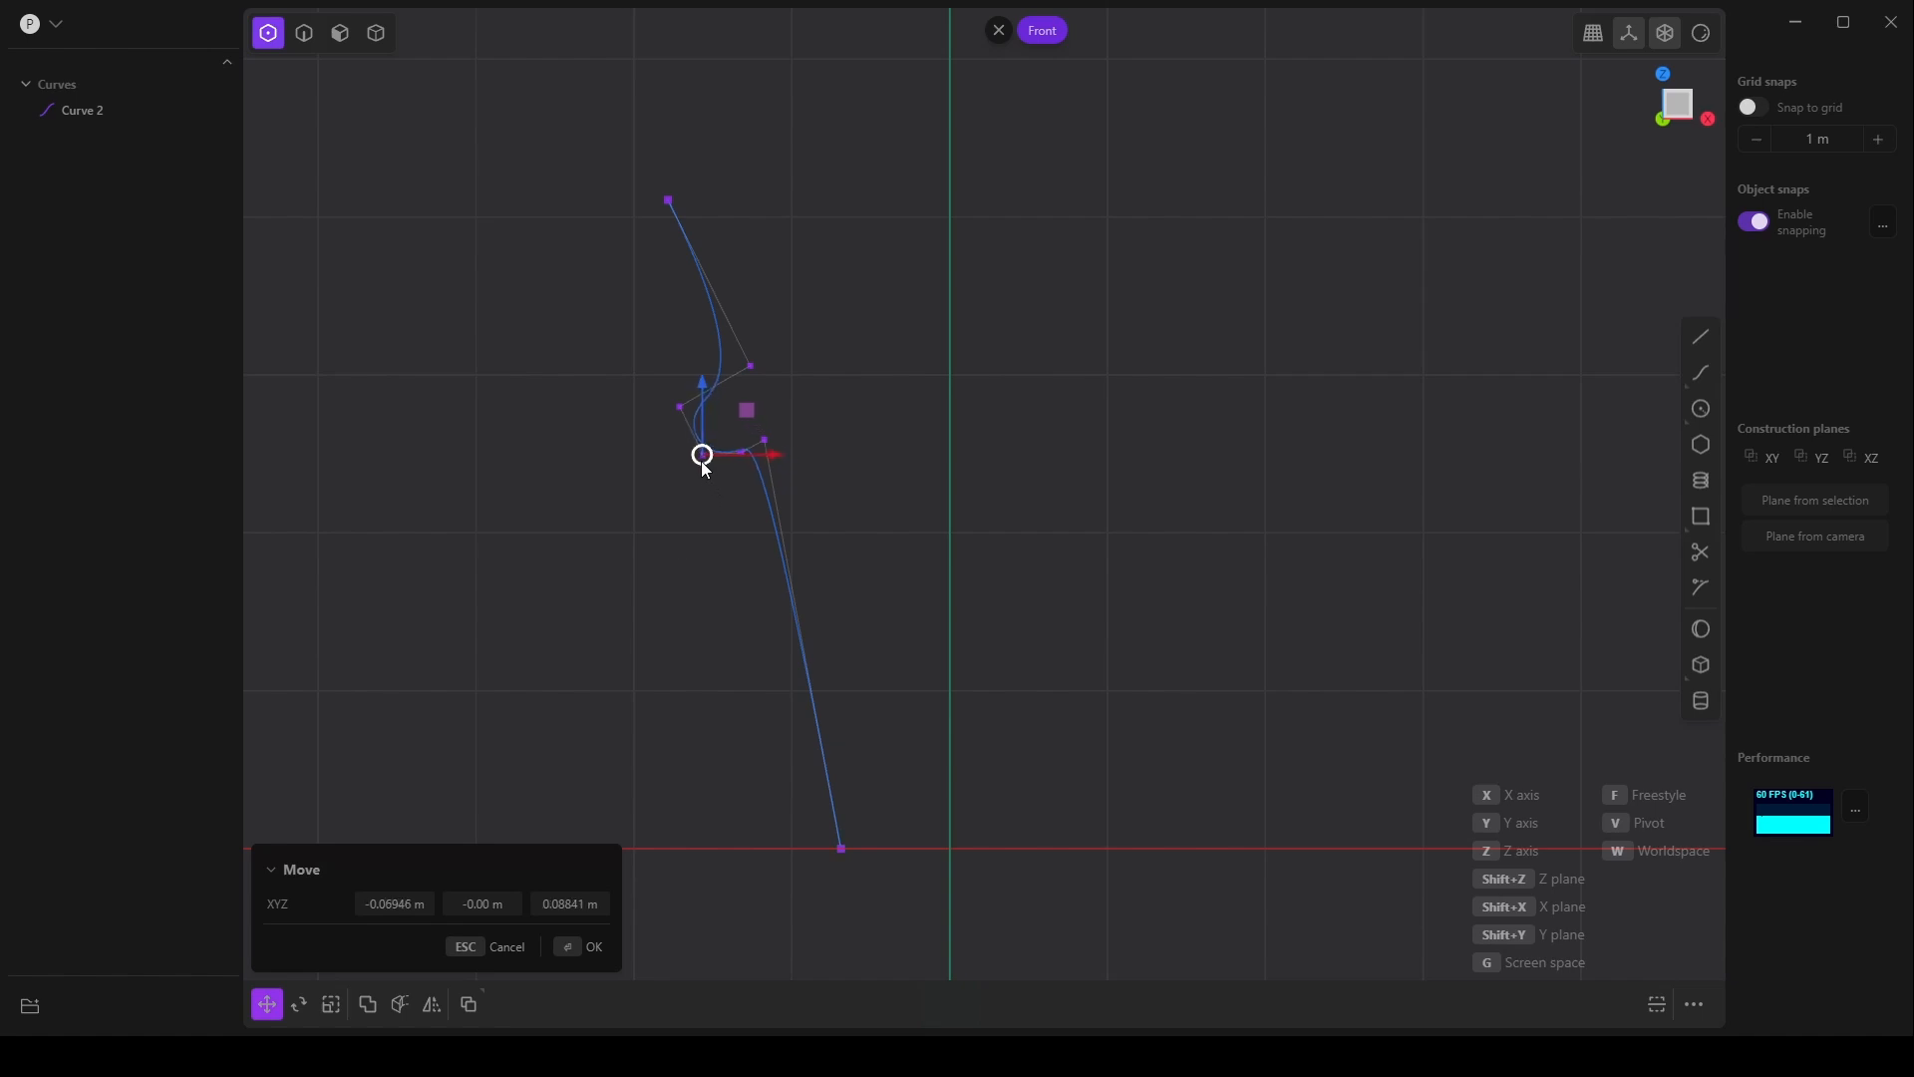
{"action": "left_click", "coordinate": [594, 945]}
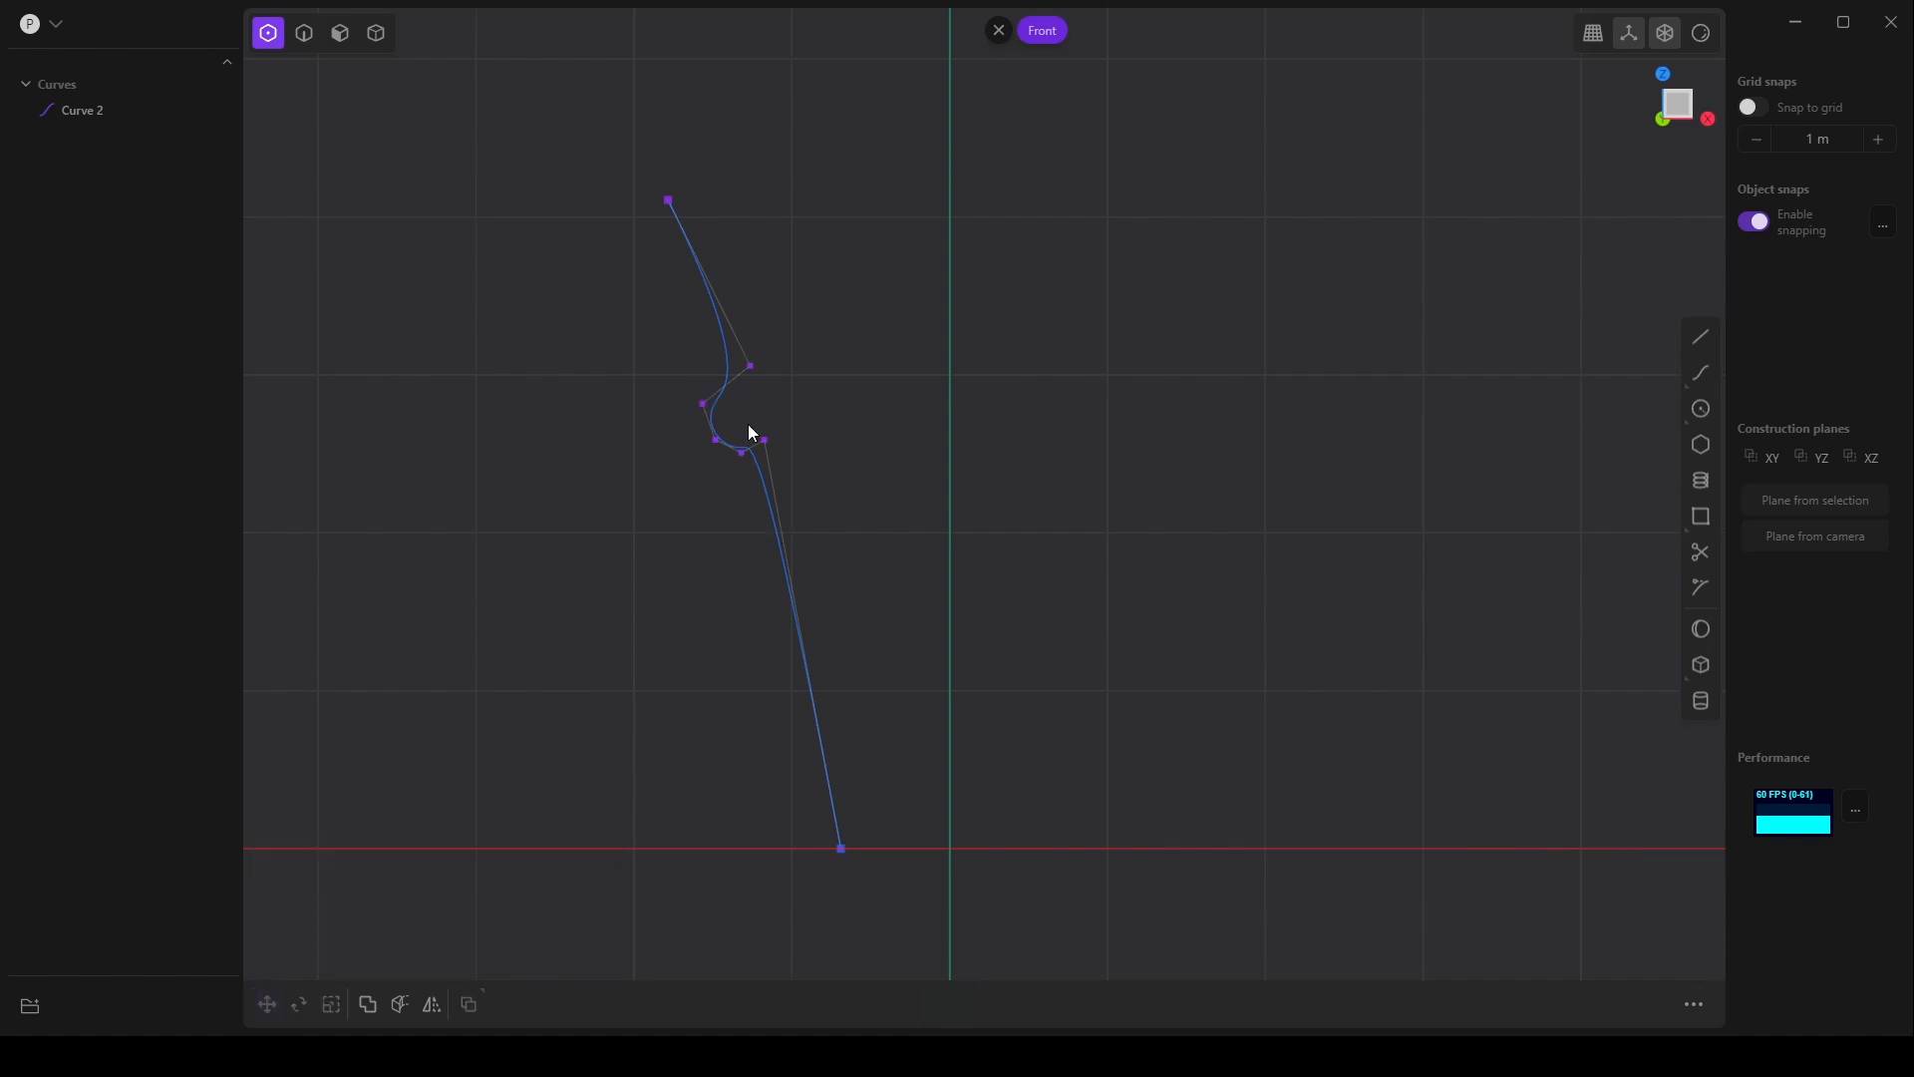
{"action": "left_click", "coordinate": [265, 1003]}
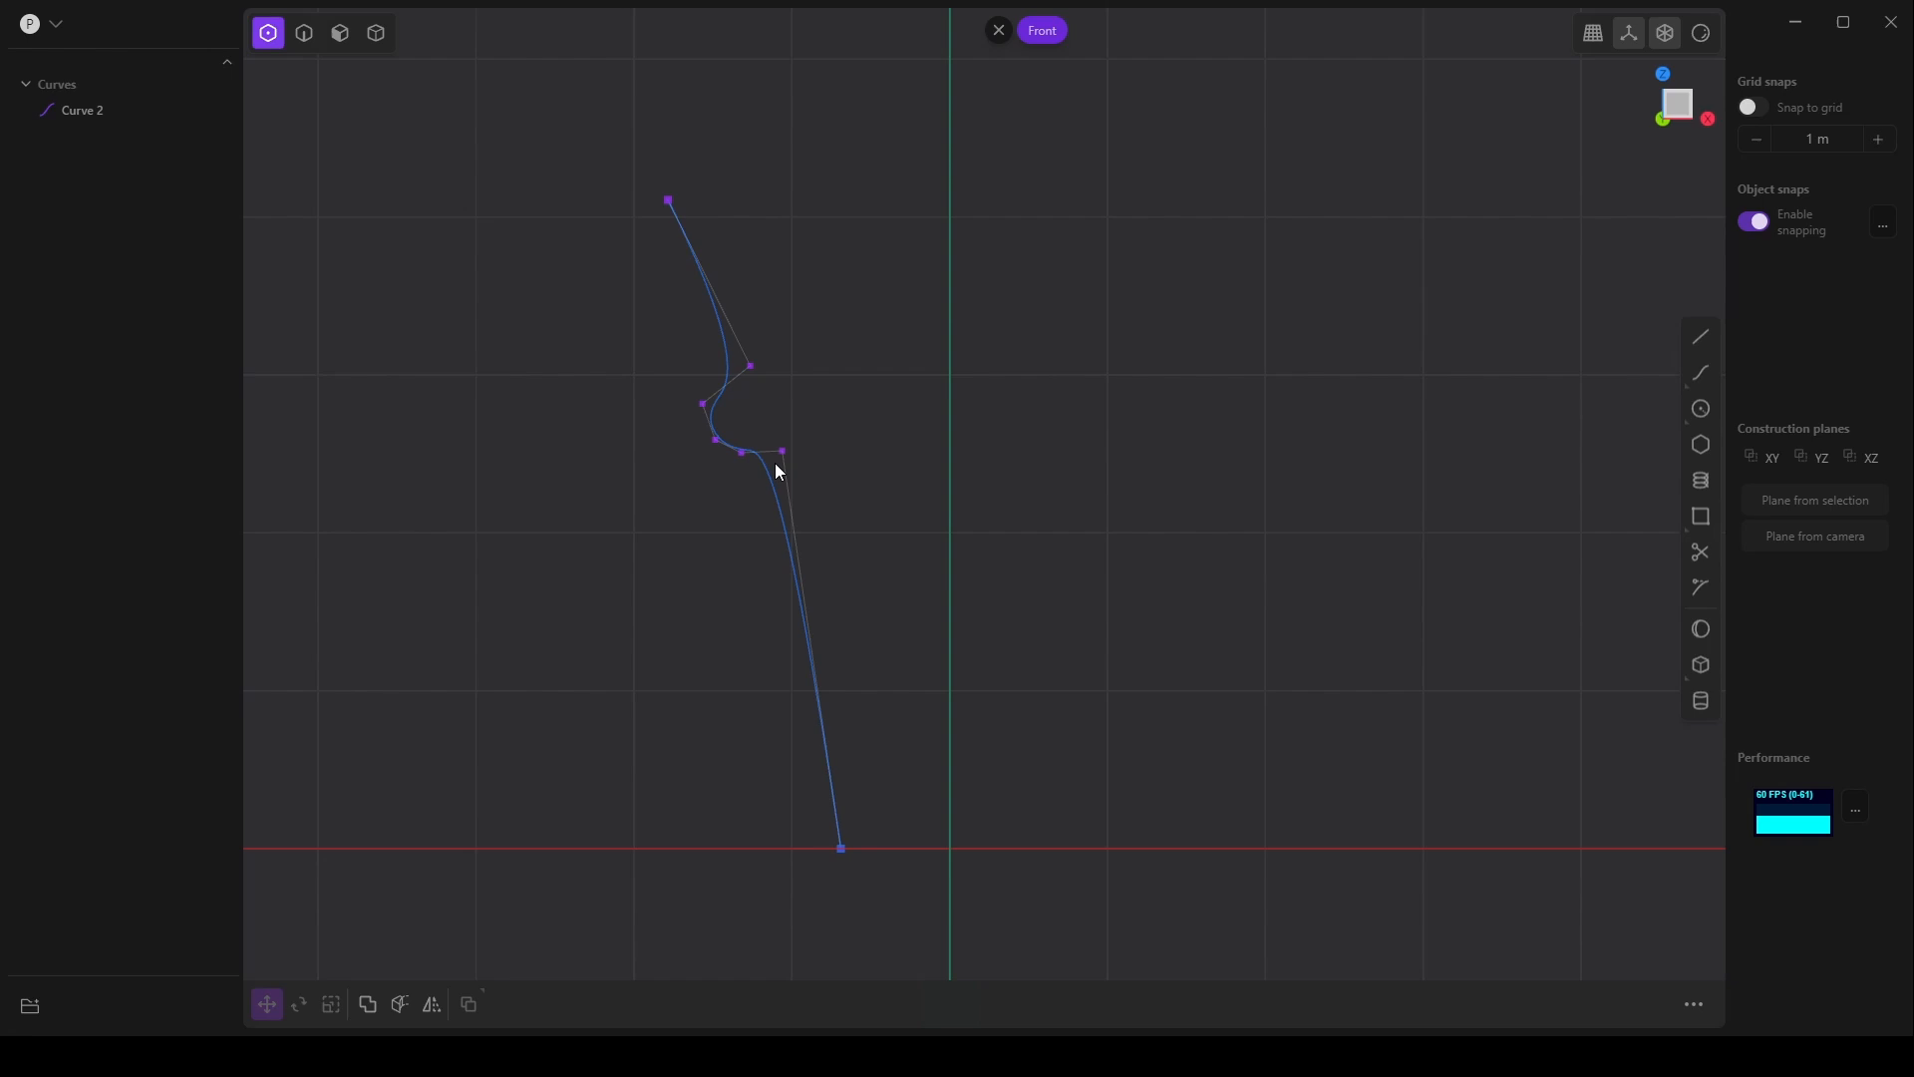
{"action": "mouse_move", "coordinate": [805, 502]}
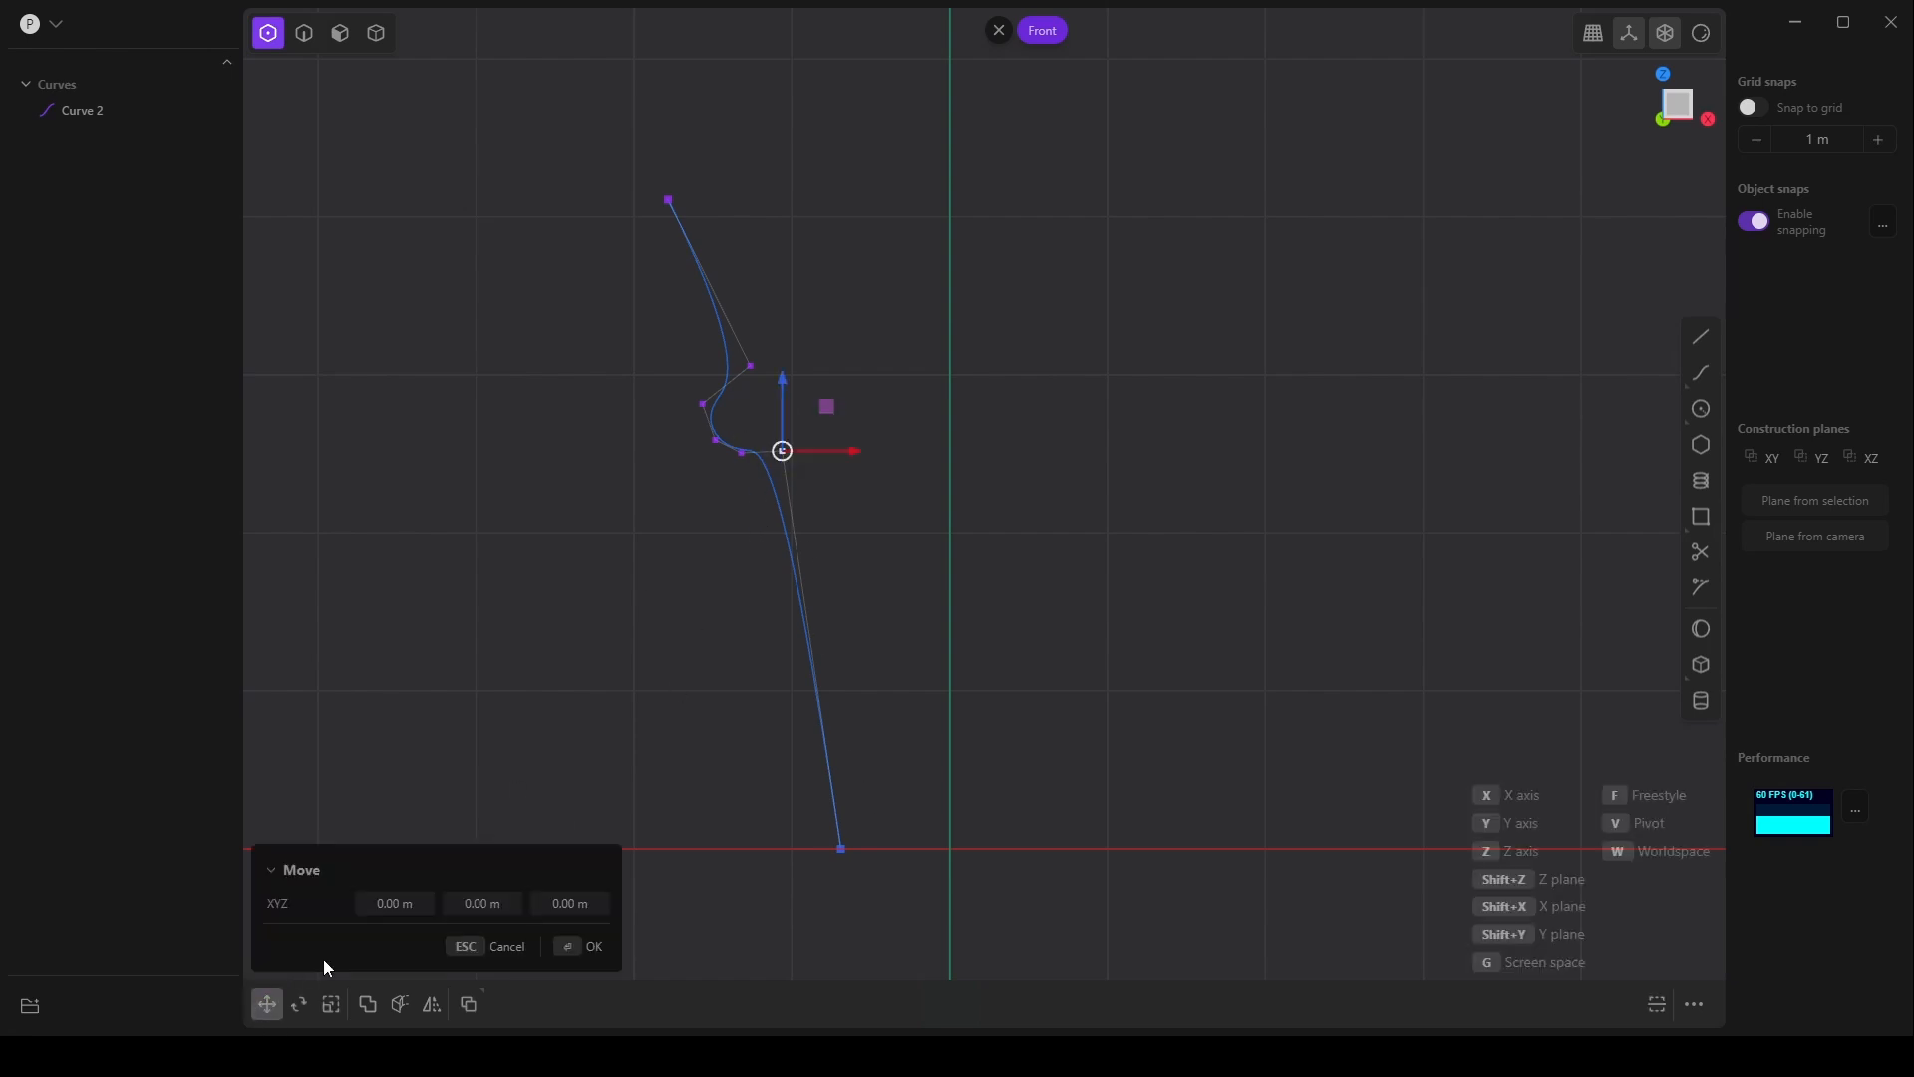
{"action": "left_click_drag", "start_coordinate": [782, 449], "coordinate": [780, 475]}
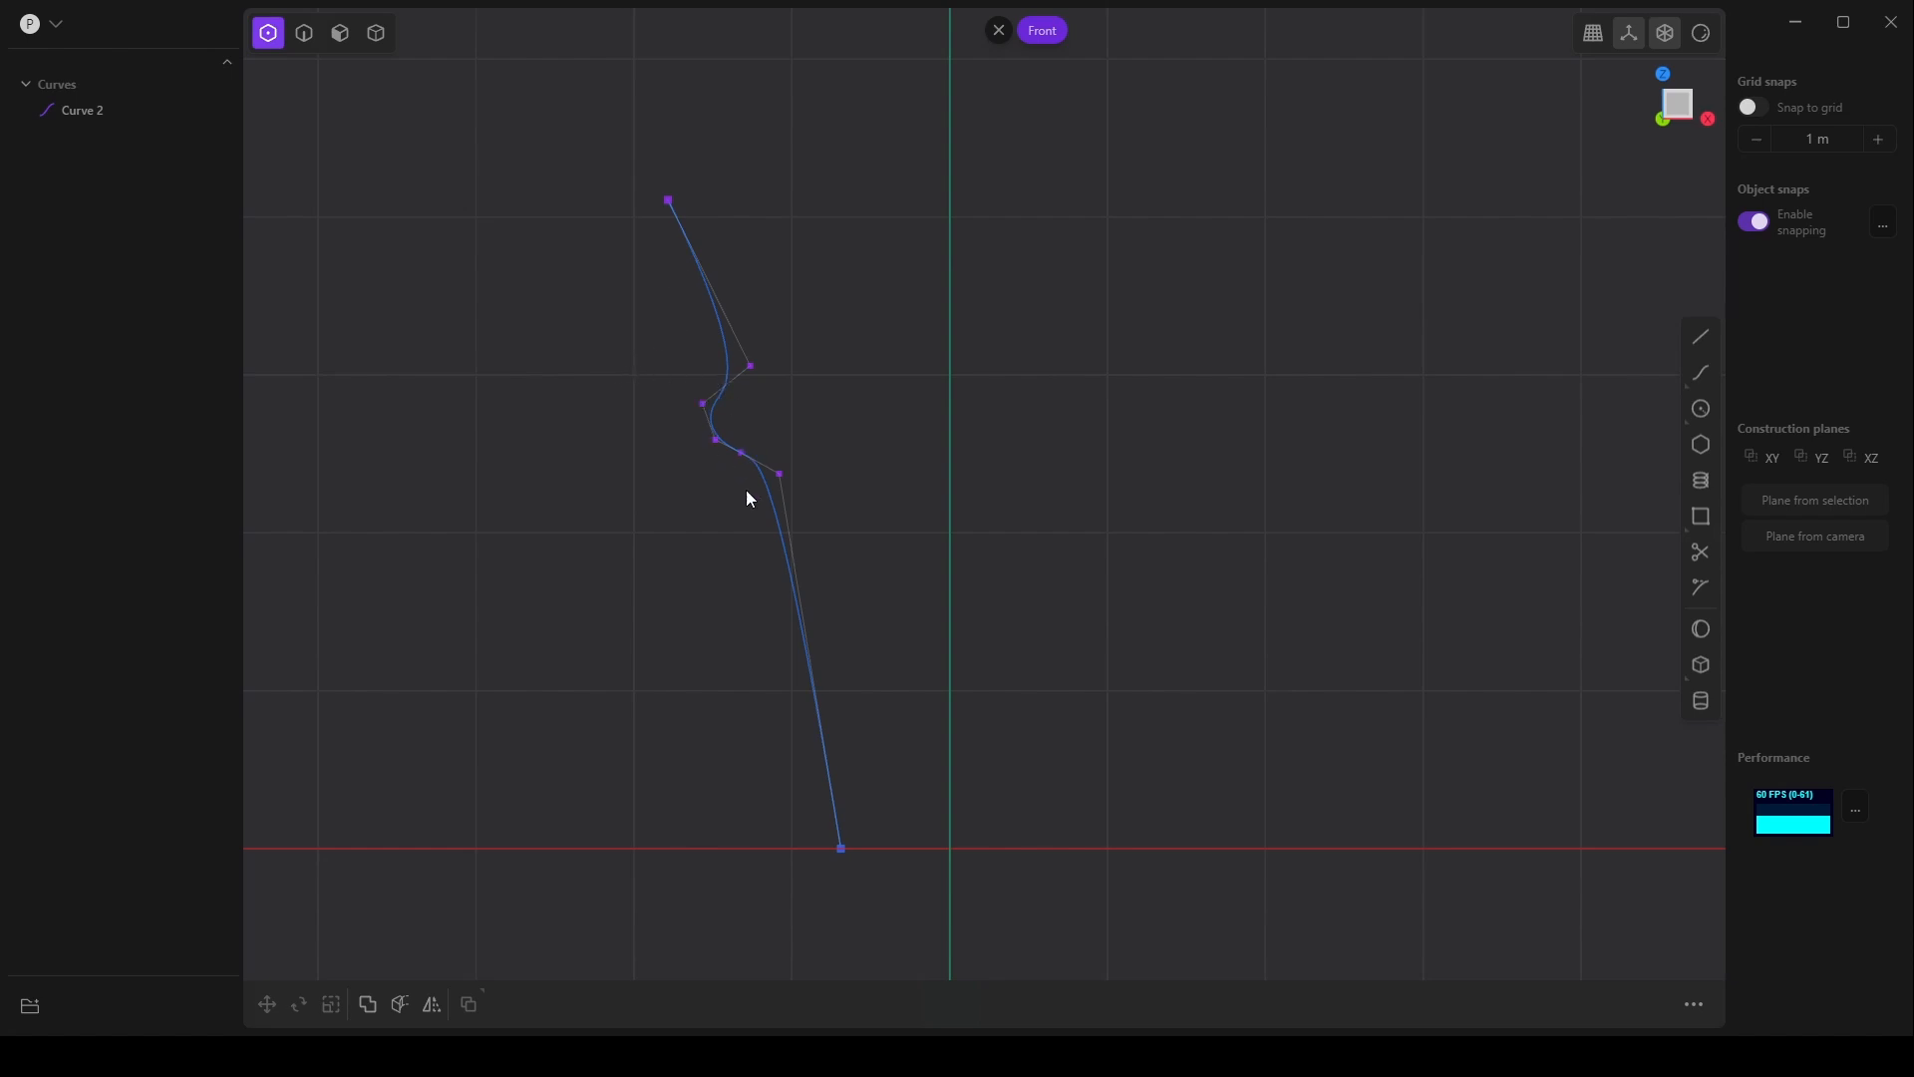
{"action": "mouse_move", "coordinate": [760, 337]}
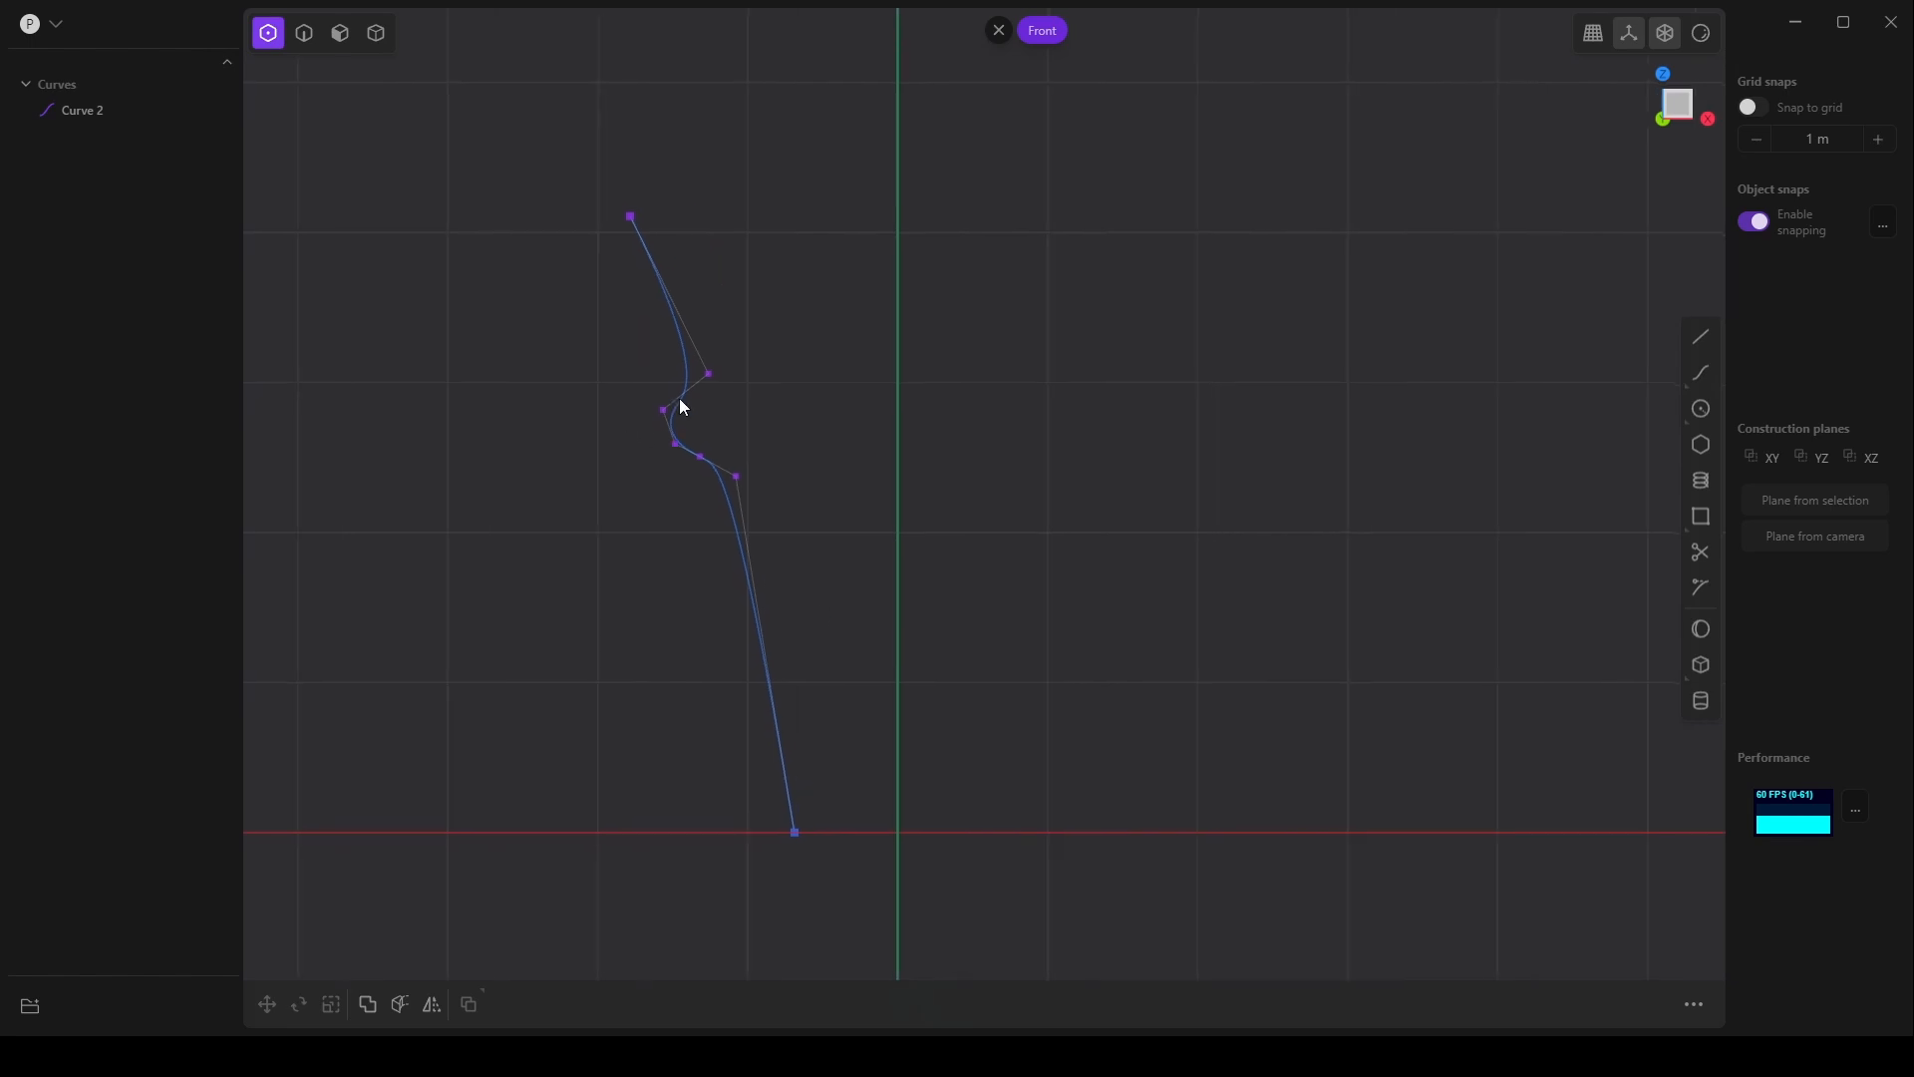
{"action": "mouse_move", "coordinate": [862, 539]}
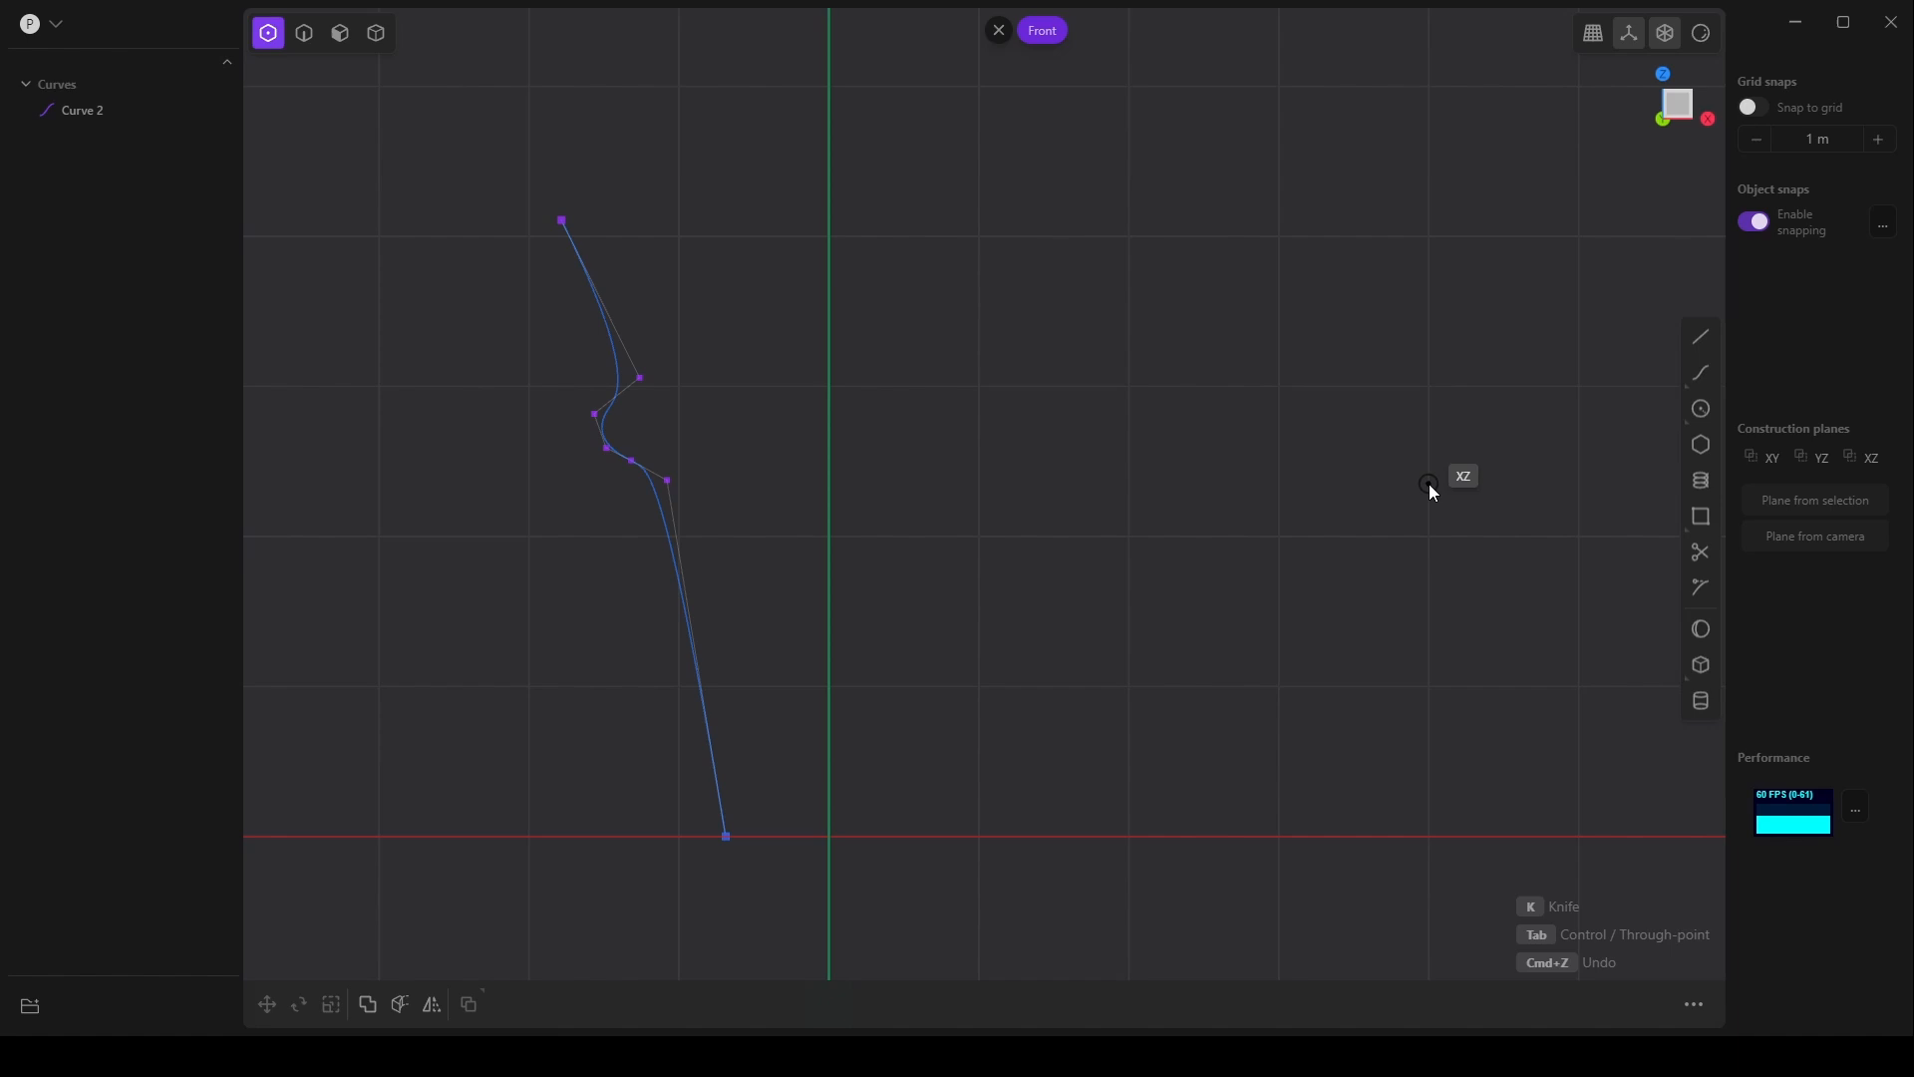
{"action": "mouse_move", "coordinate": [1701, 375]}
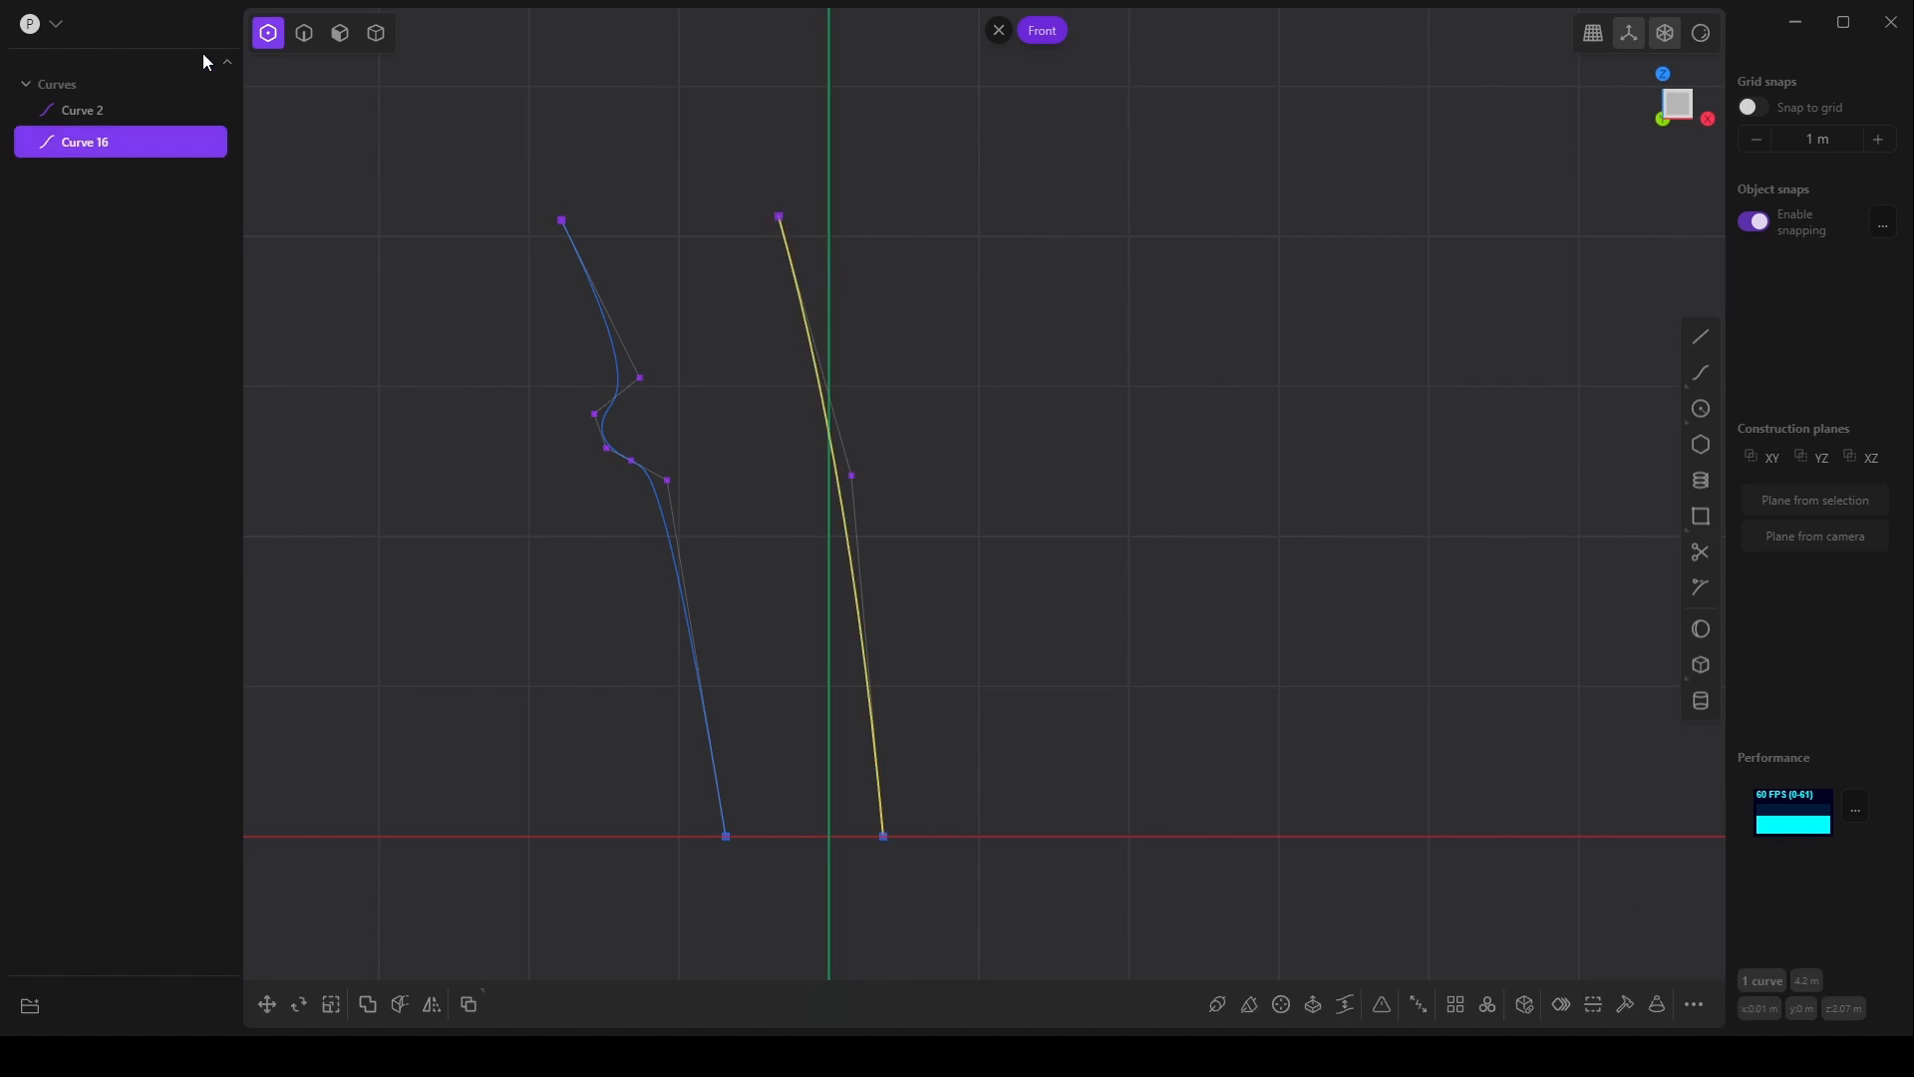
- Scale the two top endpoints with Z set to 0 so both profiles end at one height
{"action": "left_click", "coordinate": [267, 1003]}
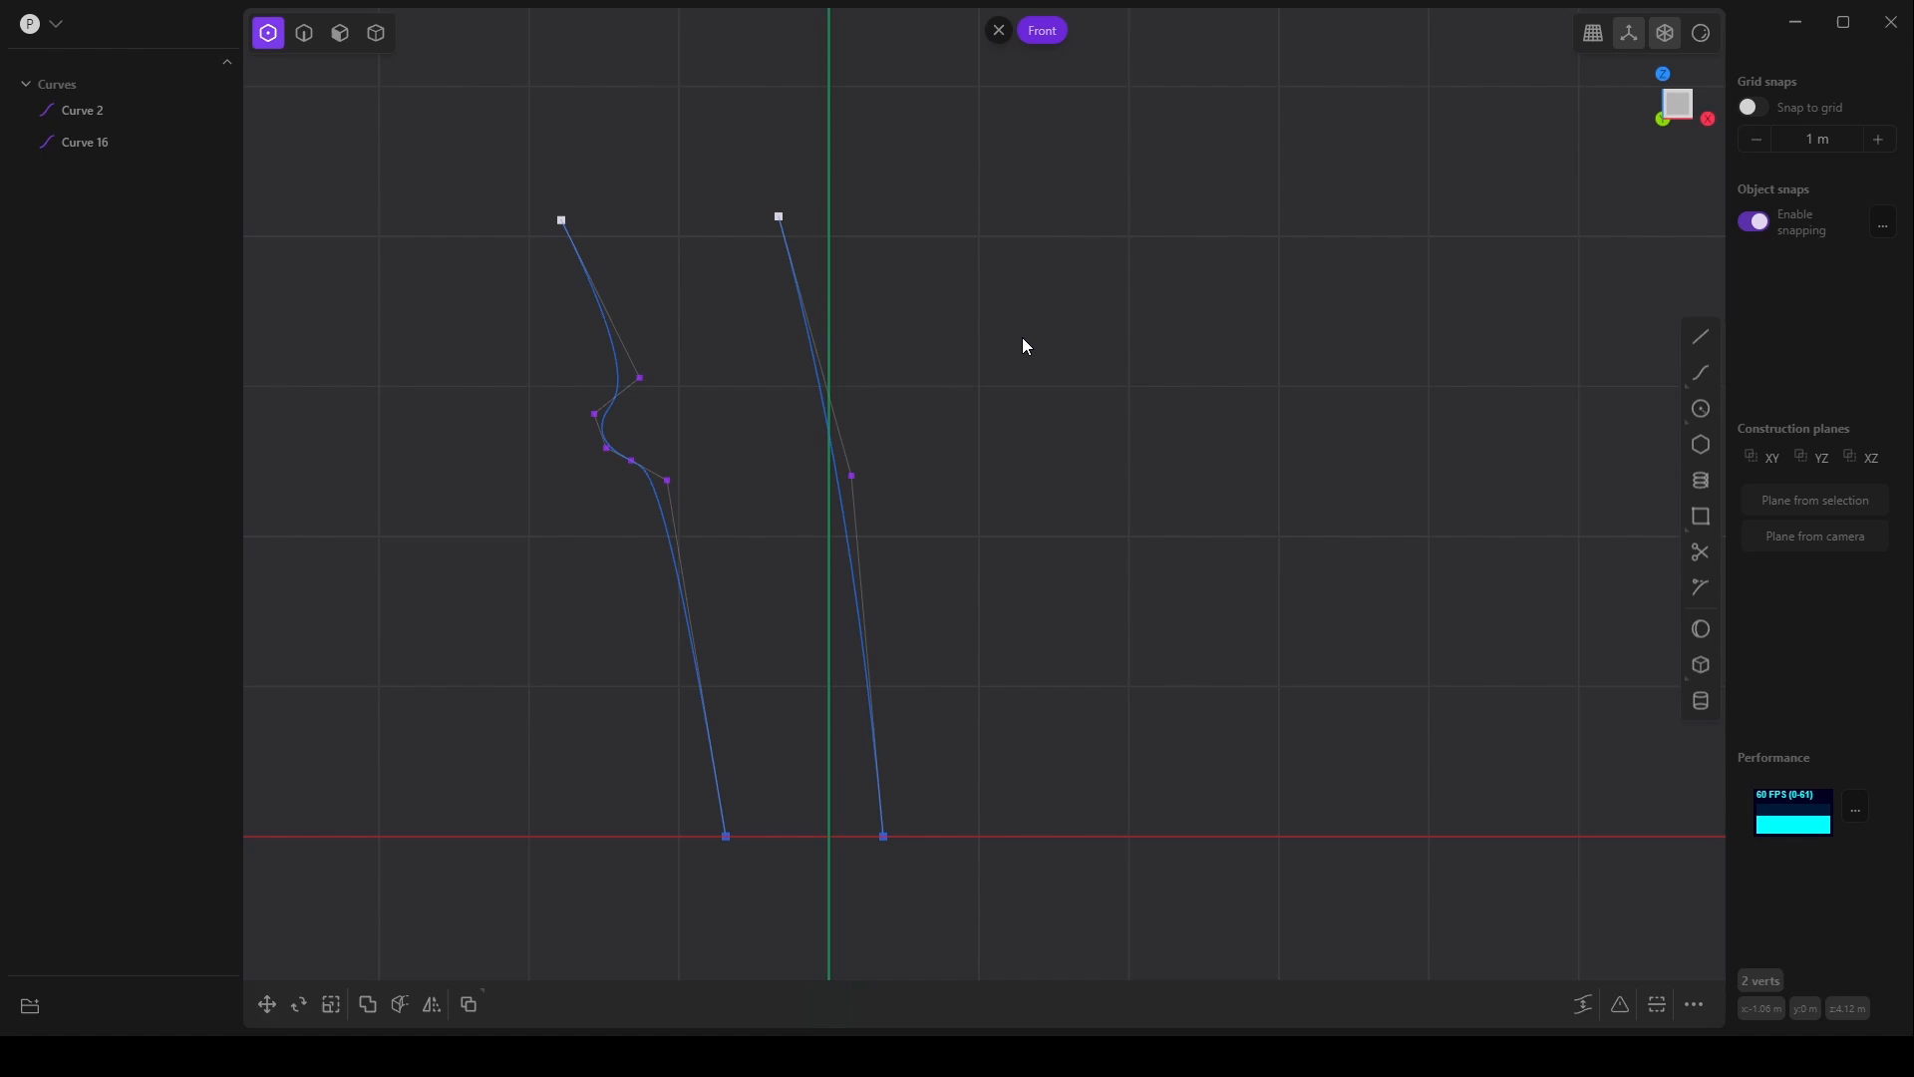
{"action": "left_click", "coordinate": [331, 1003]}
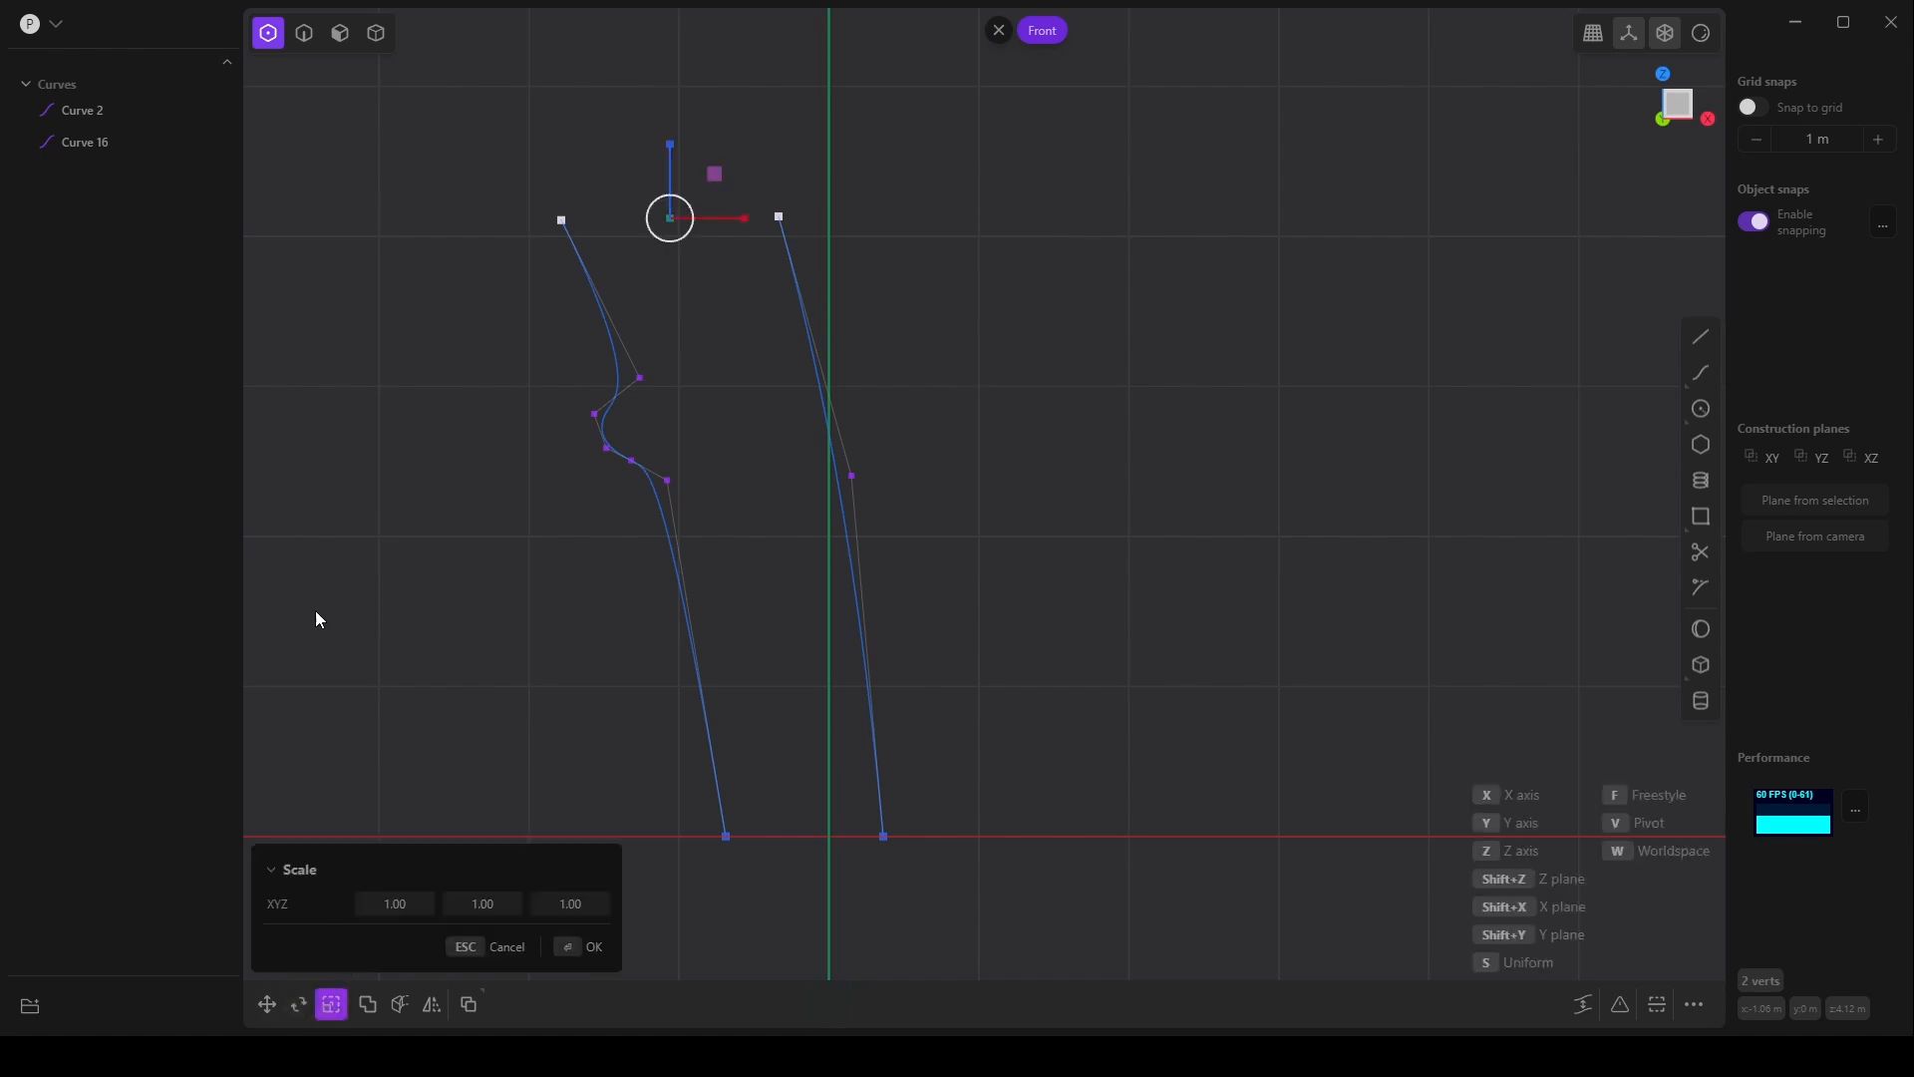
{"action": "mouse_move", "coordinate": [558, 870]}
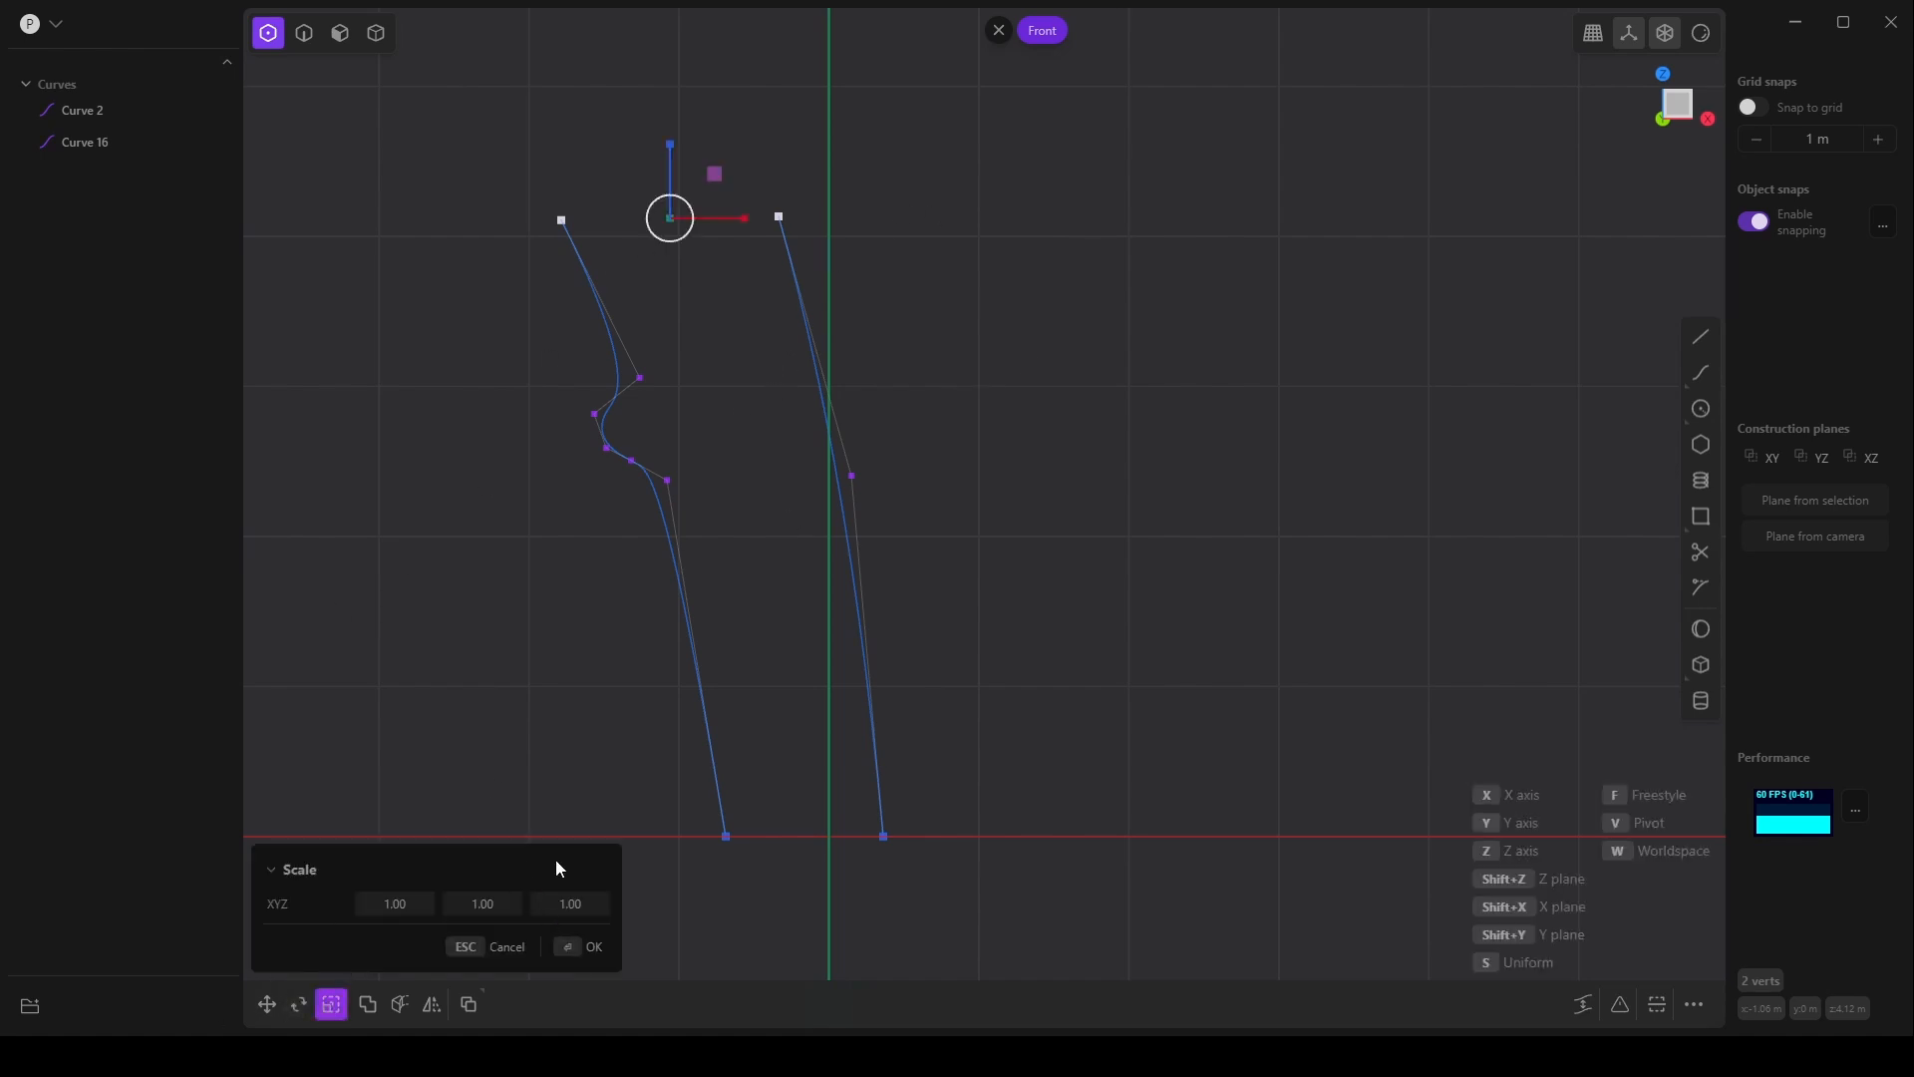
{"action": "mouse_move", "coordinate": [674, 143]}
{"action": "type", "text": "0"}
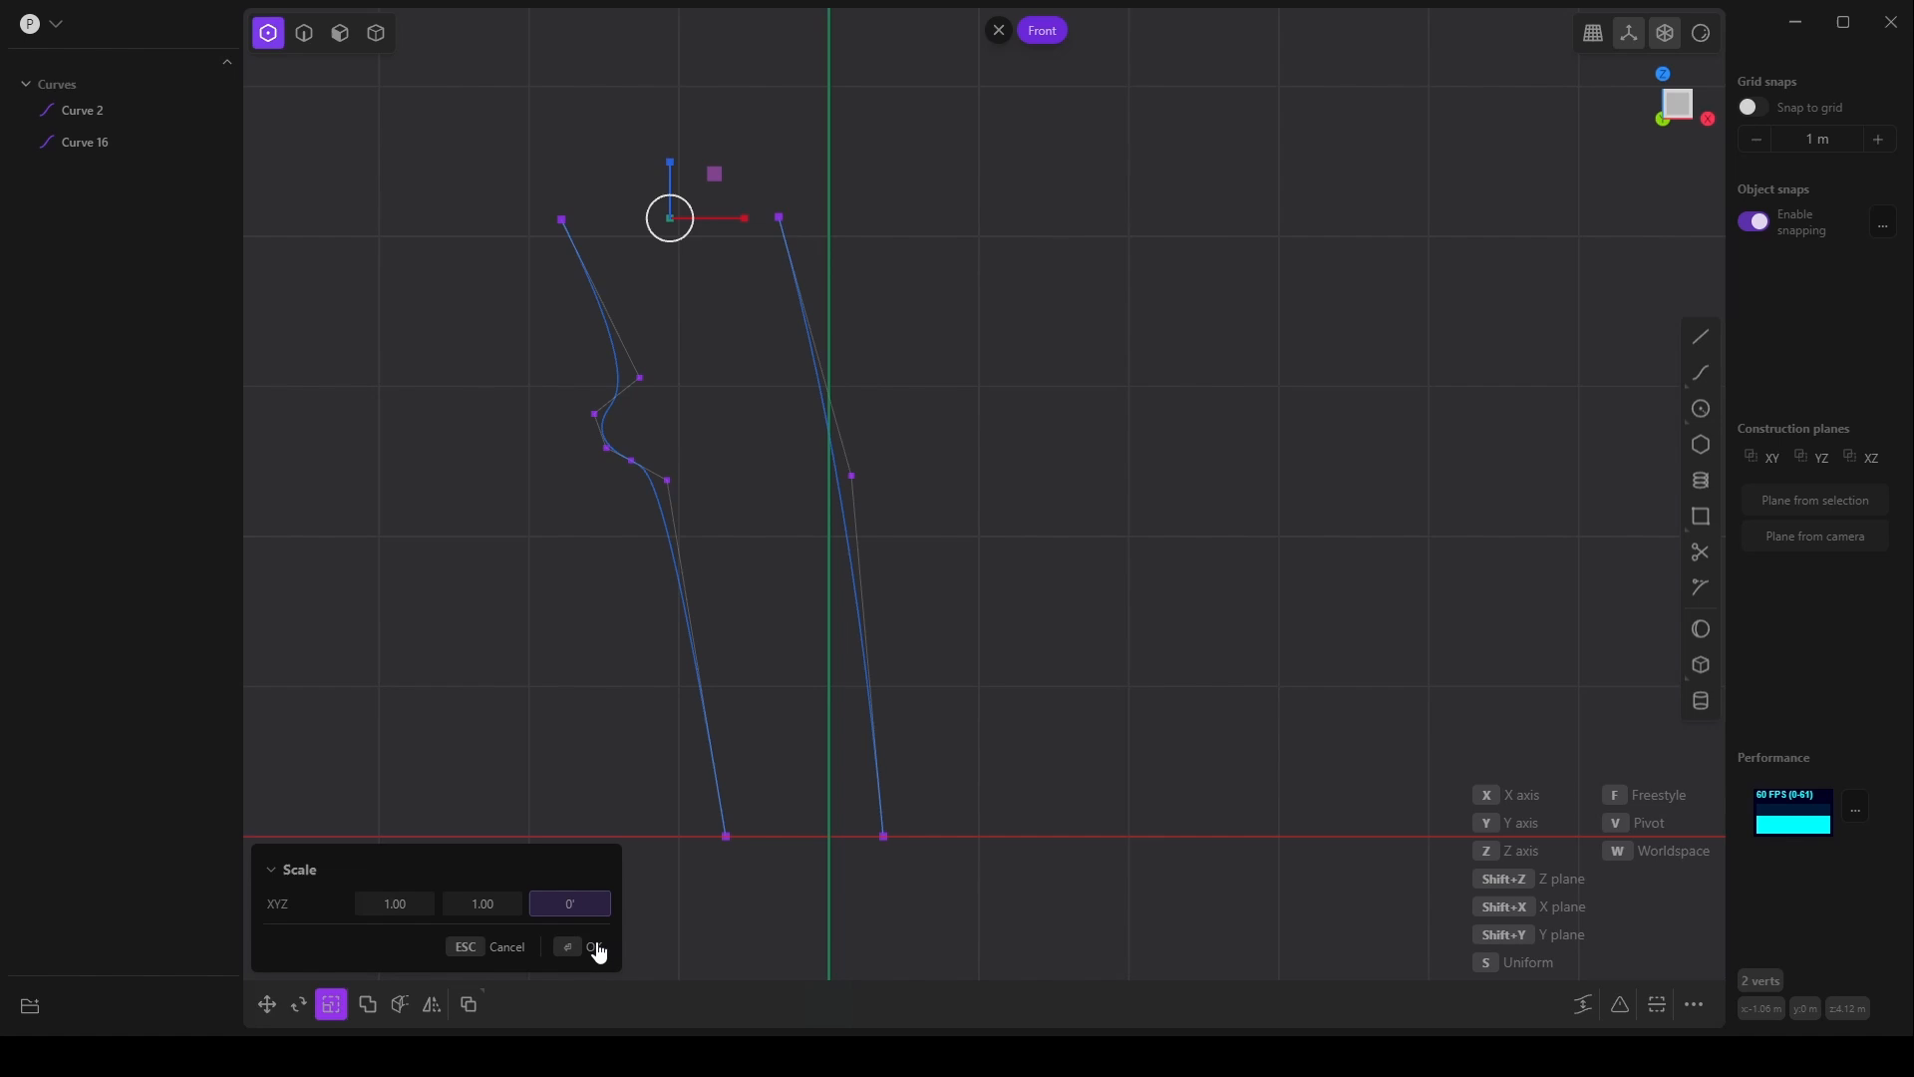
{"action": "left_click", "coordinate": [592, 947]}
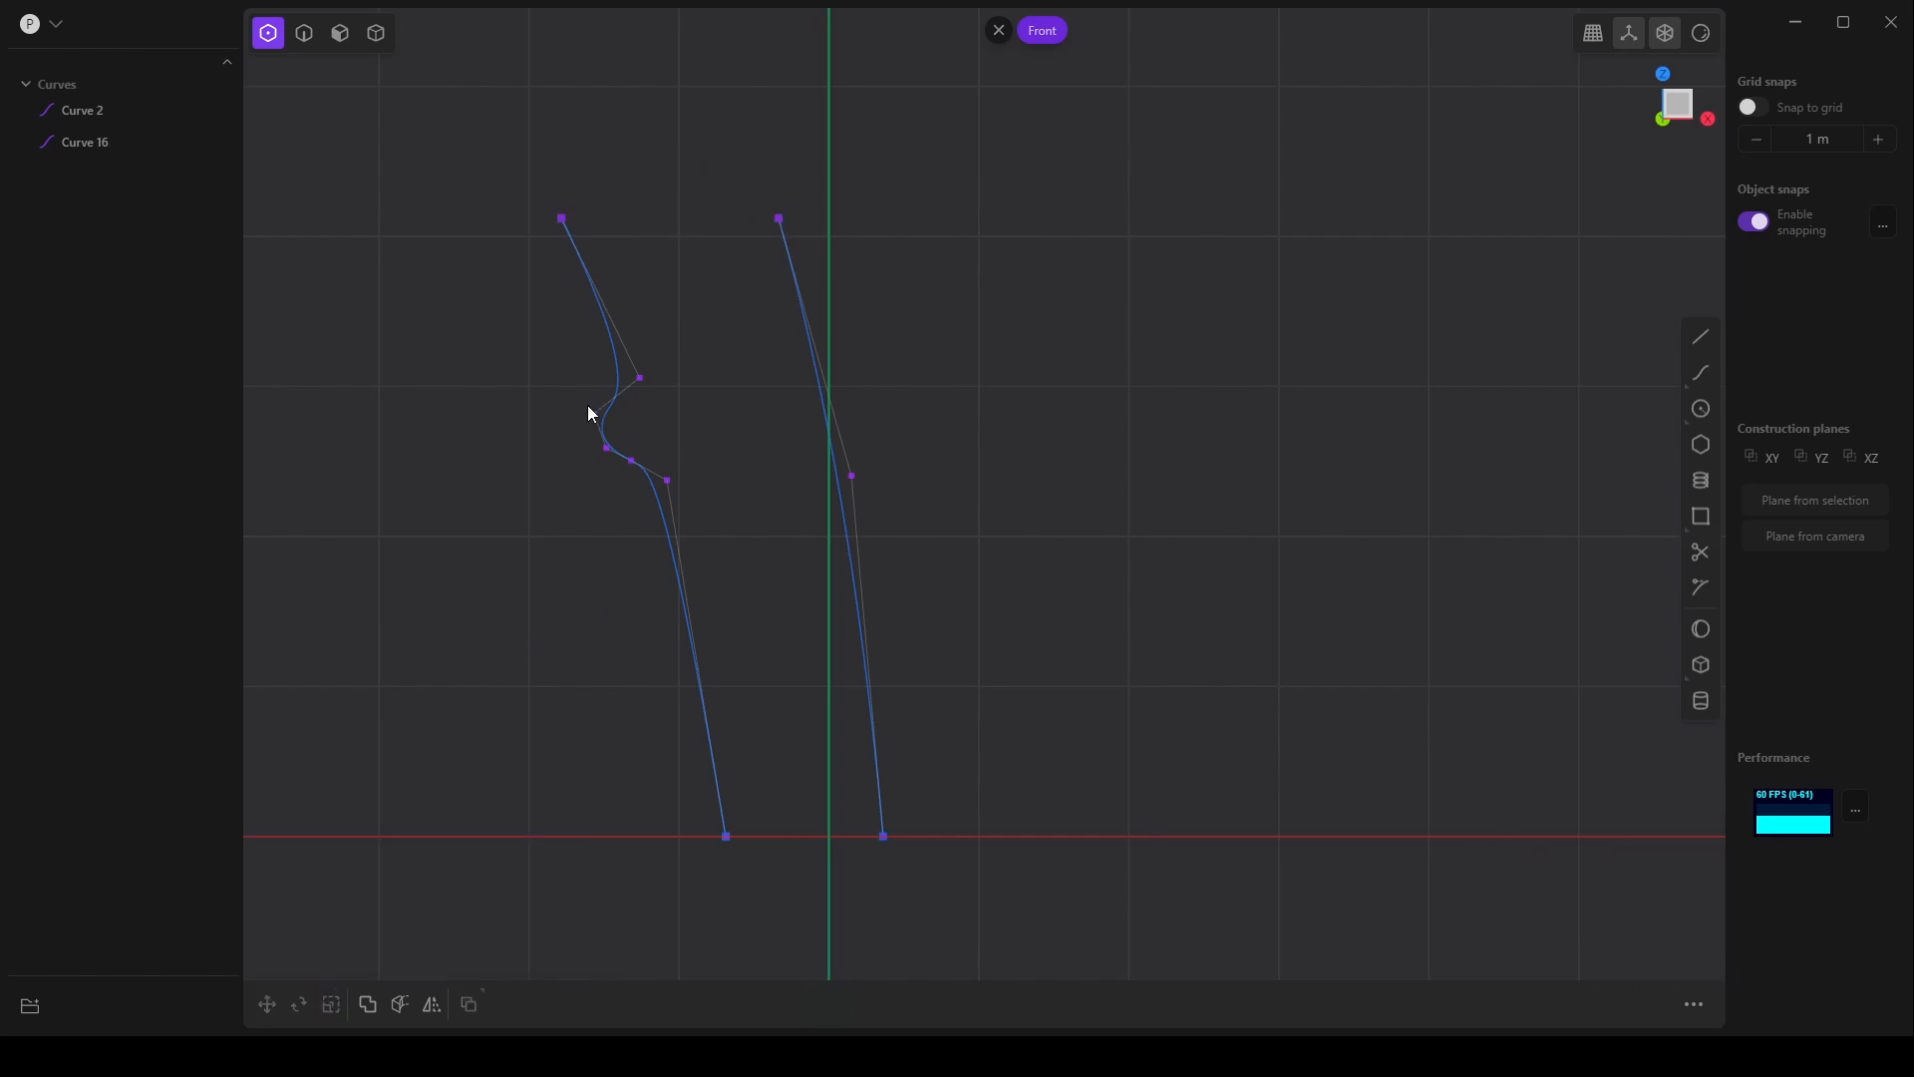
{"action": "mouse_move", "coordinate": [1699, 409]}
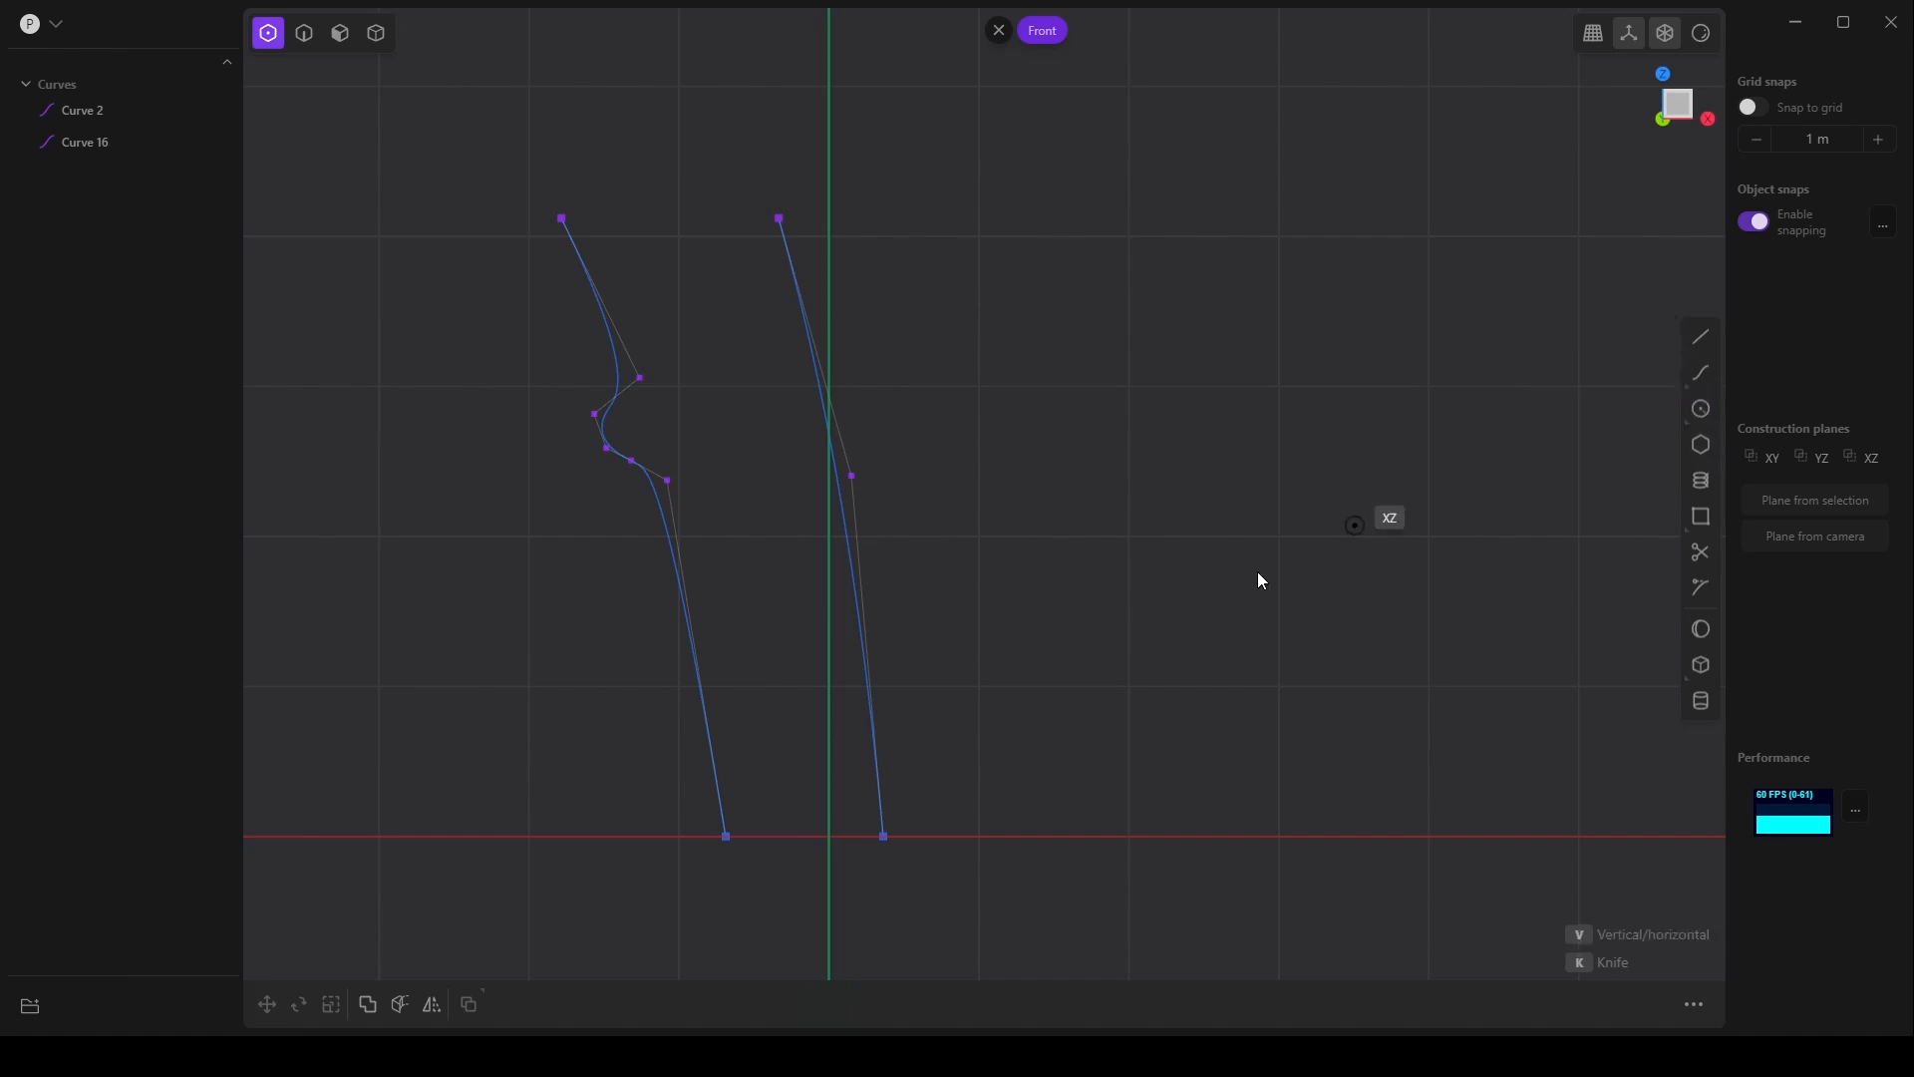
{"action": "mouse_move", "coordinate": [977, 805]}
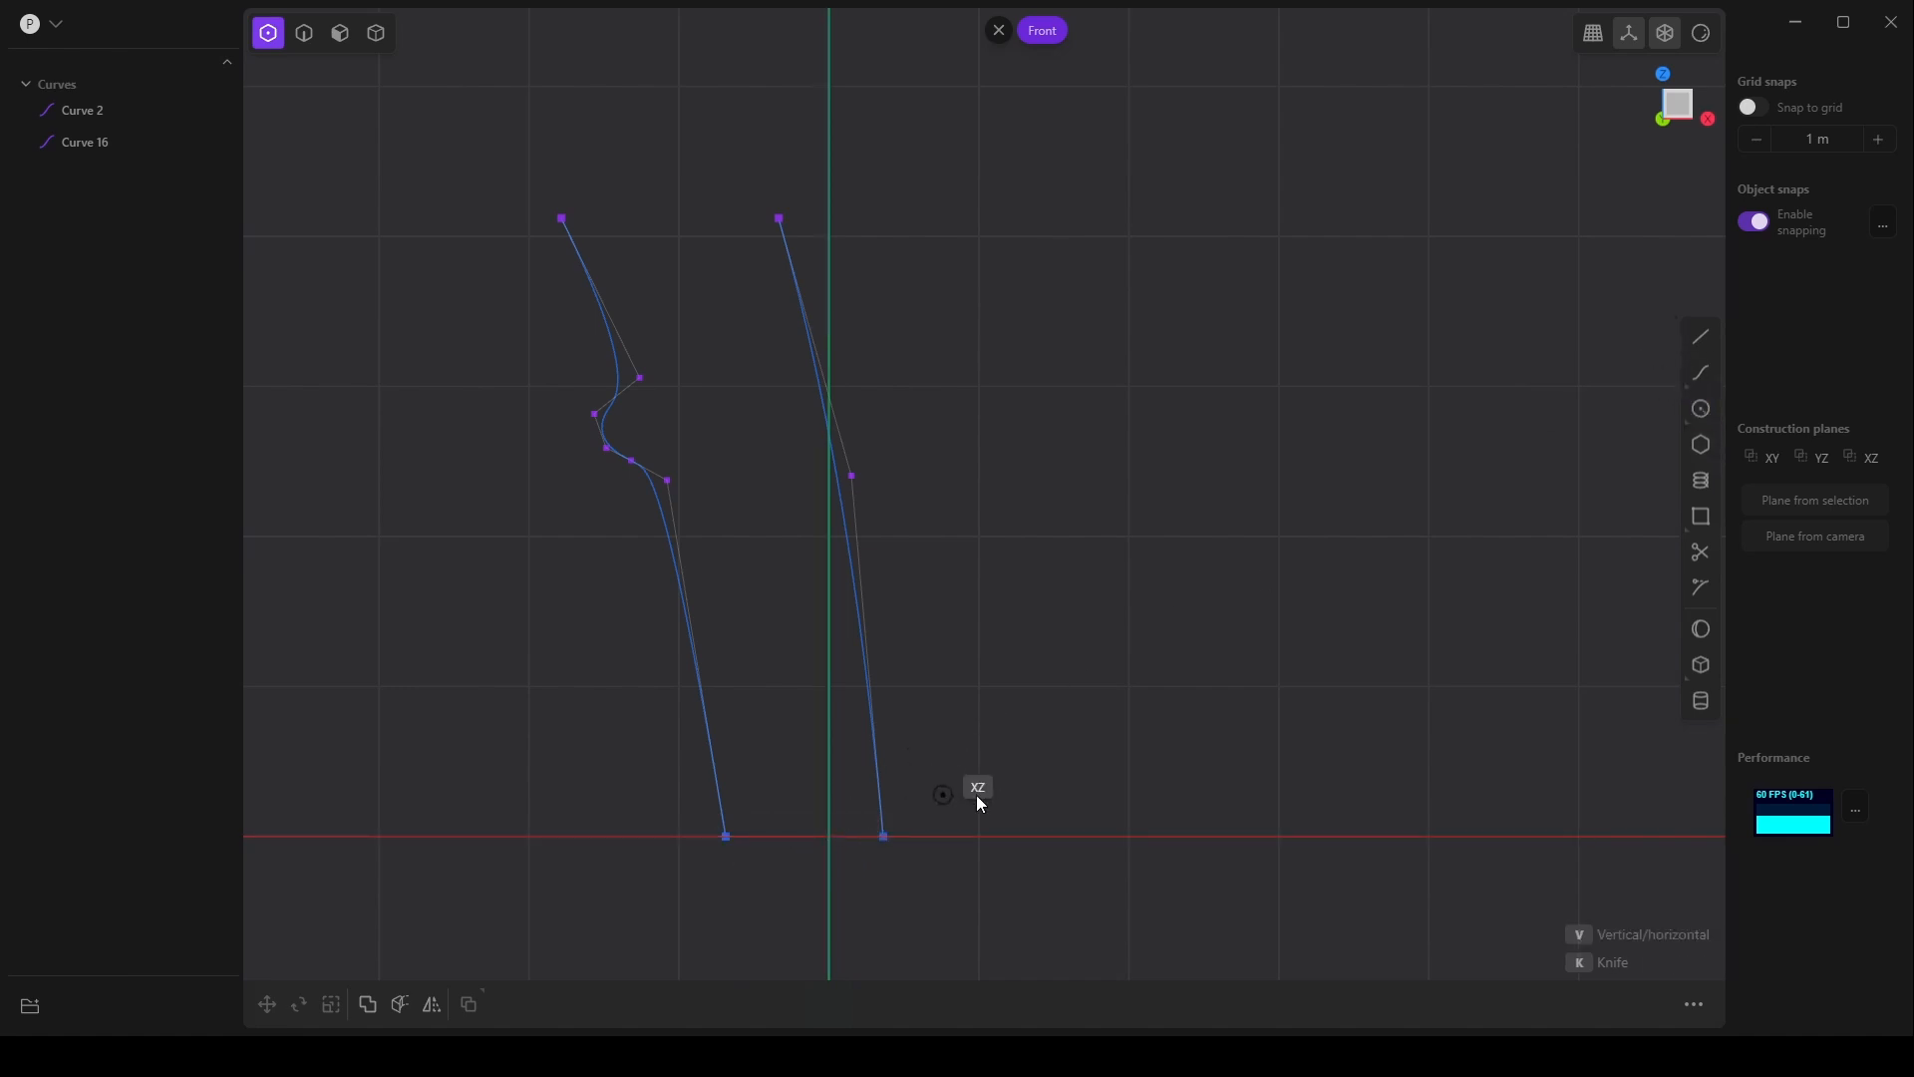
{"action": "mouse_move", "coordinate": [889, 856]}
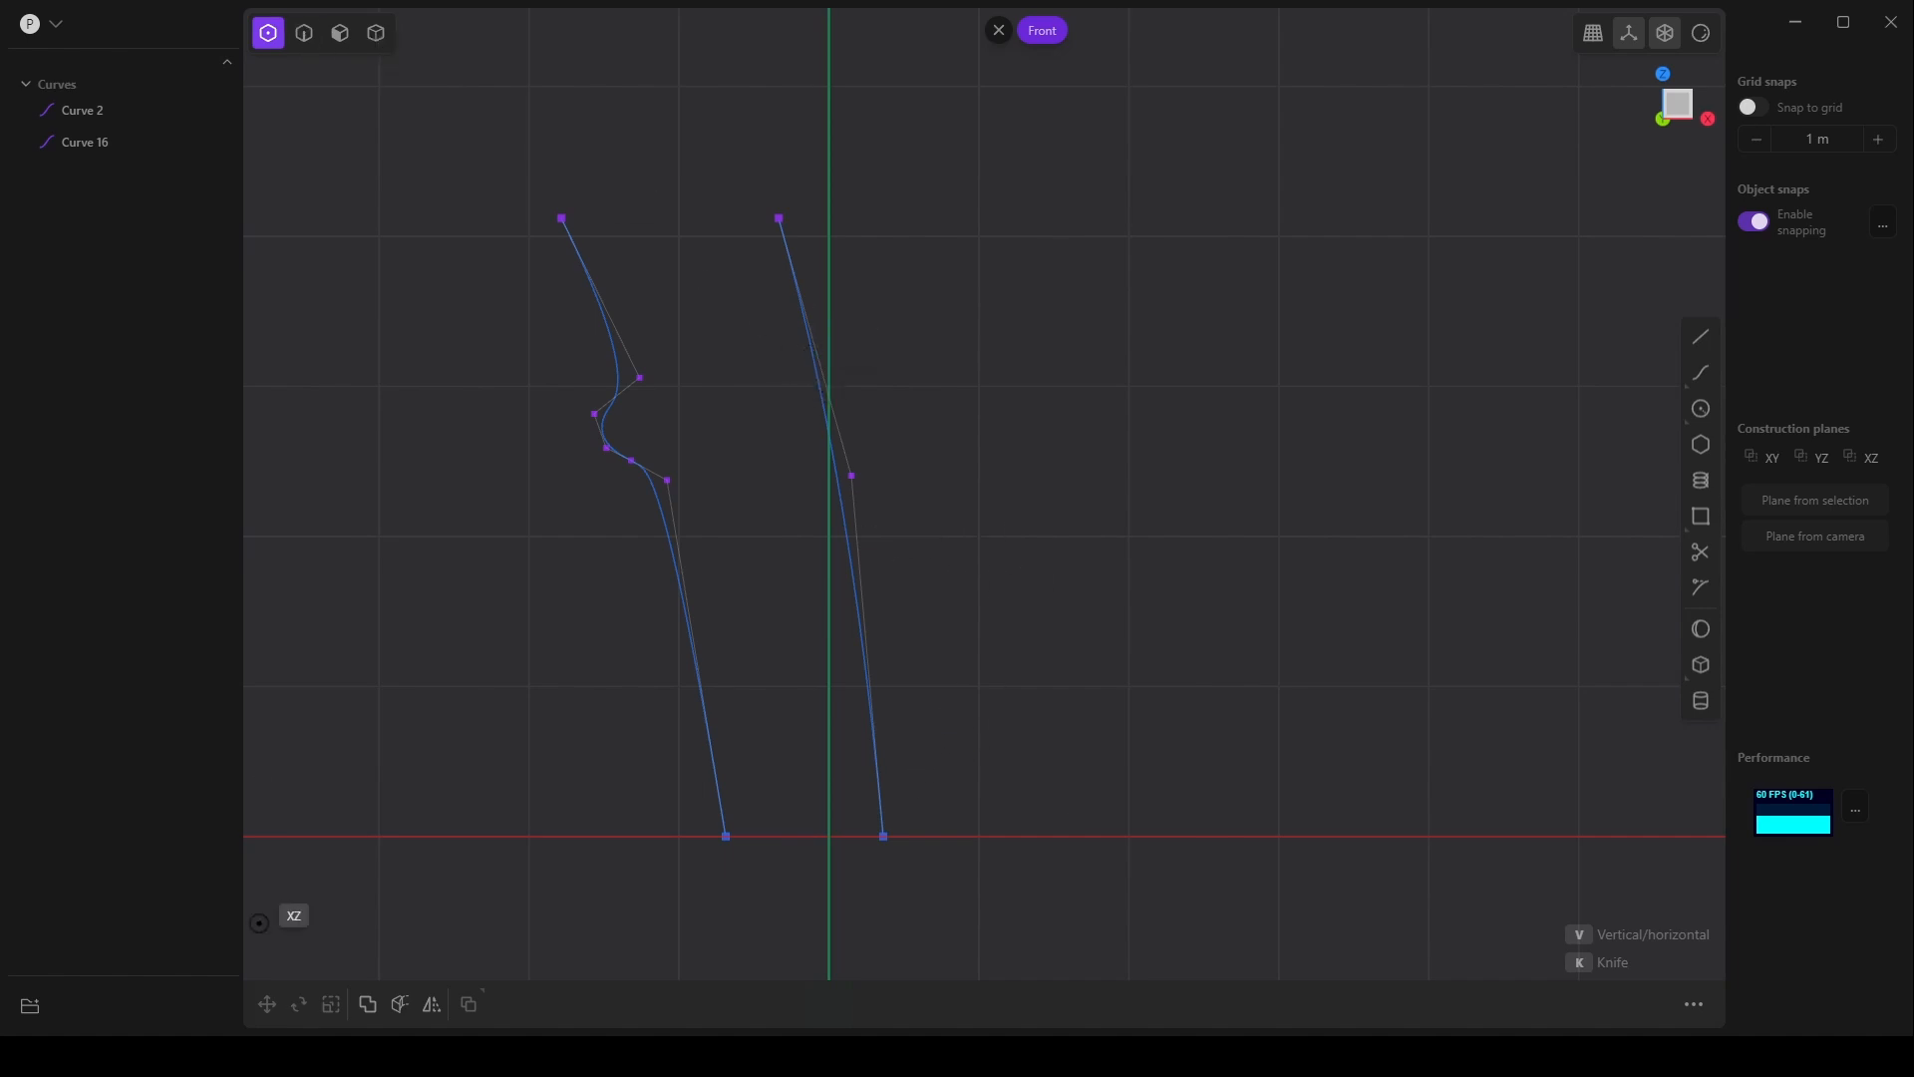
{"action": "mouse_move", "coordinate": [1701, 335]}
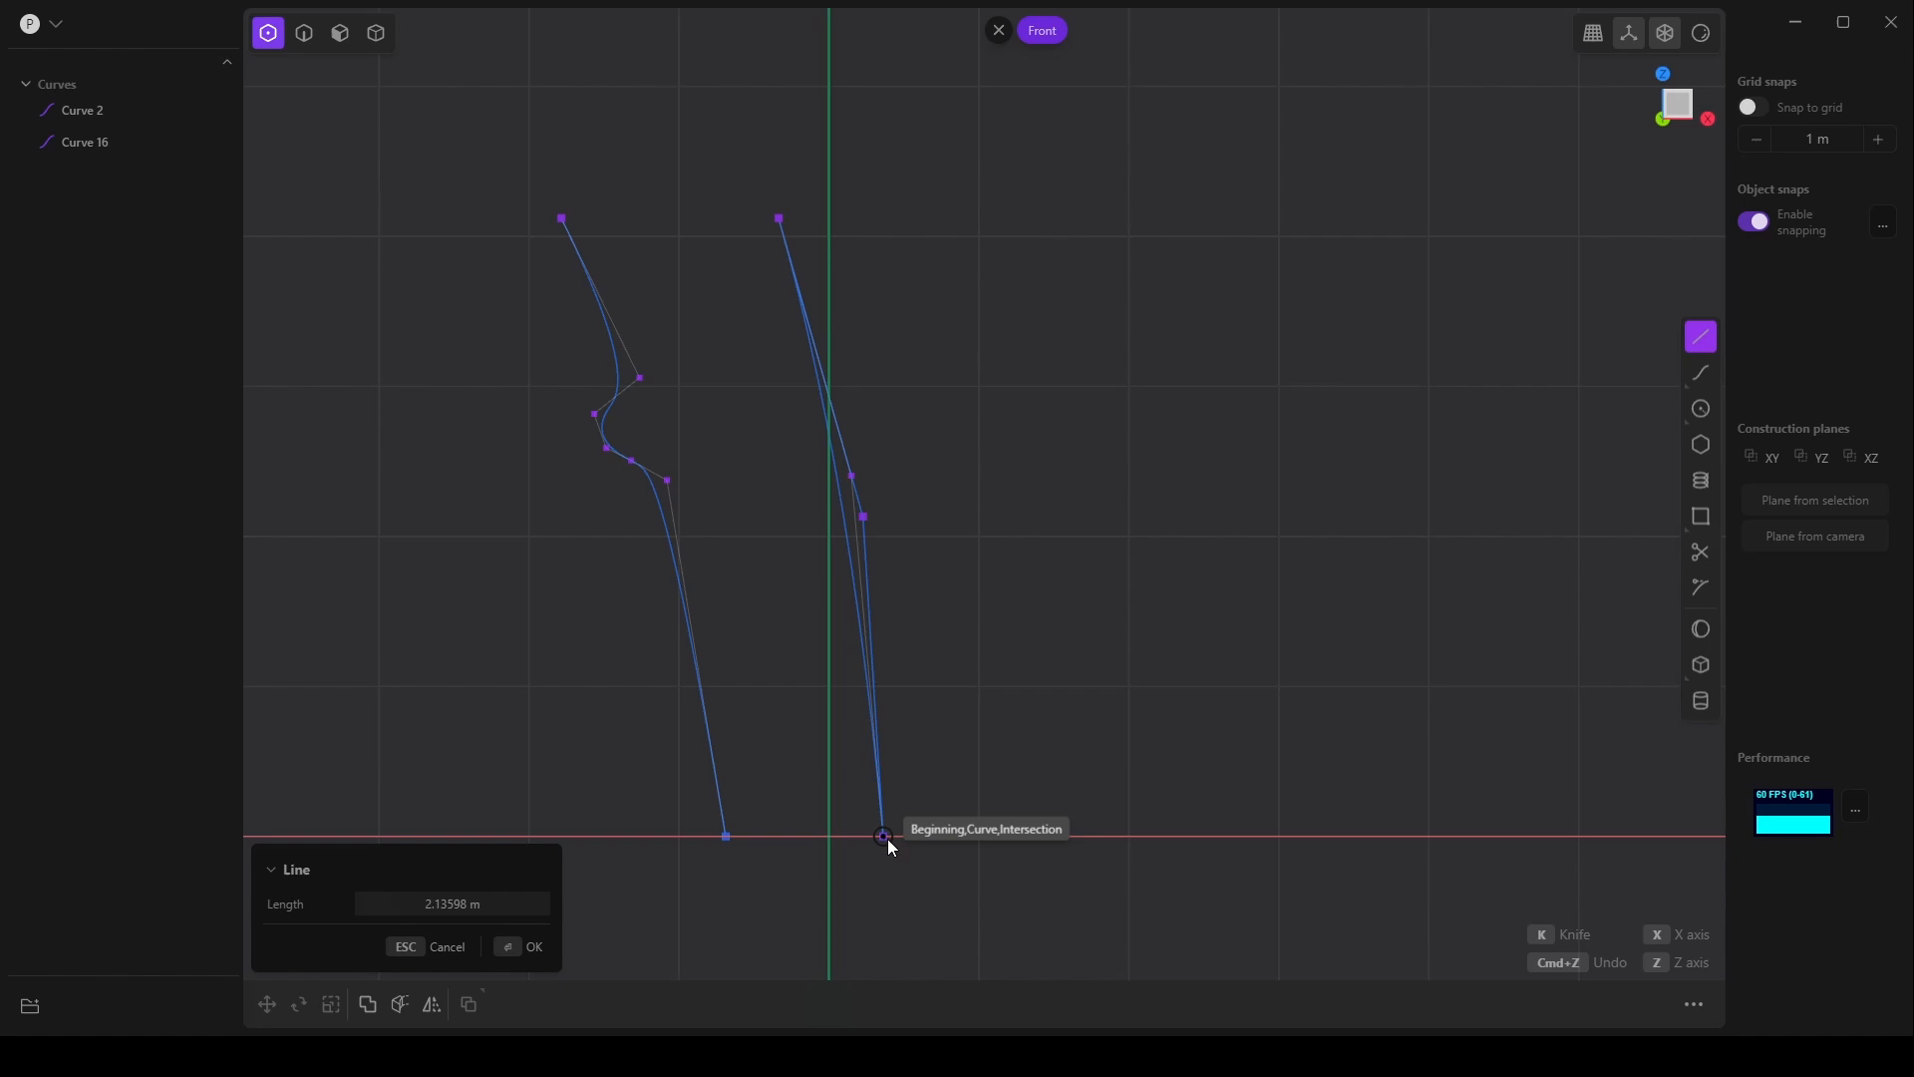
- Draw a straight line from the mid-height point down to the right curve's base
{"action": "left_click", "coordinate": [528, 945]}
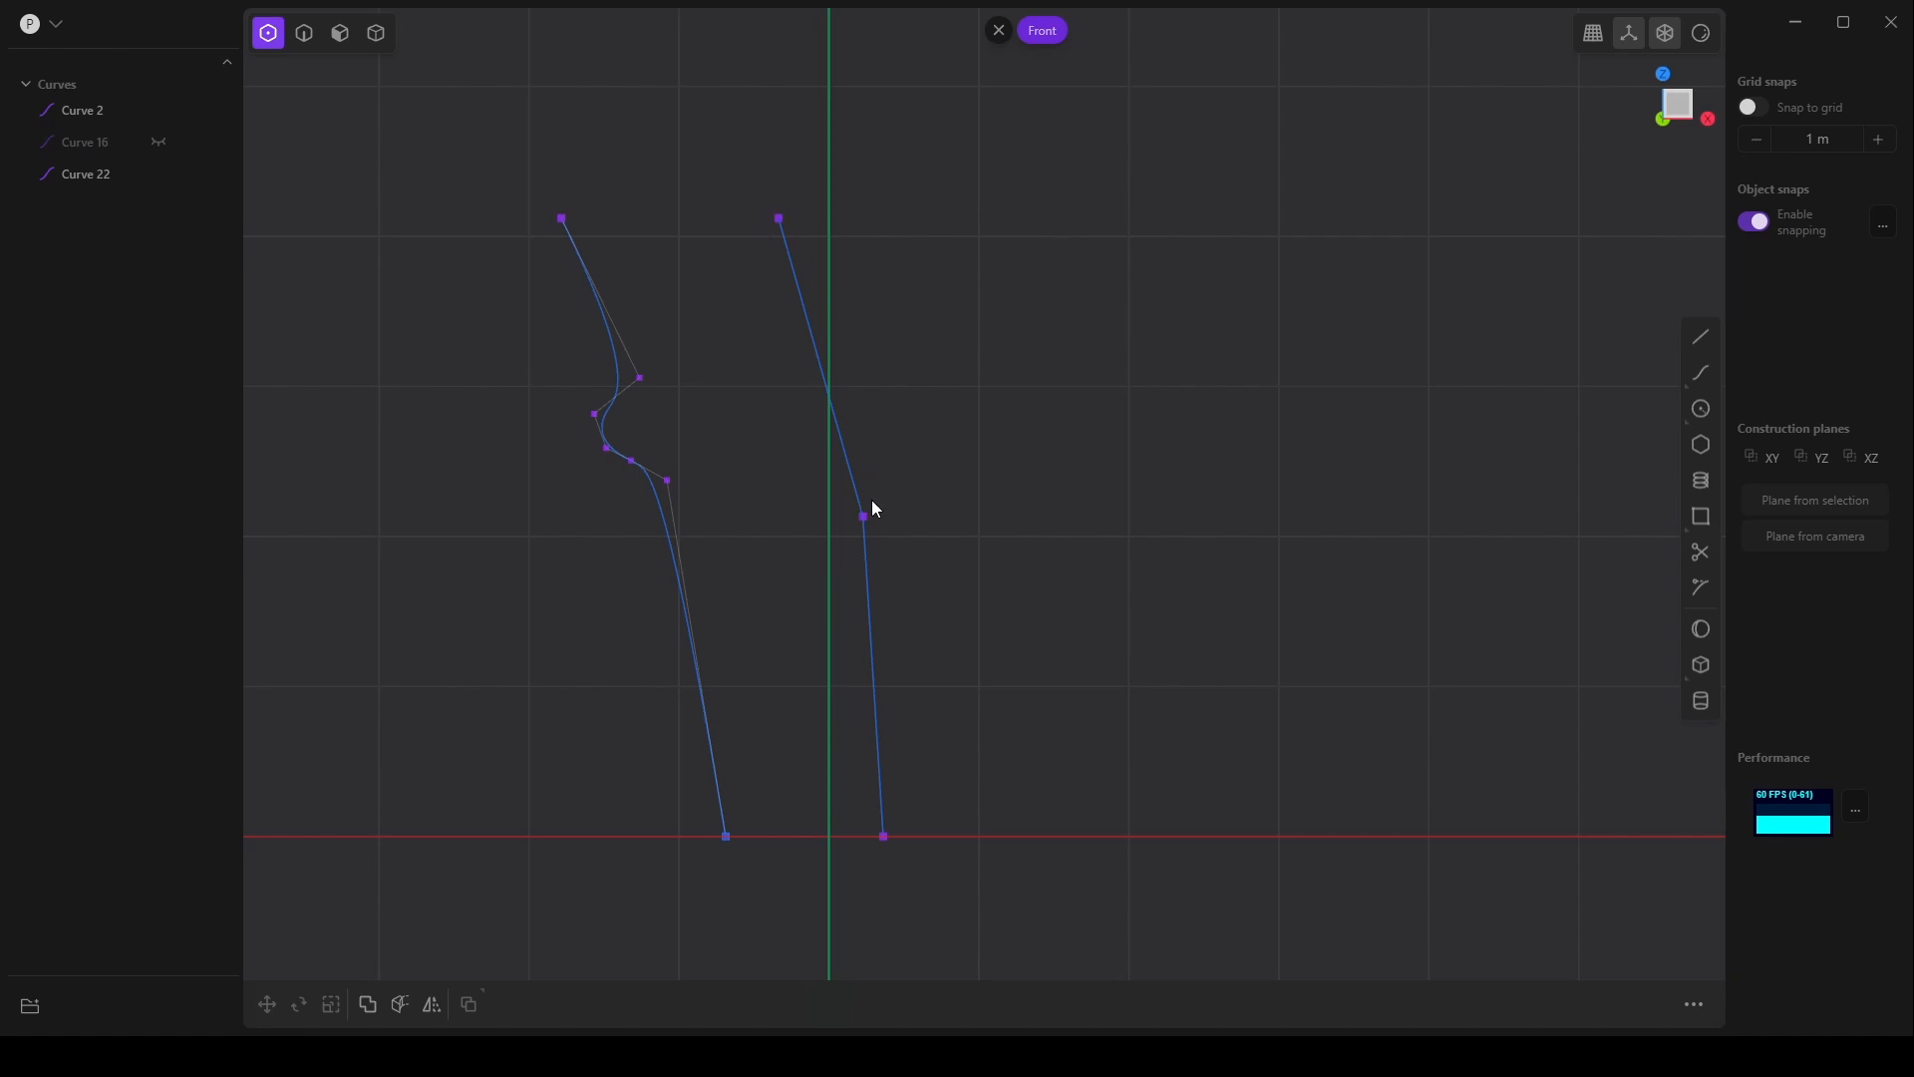
{"action": "mouse_move", "coordinate": [869, 570]}
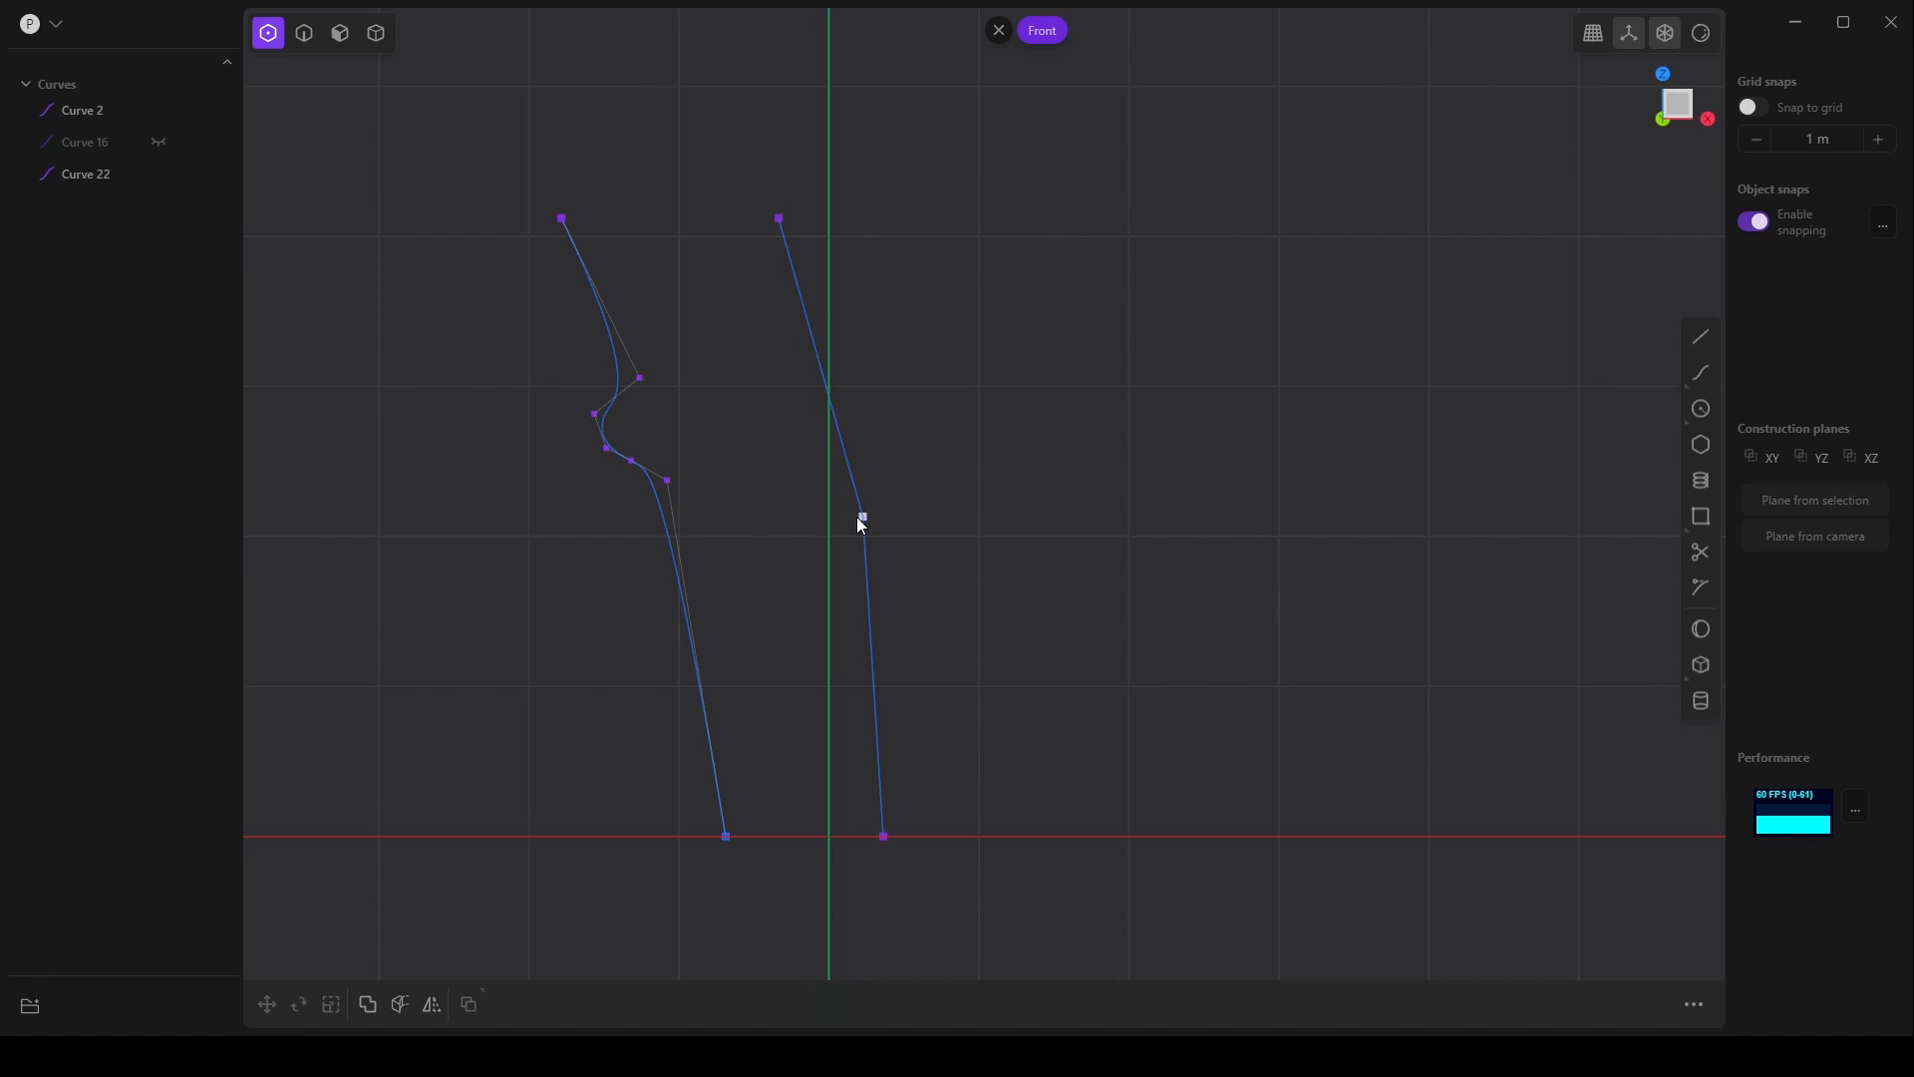
{"action": "mouse_move", "coordinate": [870, 514]}
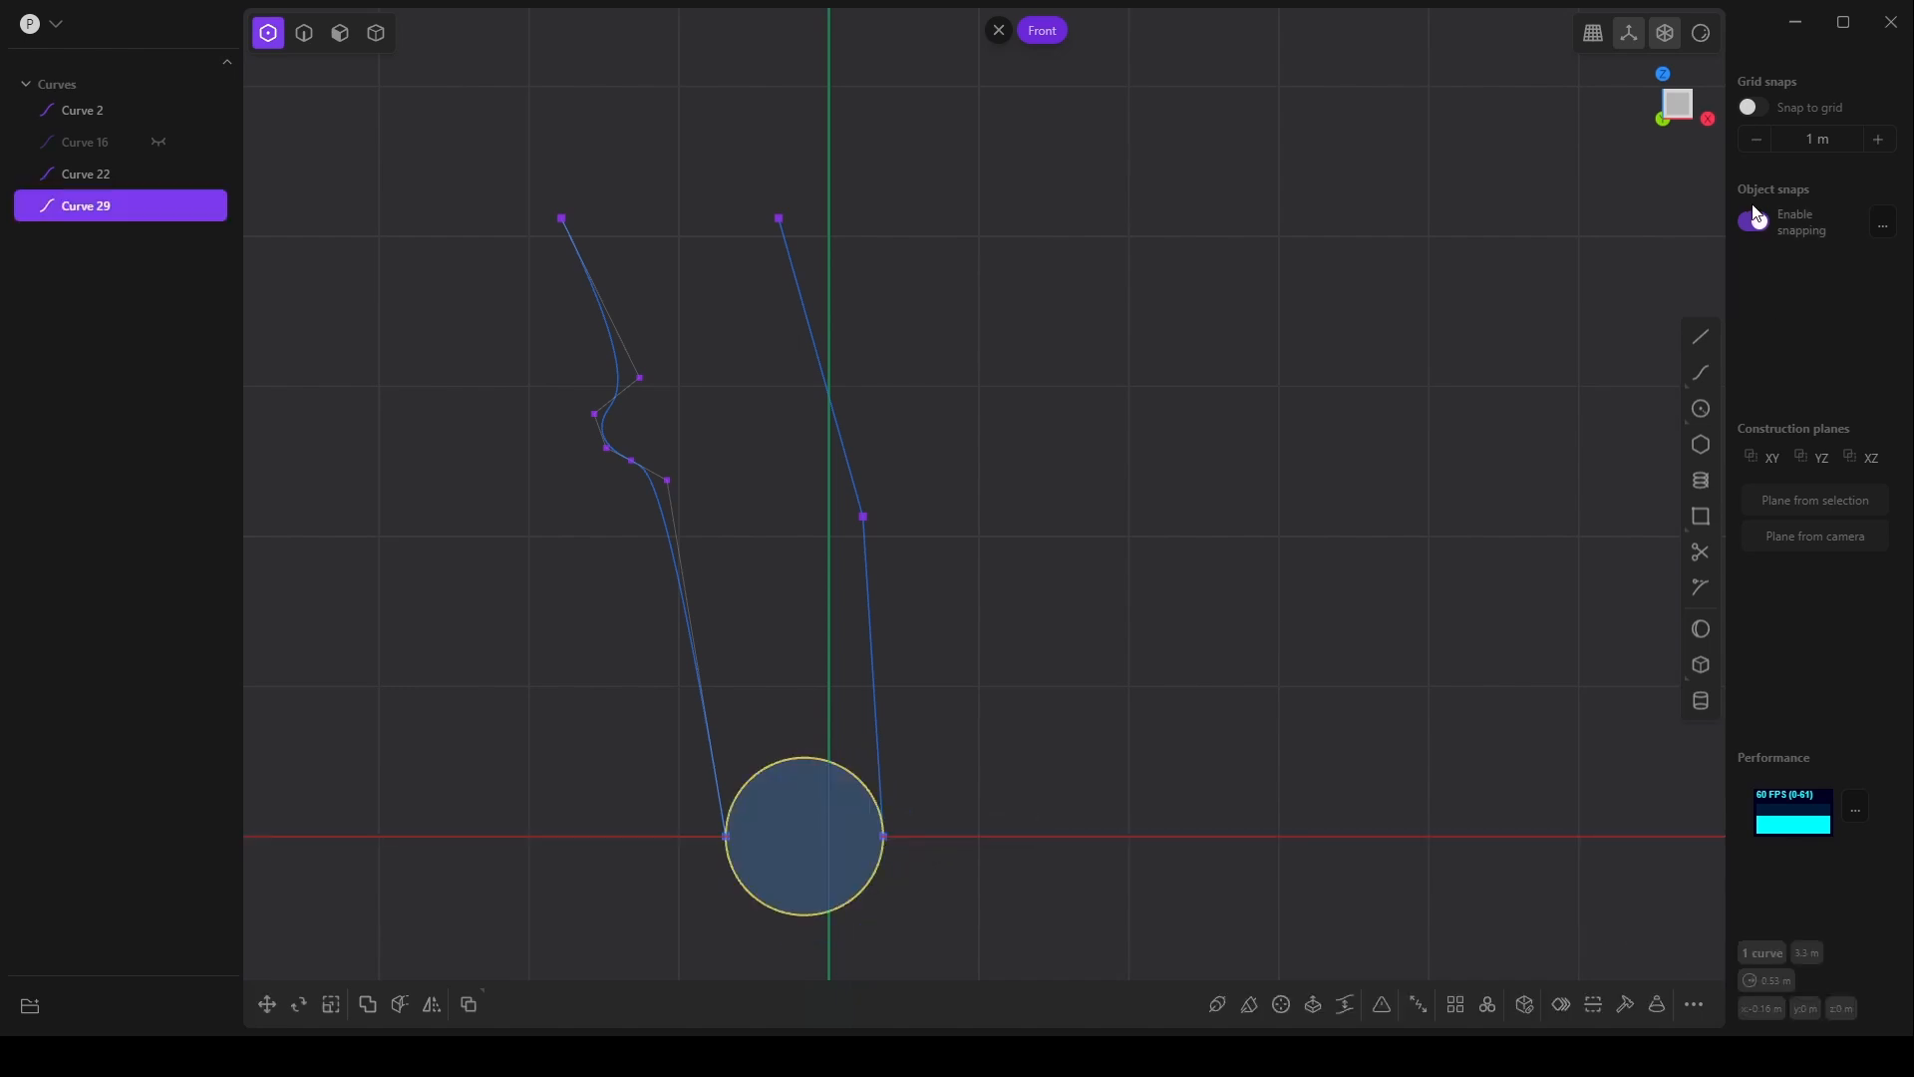
- Draw the base circle squashed into an ellipse and the mid-height line between the profiles
{"action": "left_click", "coordinate": [1753, 221]}
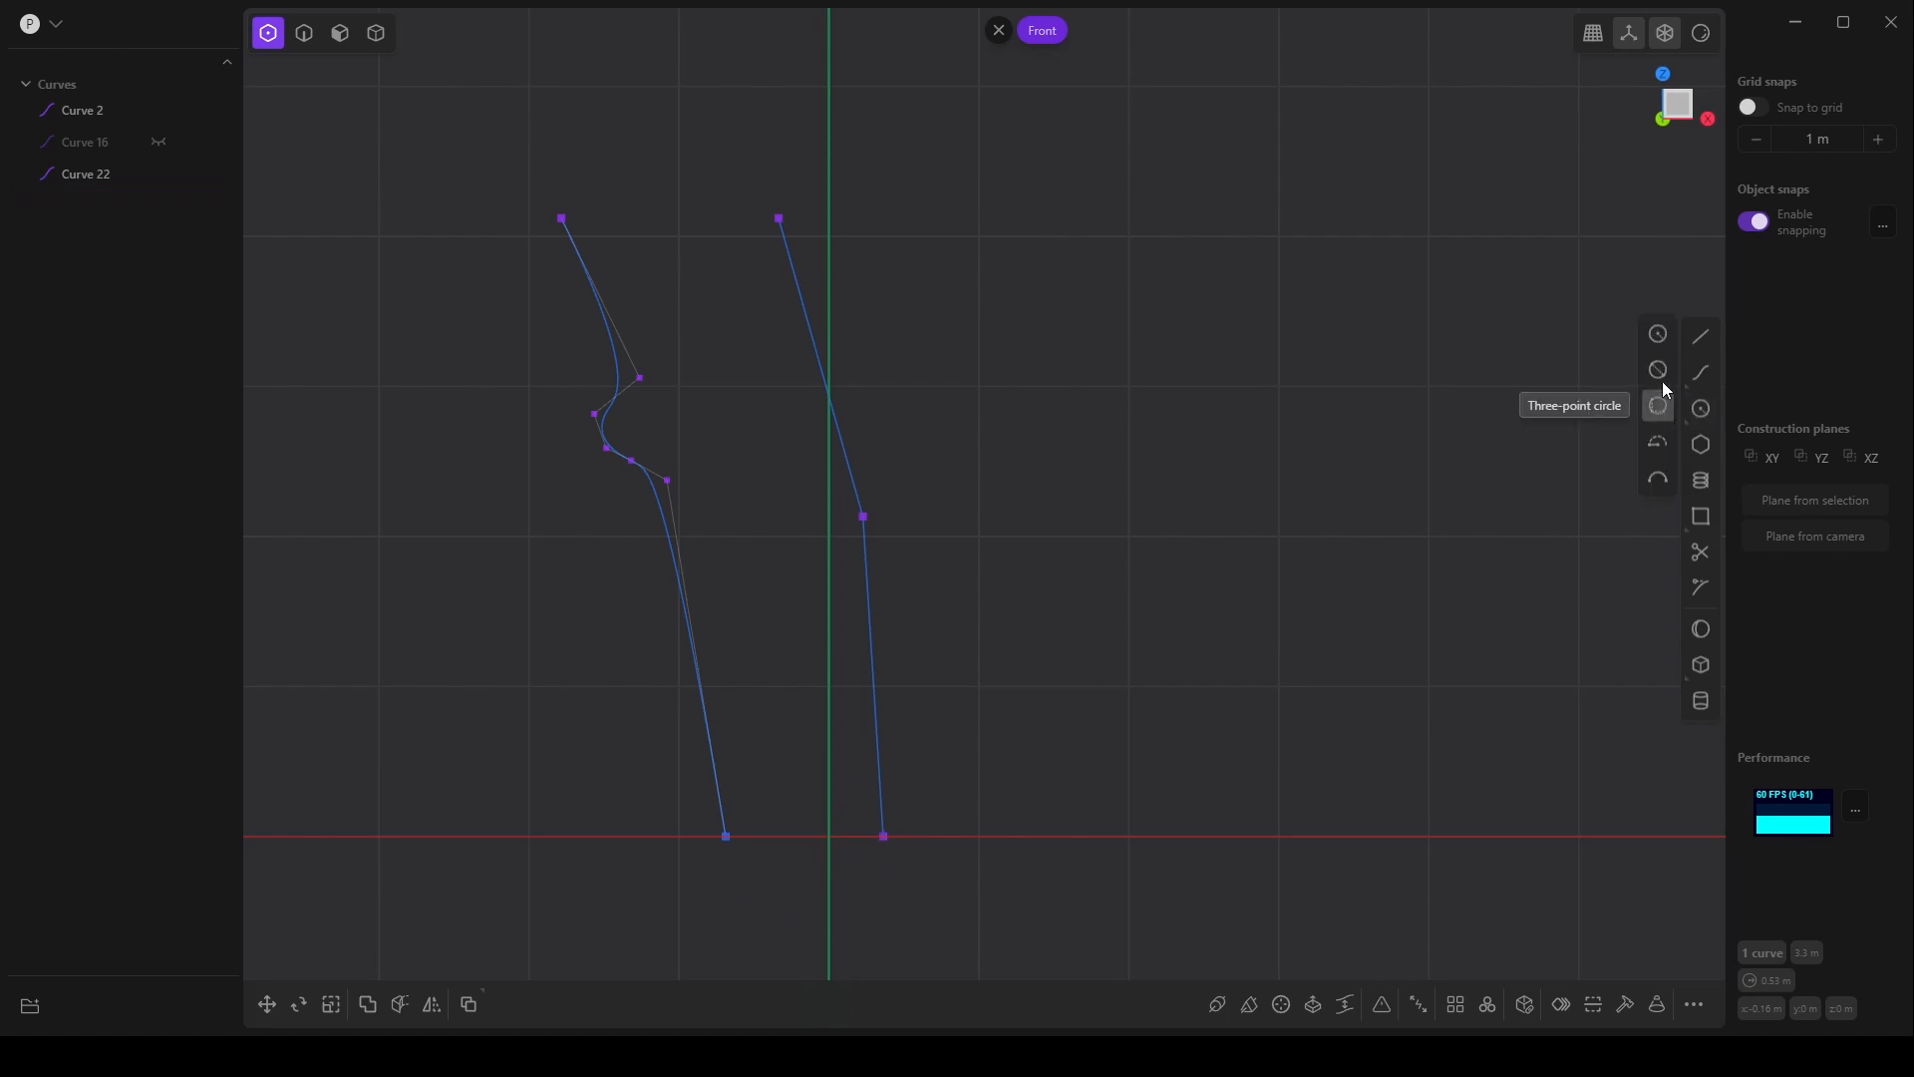
{"action": "left_click", "coordinate": [1657, 406]}
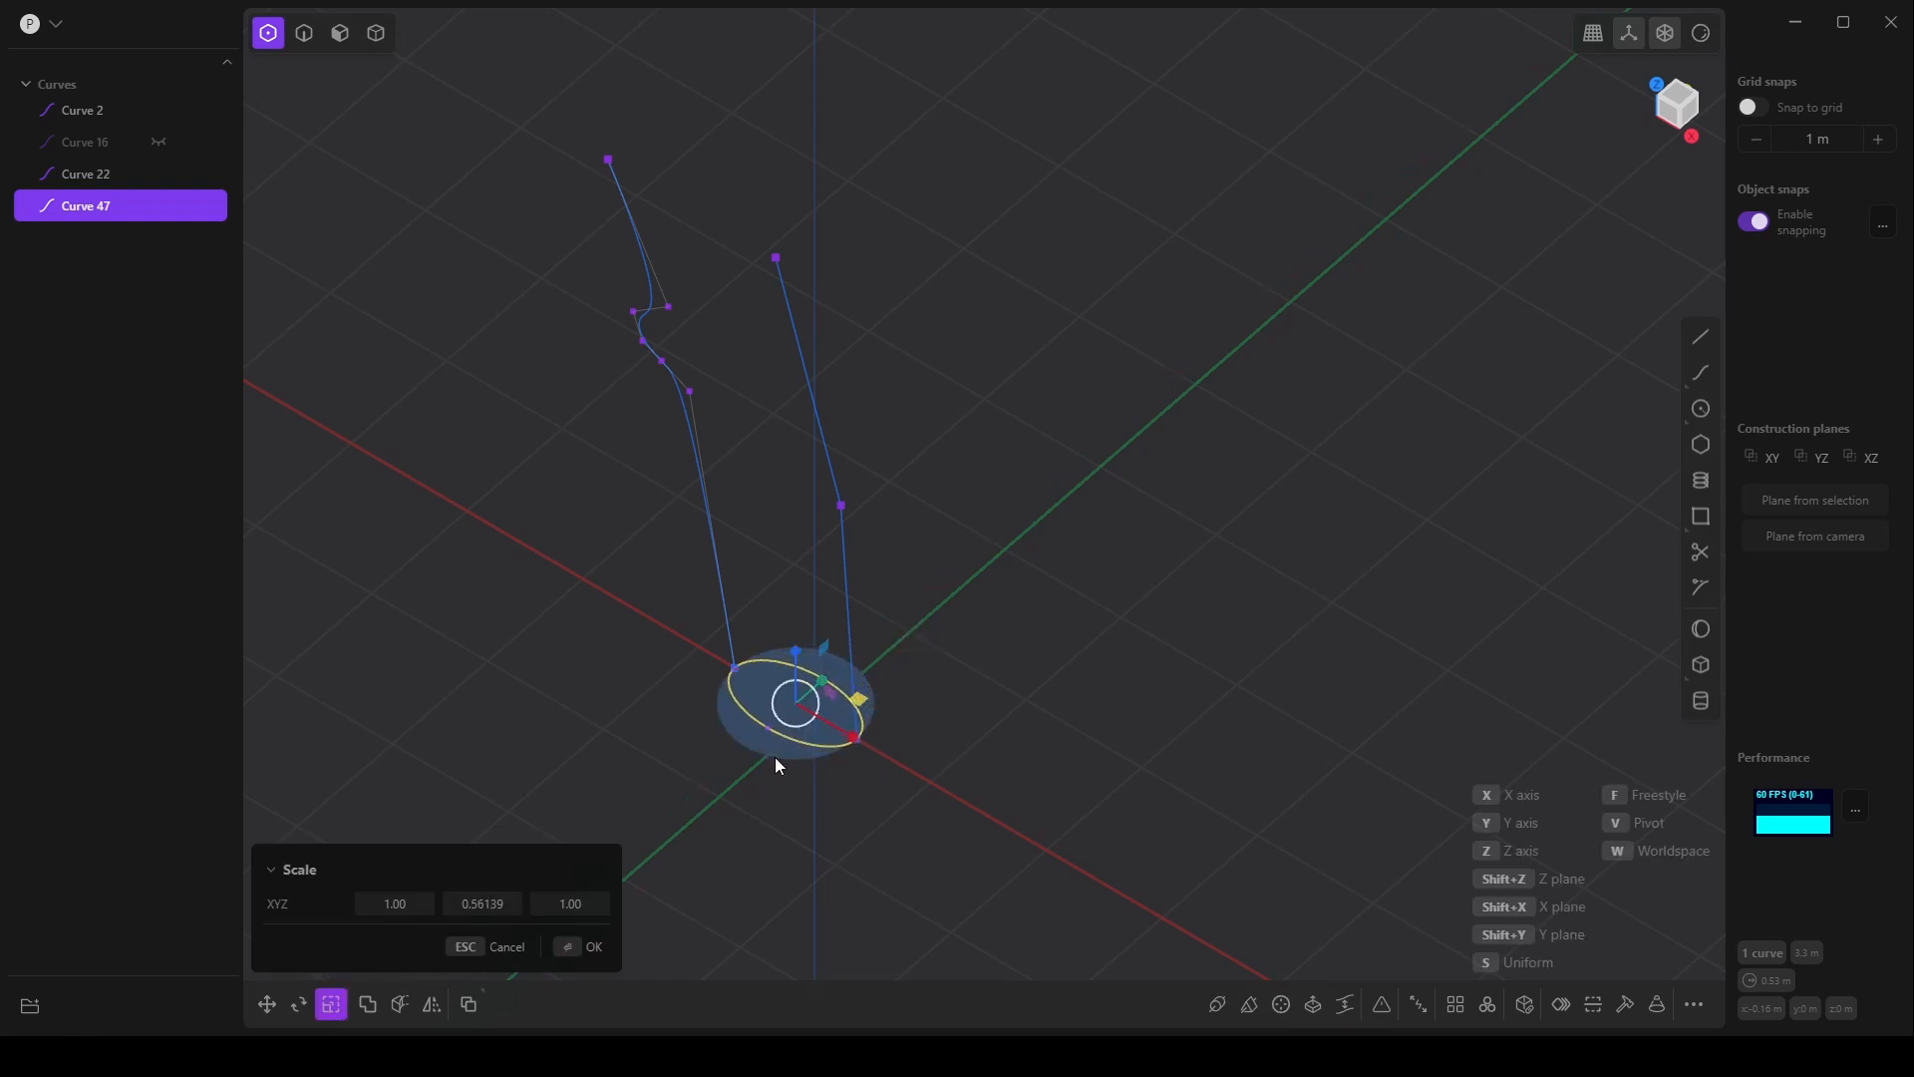
{"action": "left_click", "coordinate": [594, 945]}
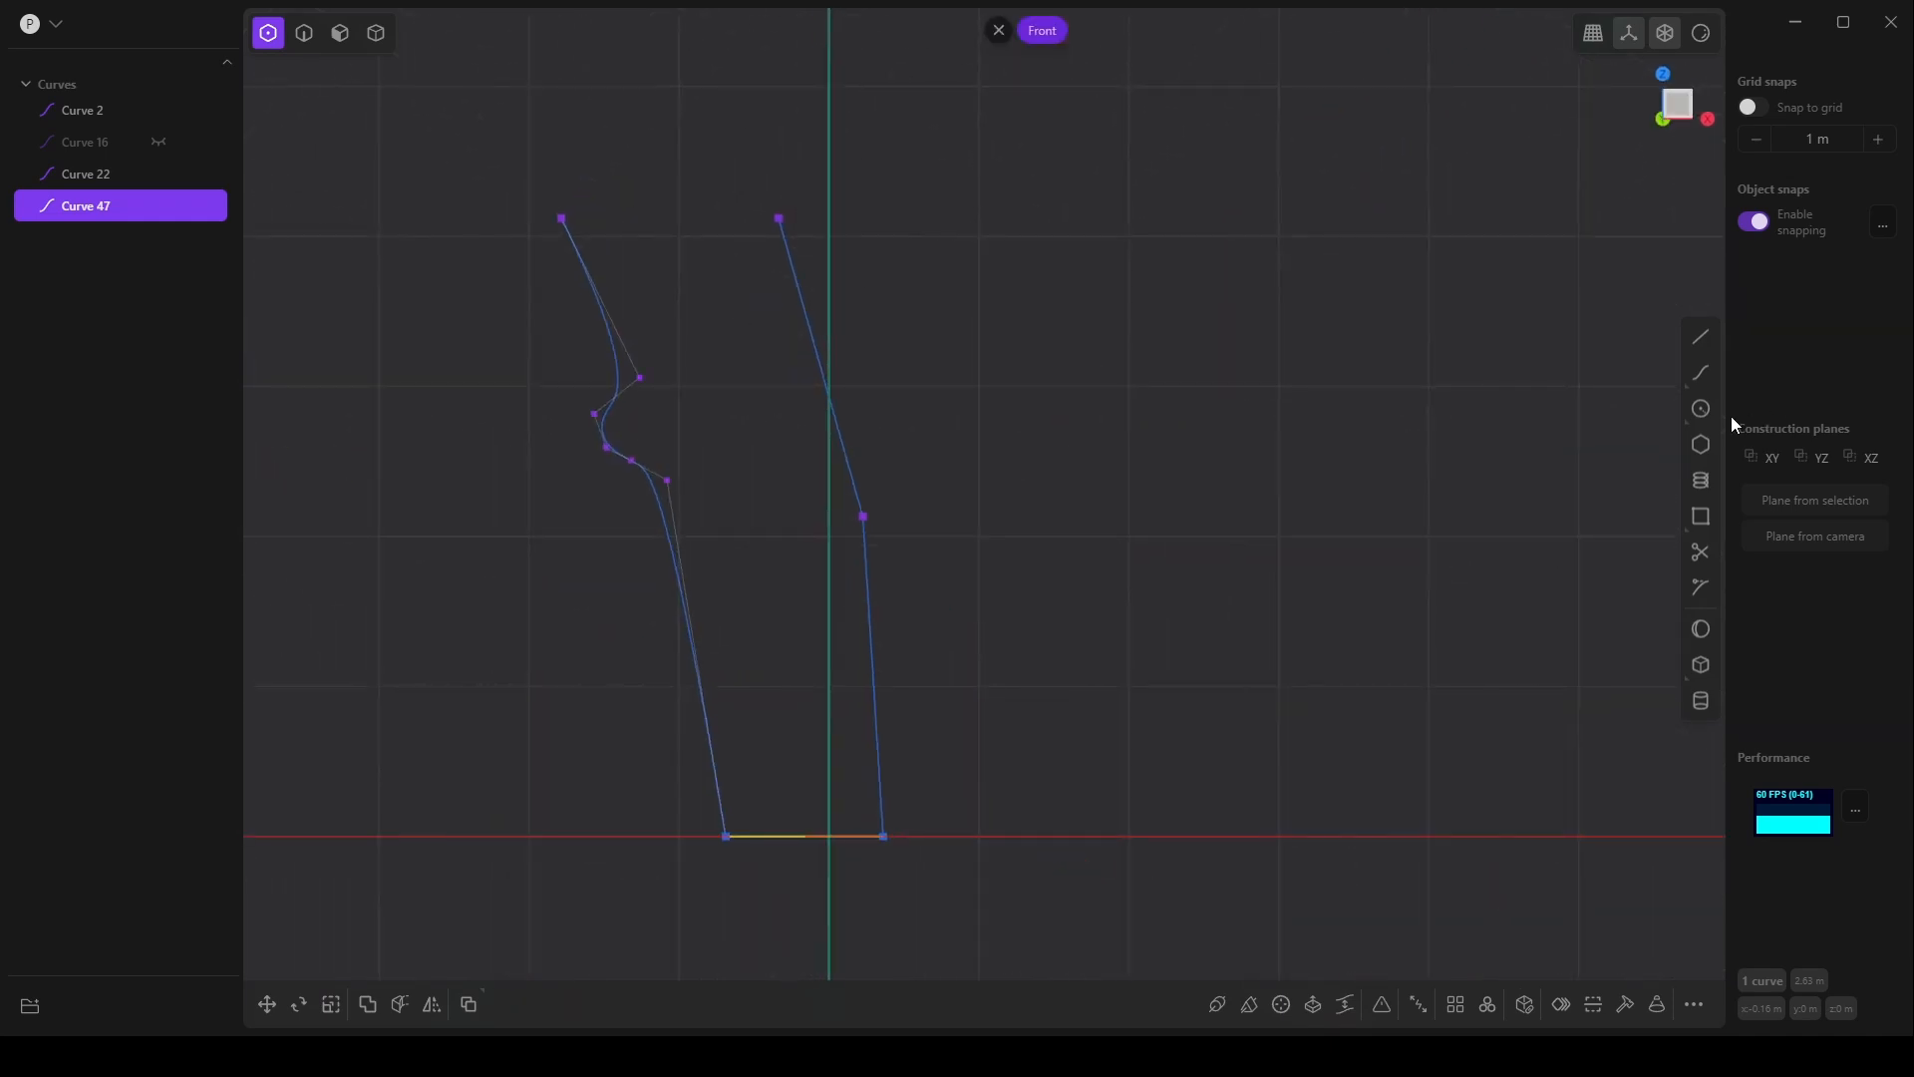
{"action": "mouse_move", "coordinate": [562, 219]}
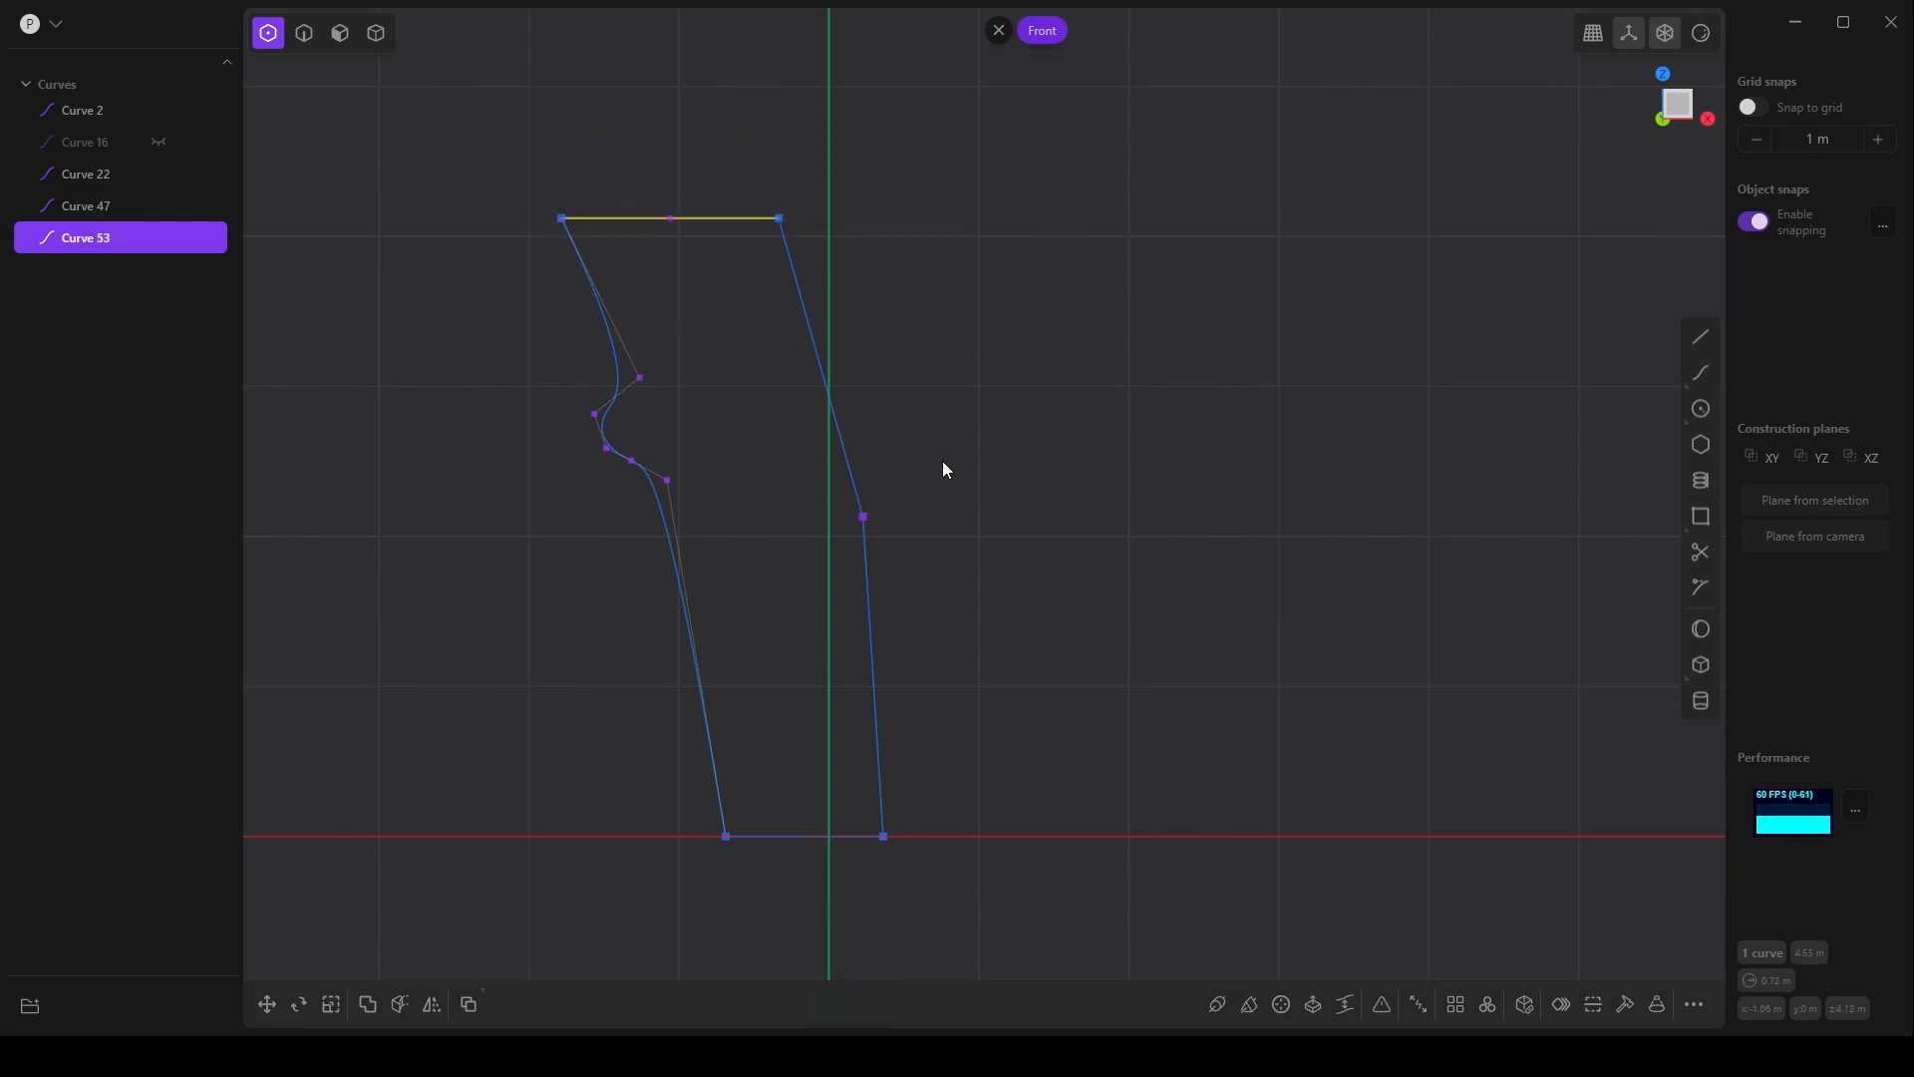
{"action": "mouse_move", "coordinate": [1699, 479]}
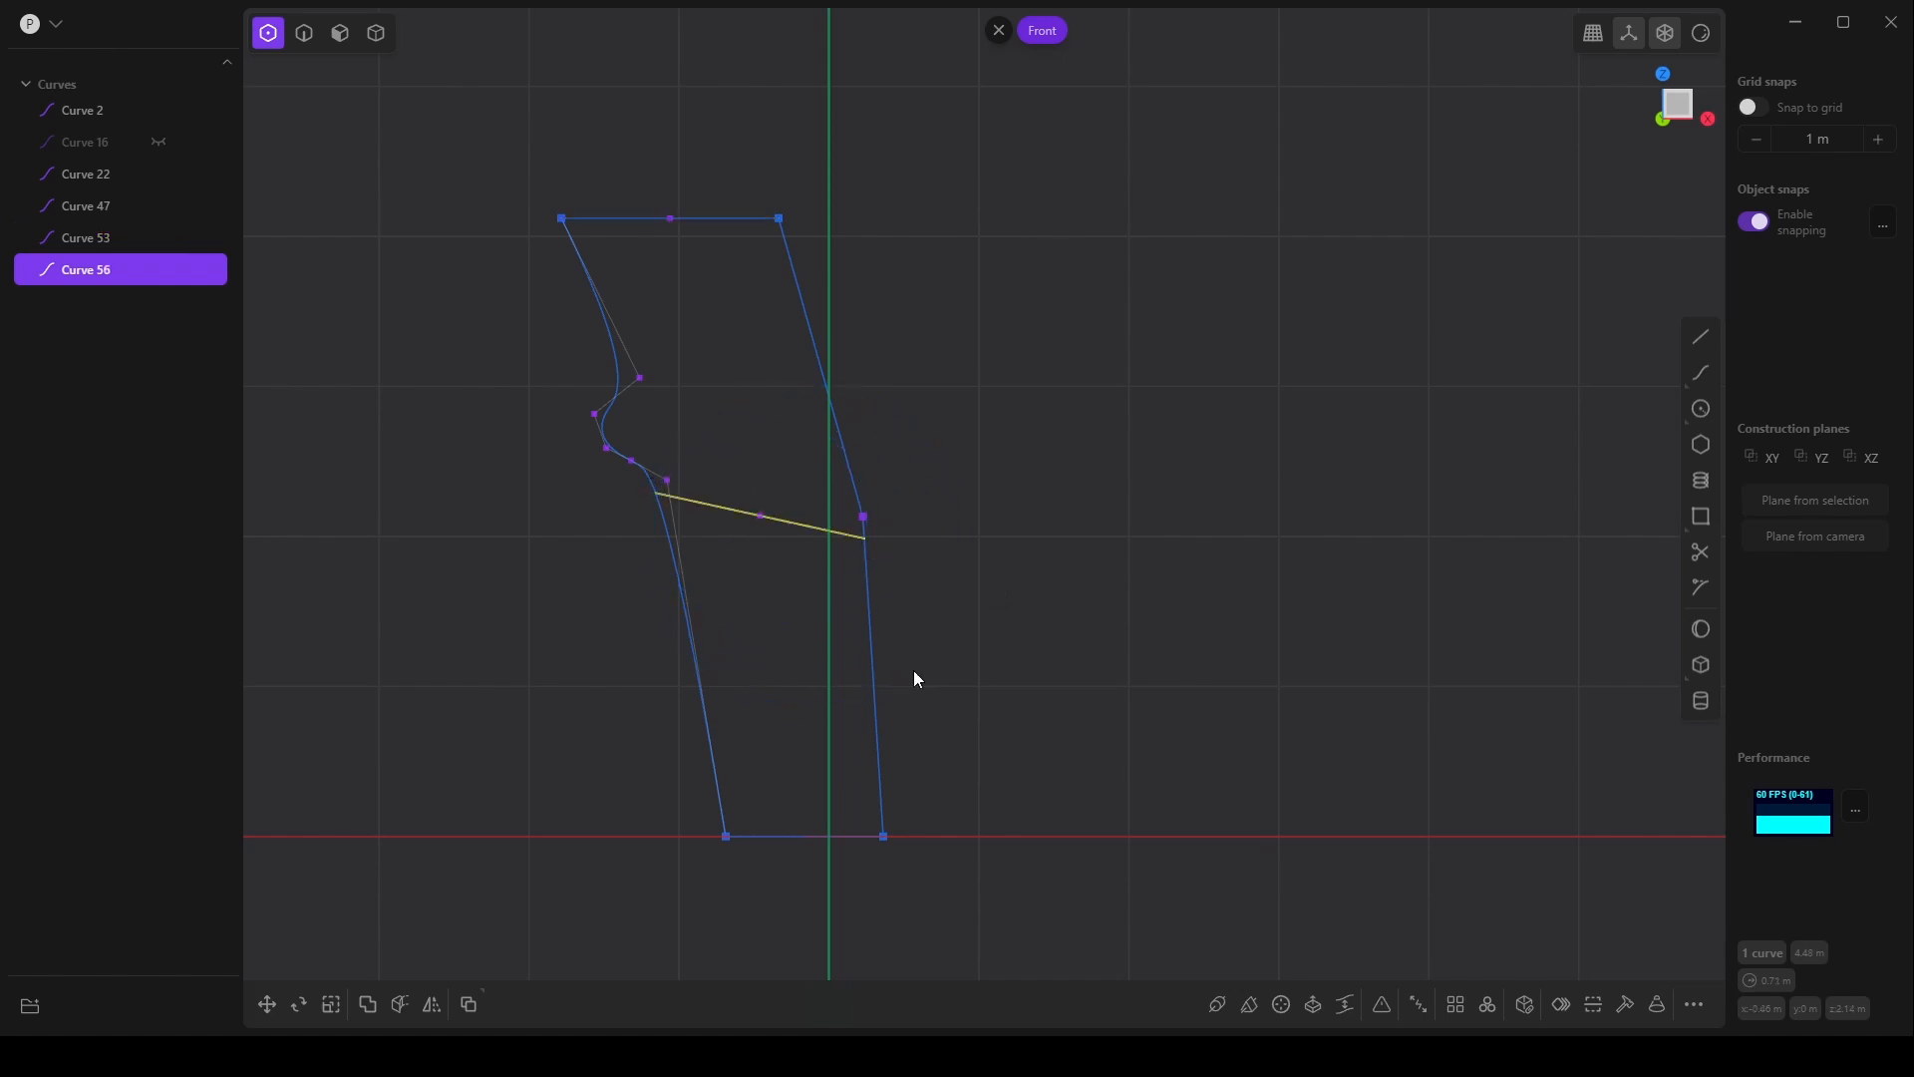
{"action": "left_click", "coordinate": [303, 32]}
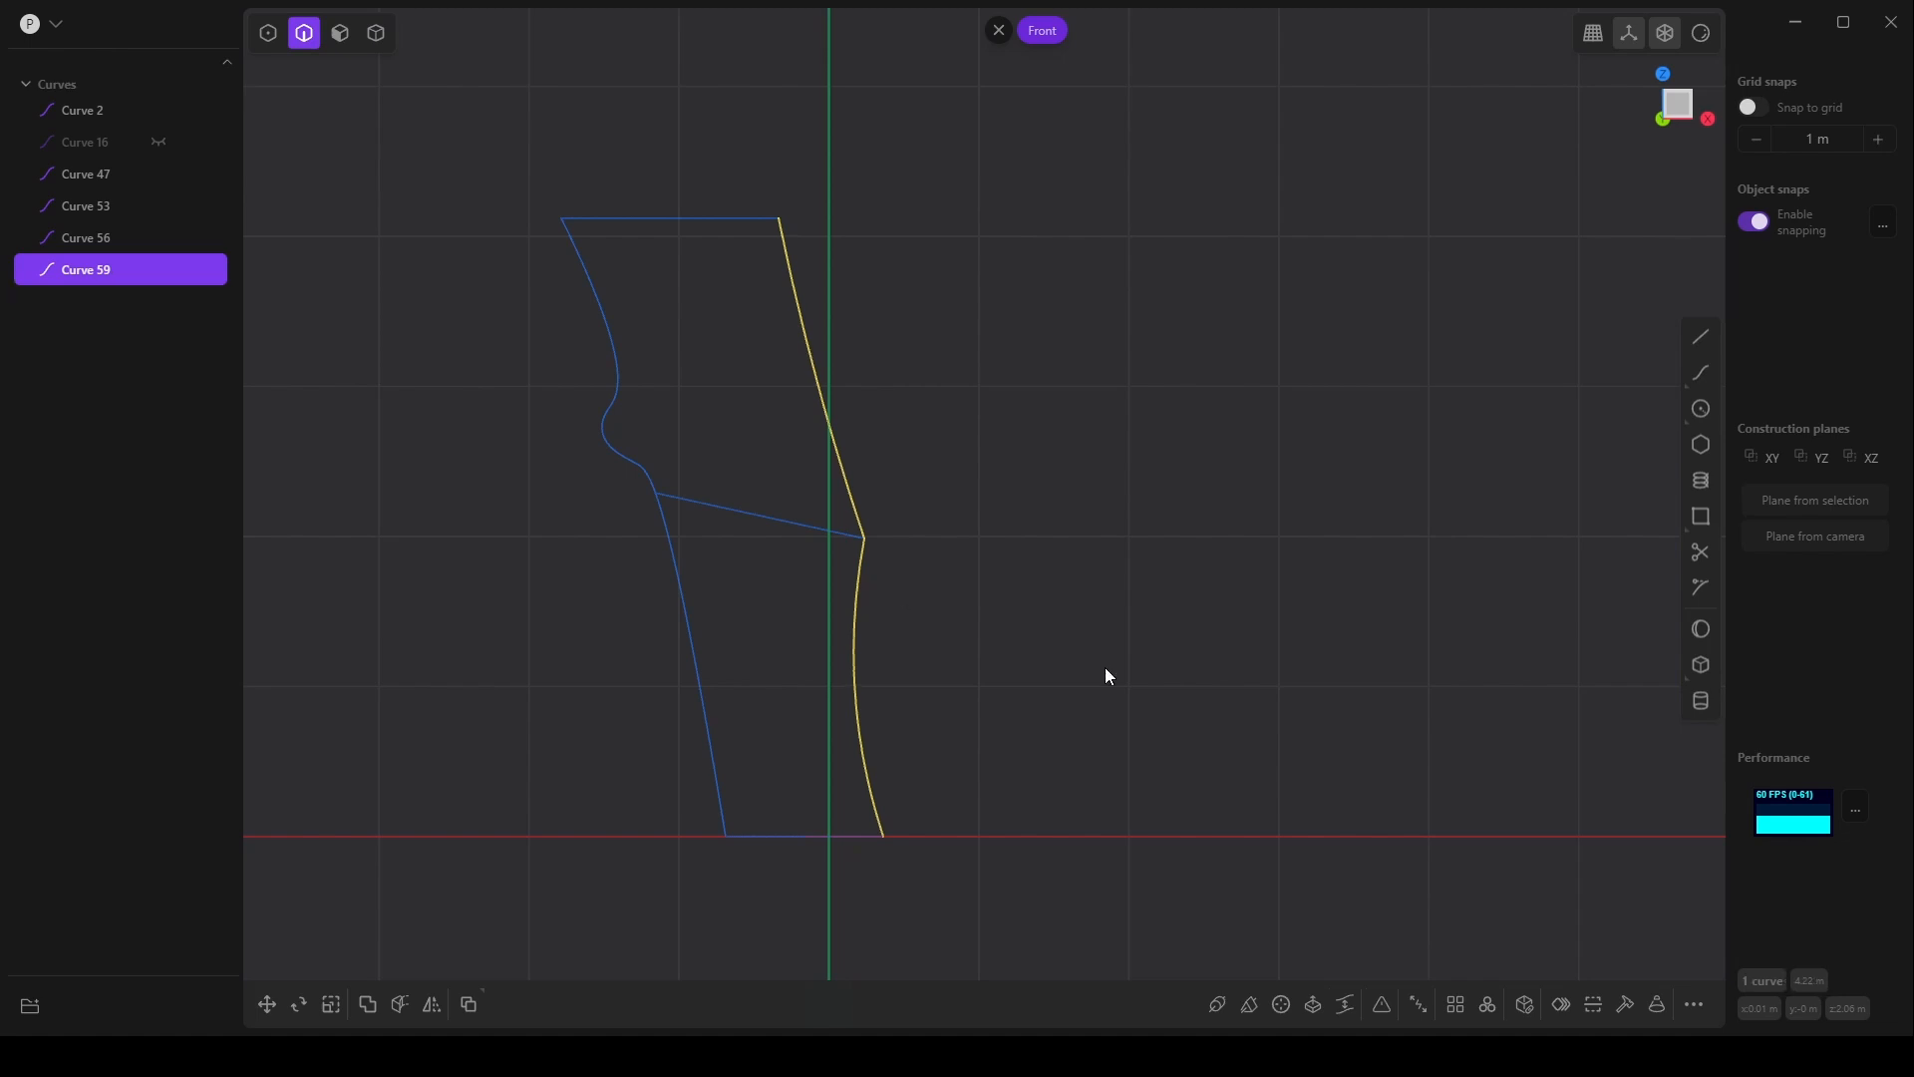
- Show control points and select where the mid line meets the right profile
{"action": "left_click", "coordinate": [268, 31]}
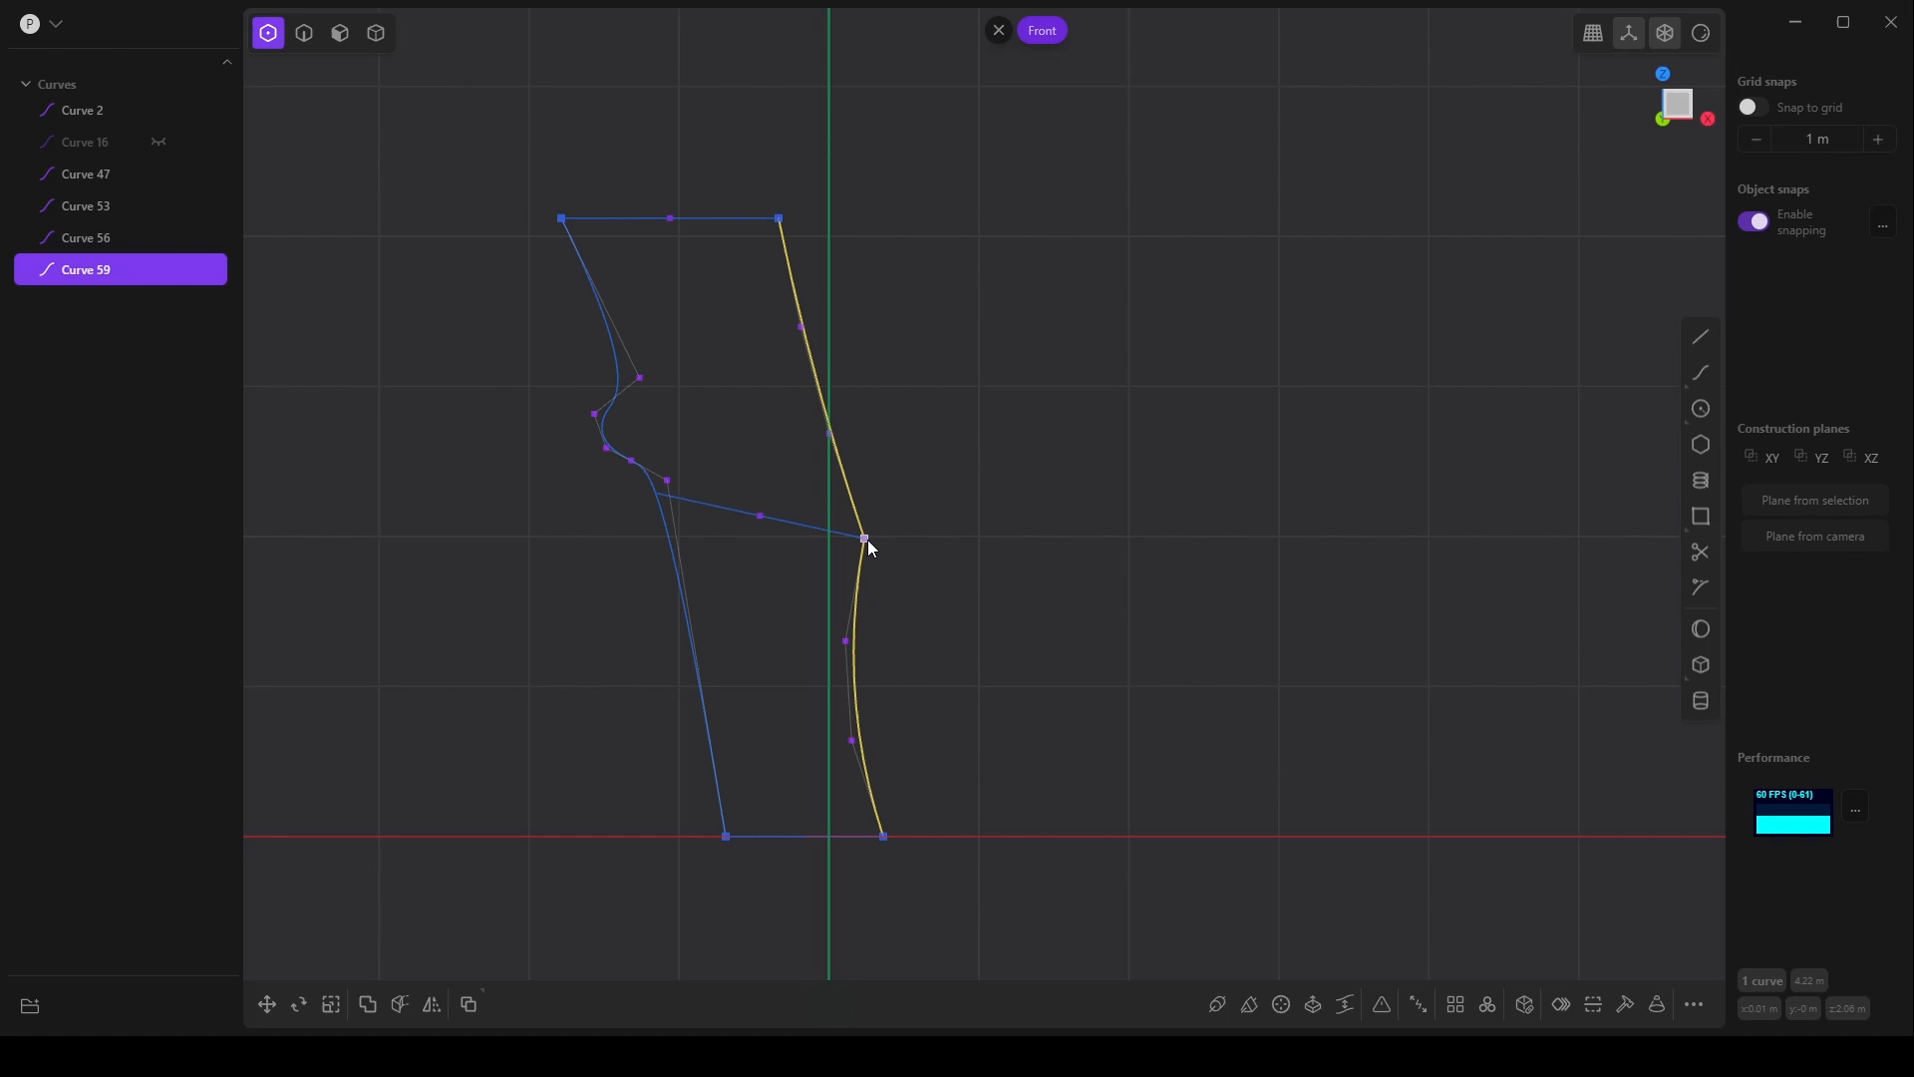
{"action": "left_click", "coordinate": [303, 32]}
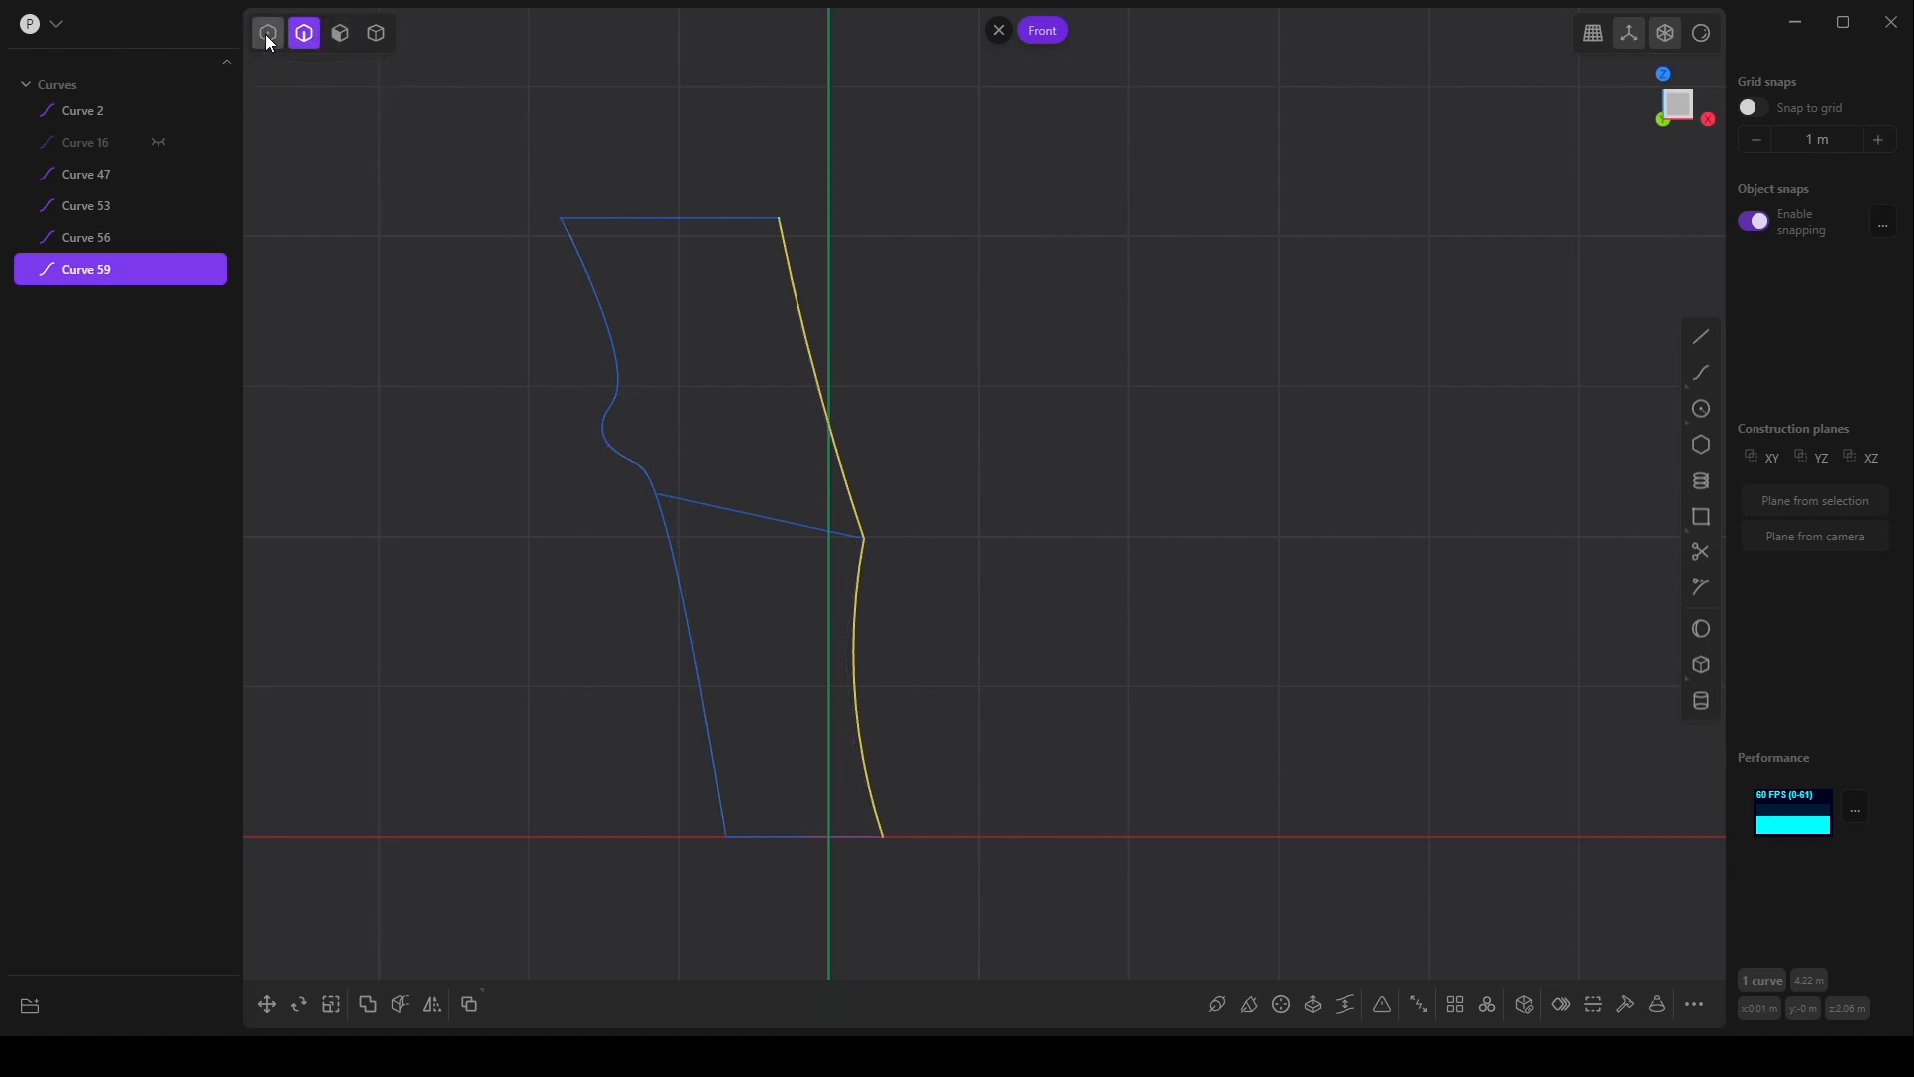
{"action": "left_click", "coordinate": [267, 32]}
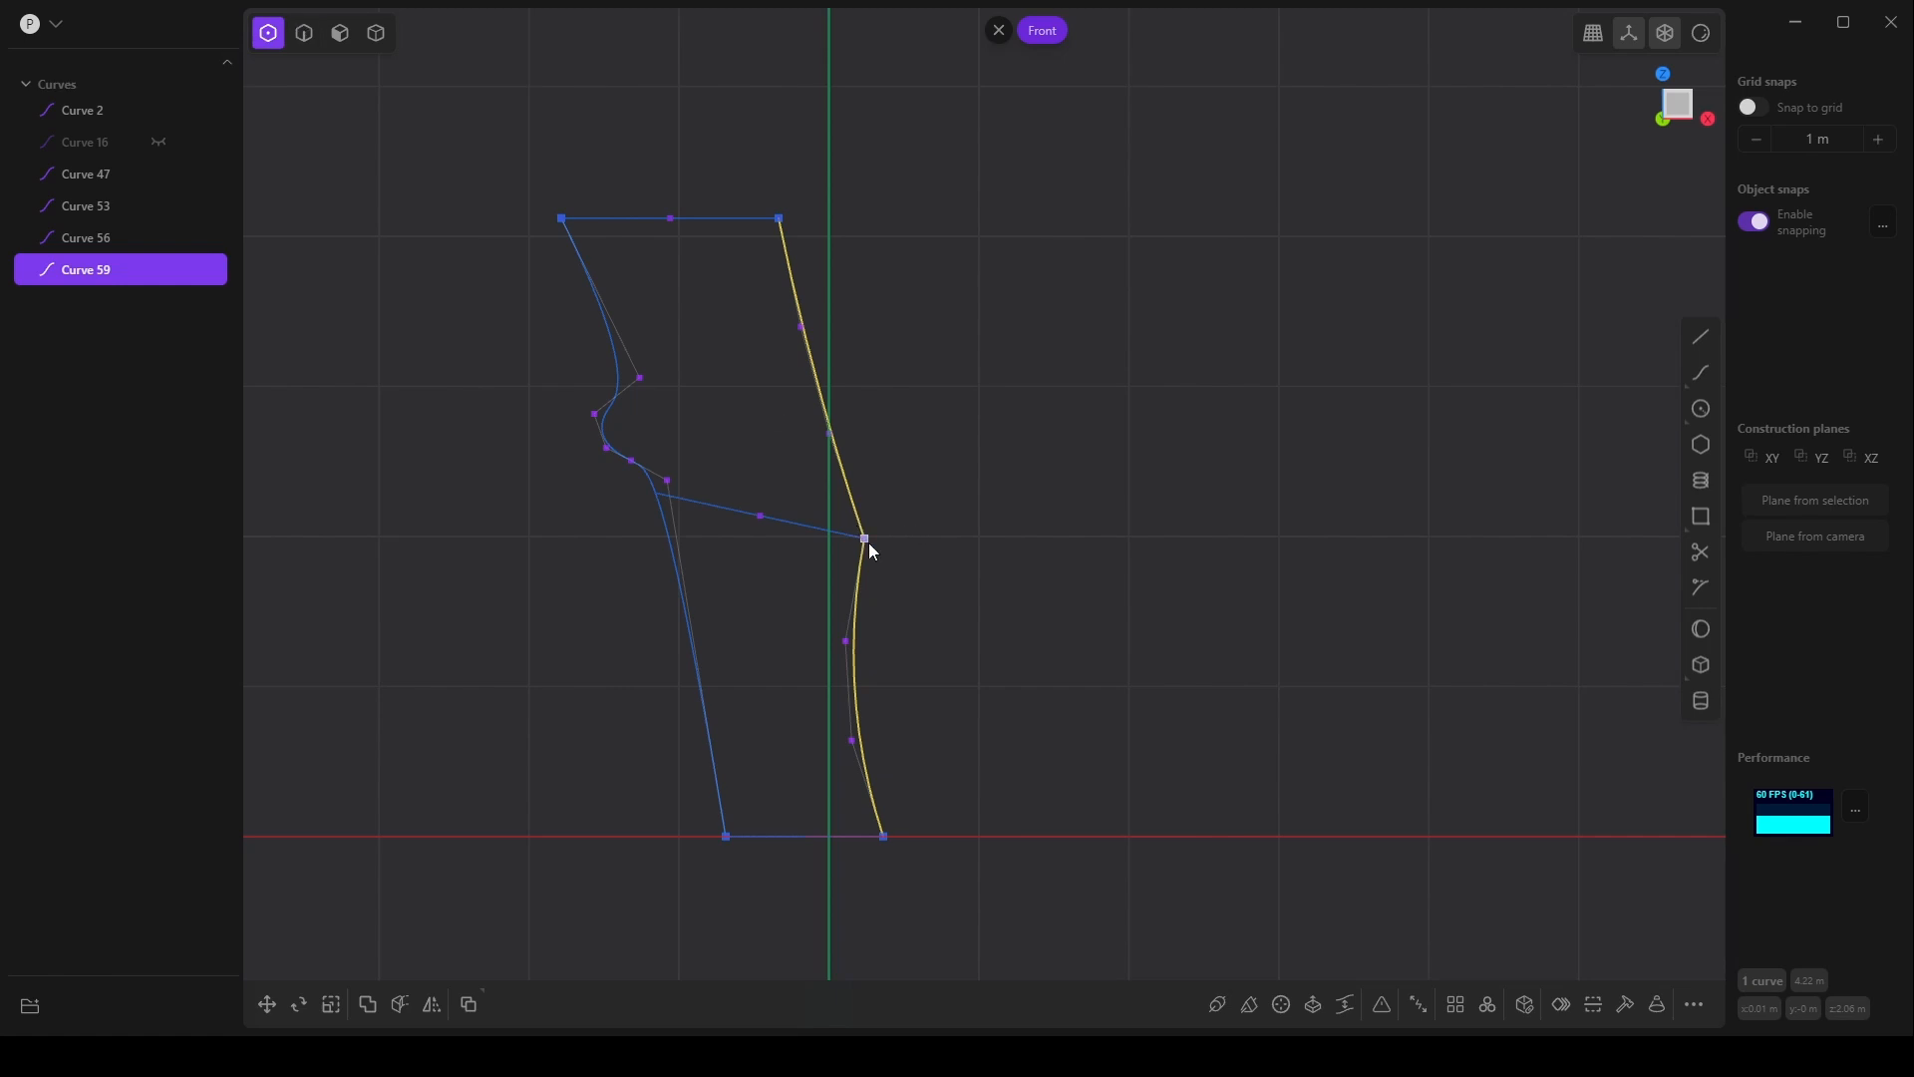
- Add top, middle and base elliptical sections and preview a loft through them from all sides
{"action": "left_click", "coordinate": [304, 32]}
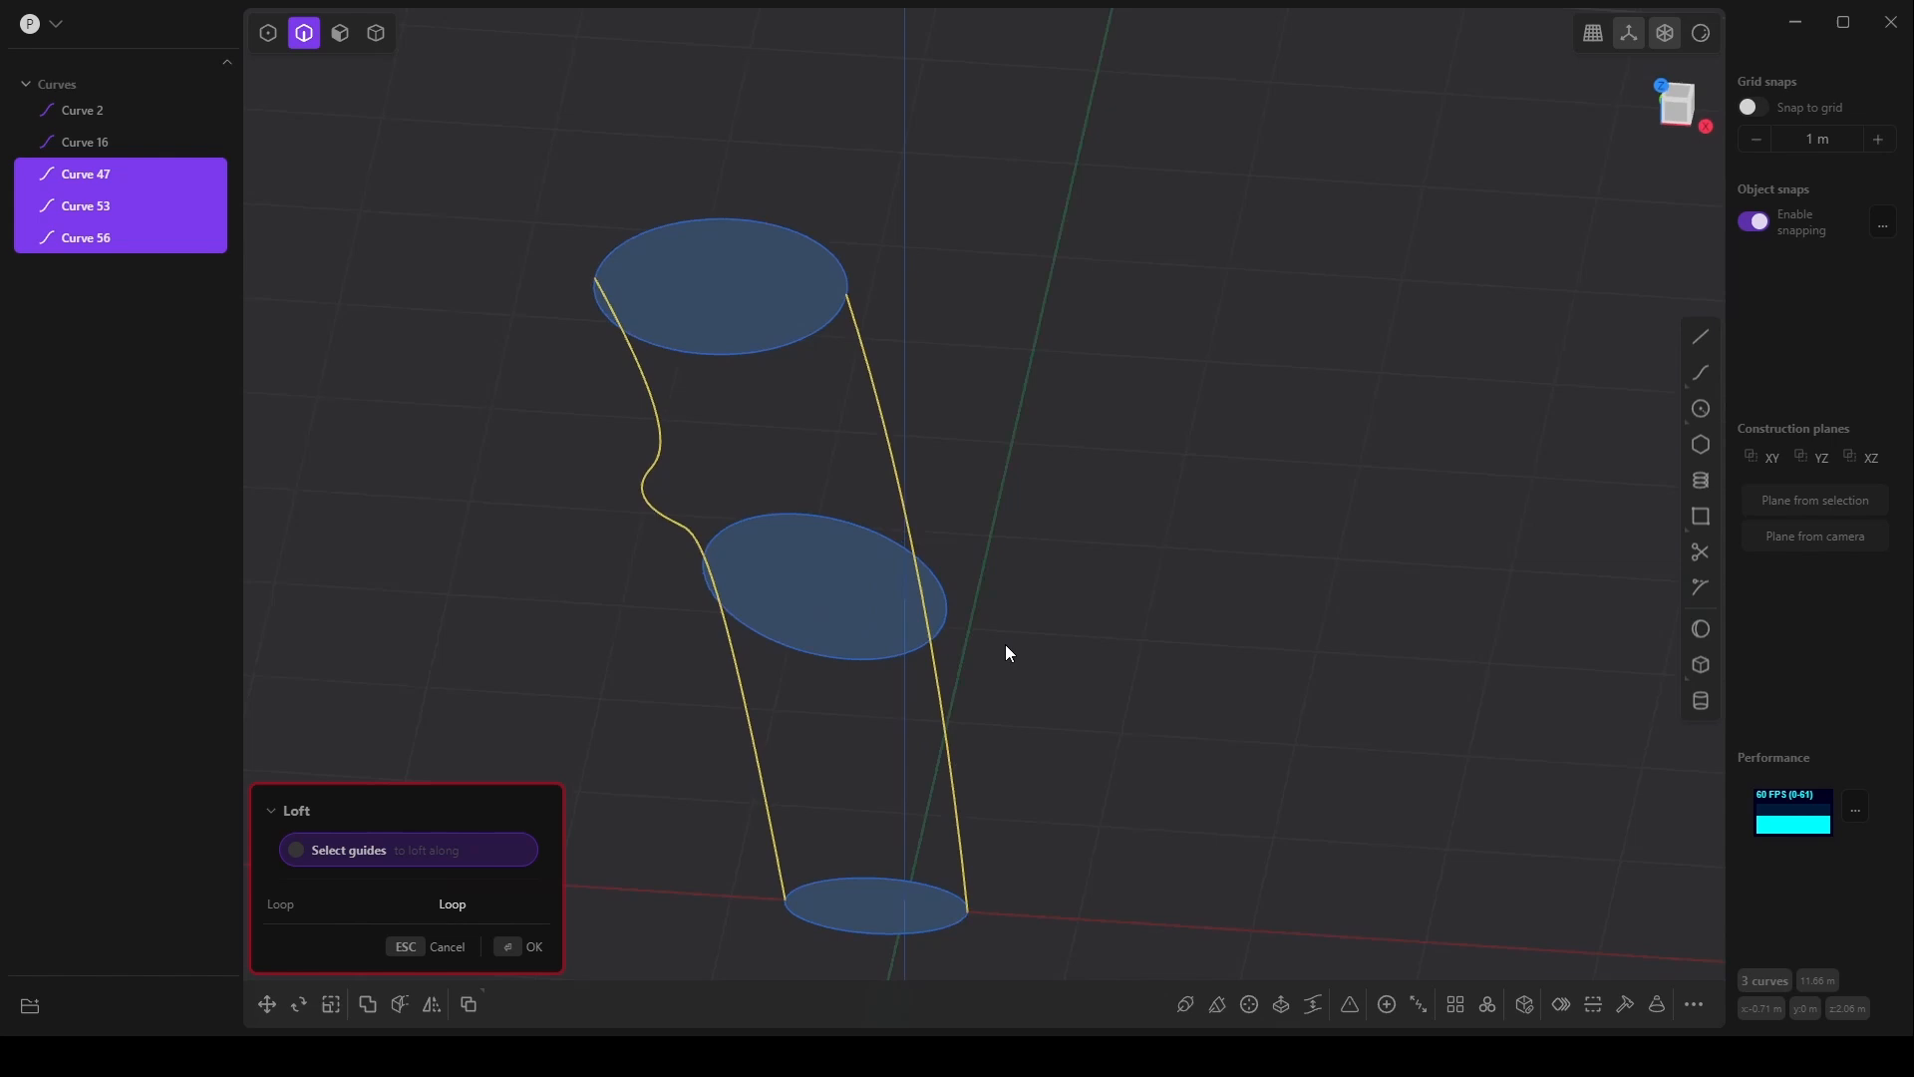
{"action": "left_click_drag", "start_coordinate": [1007, 654], "coordinate": [933, 702]}
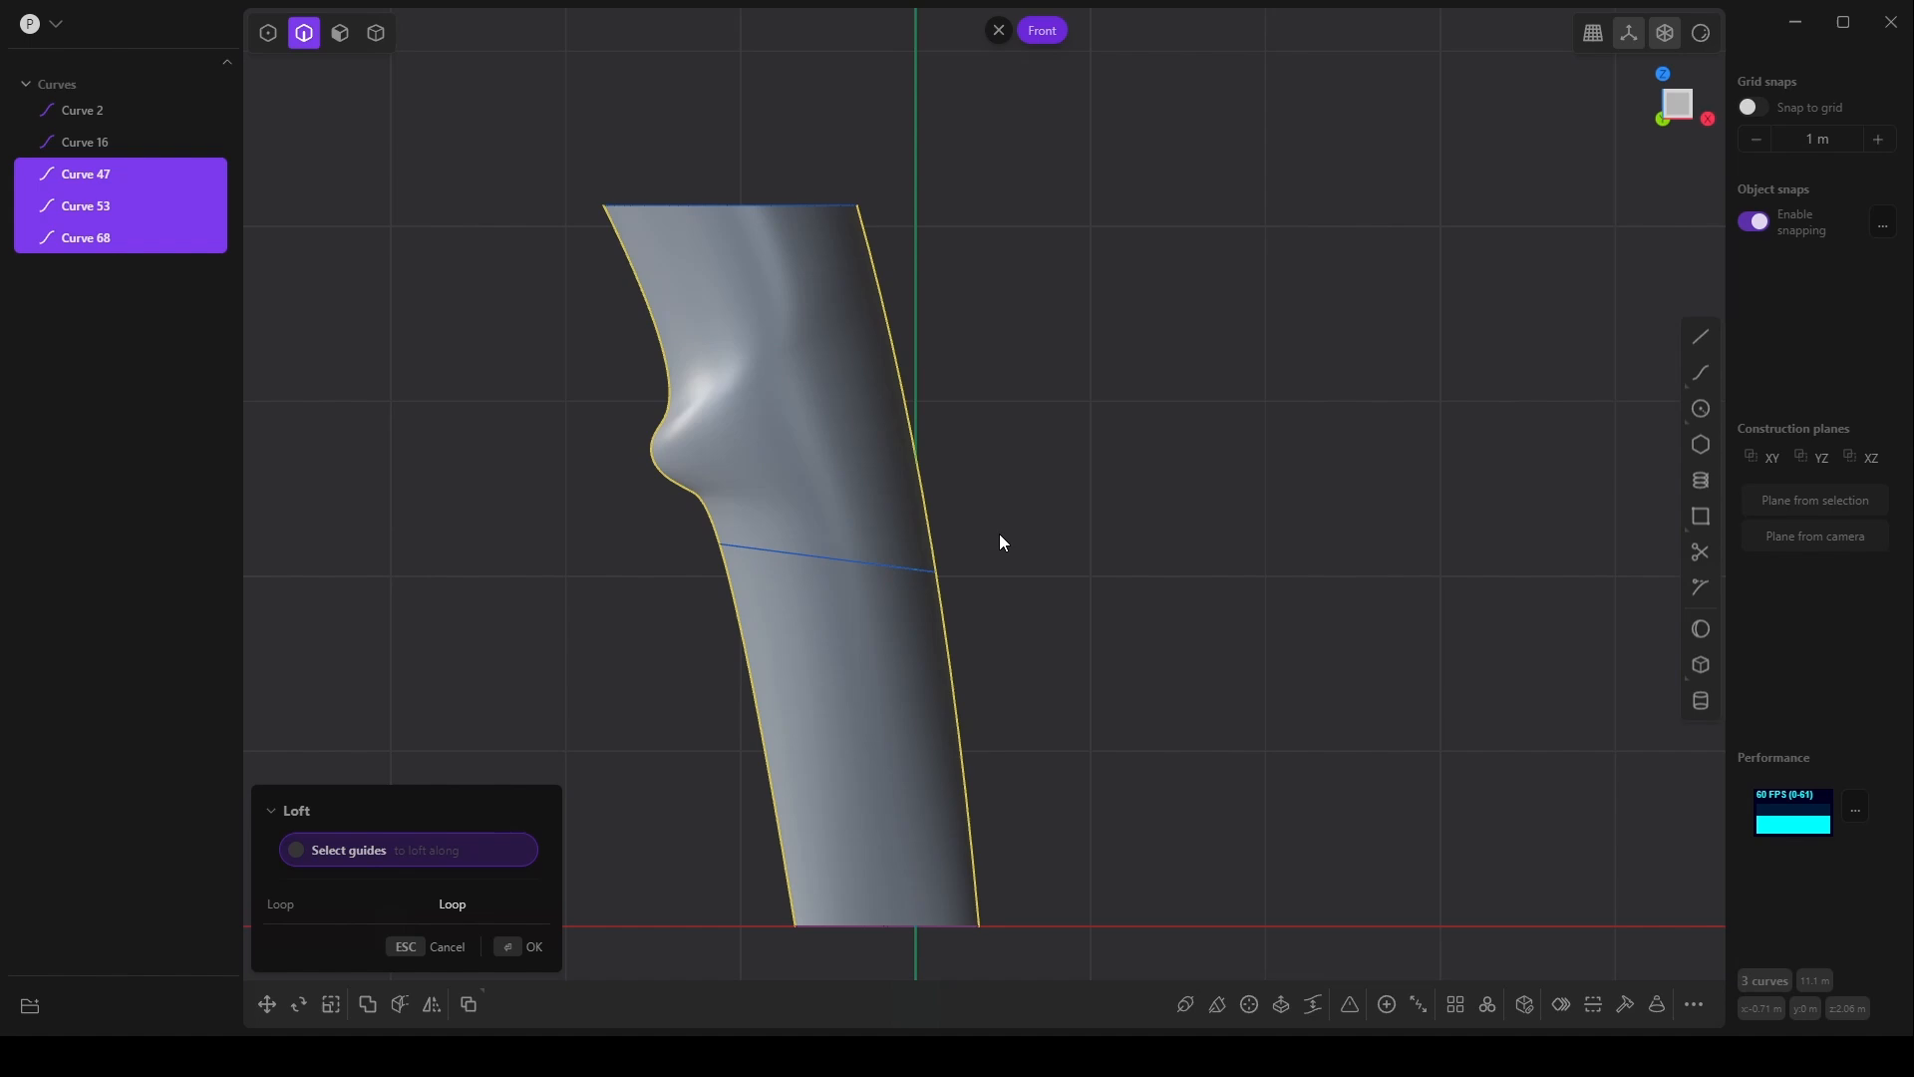
{"action": "left_click_drag", "start_coordinate": [1001, 542], "coordinate": [1362, 600]}
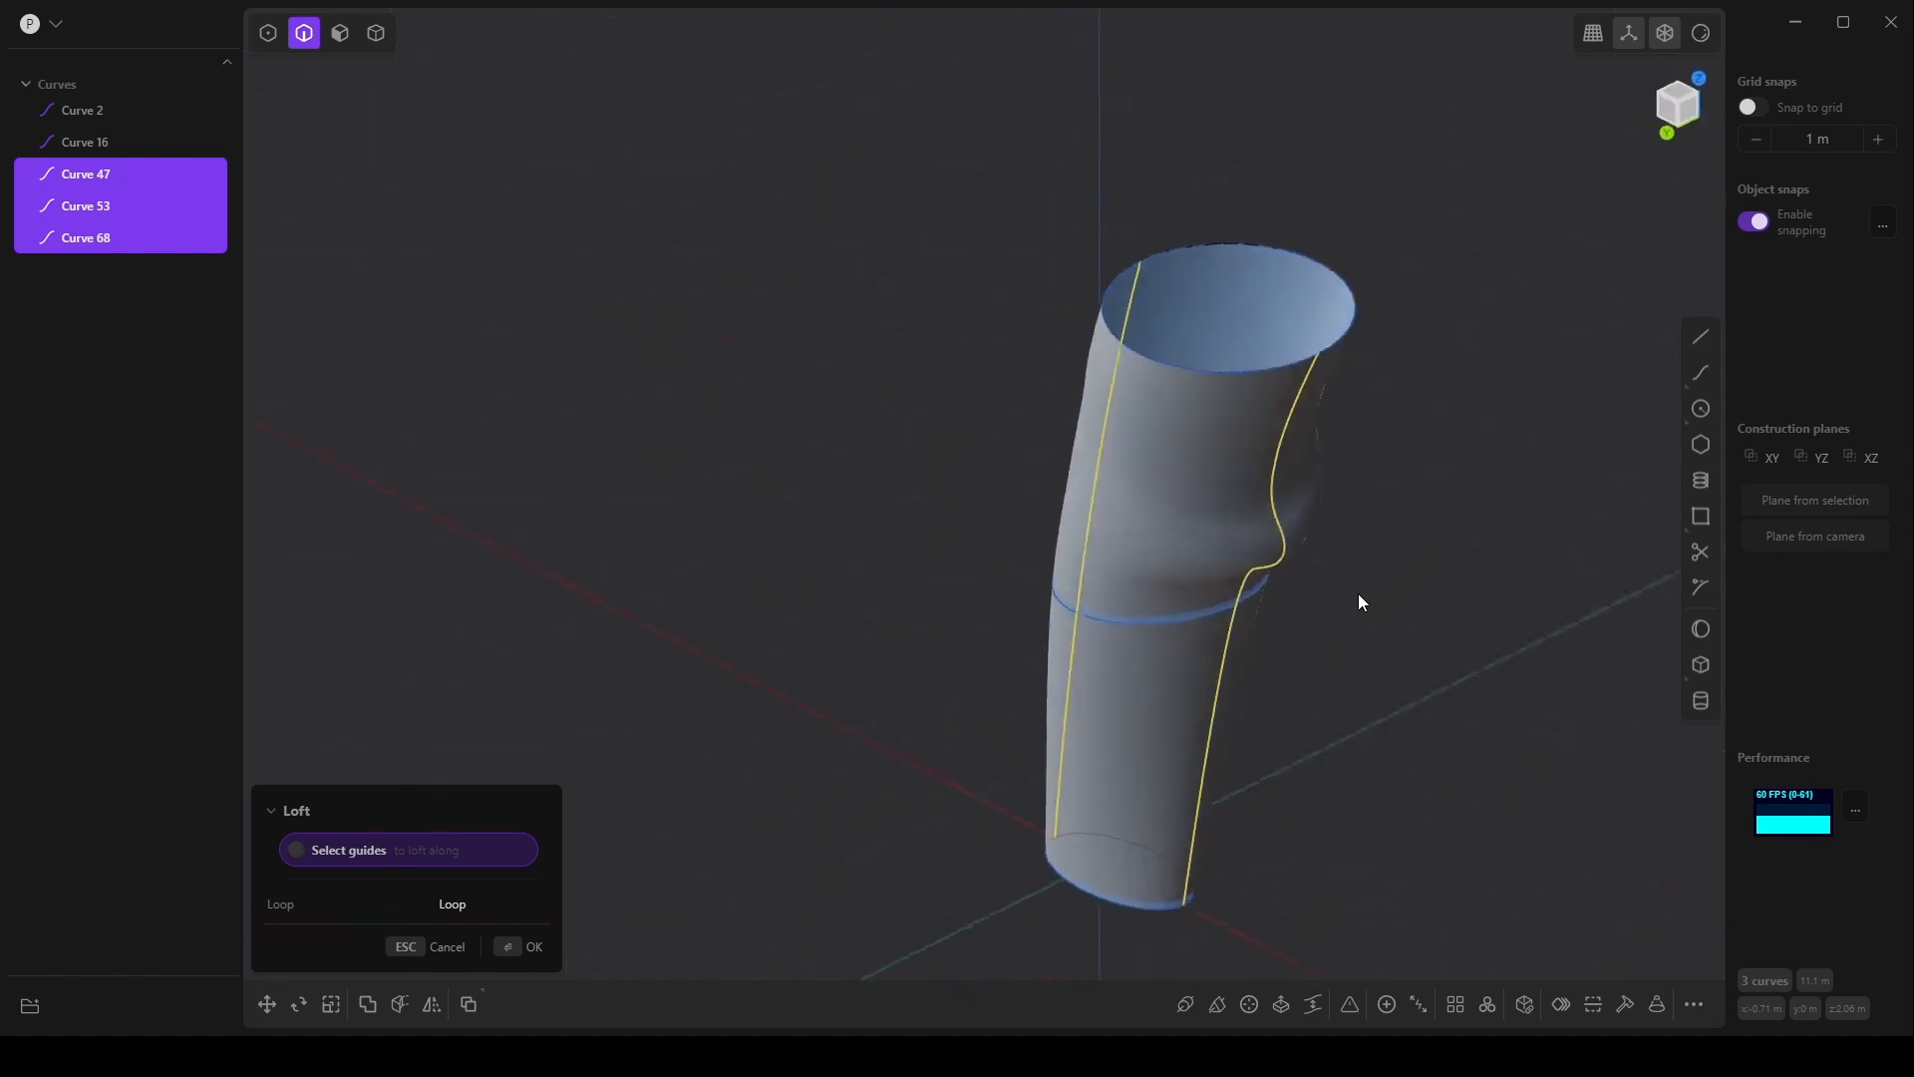
{"action": "left_click_drag", "start_coordinate": [1360, 602], "coordinate": [814, 461]}
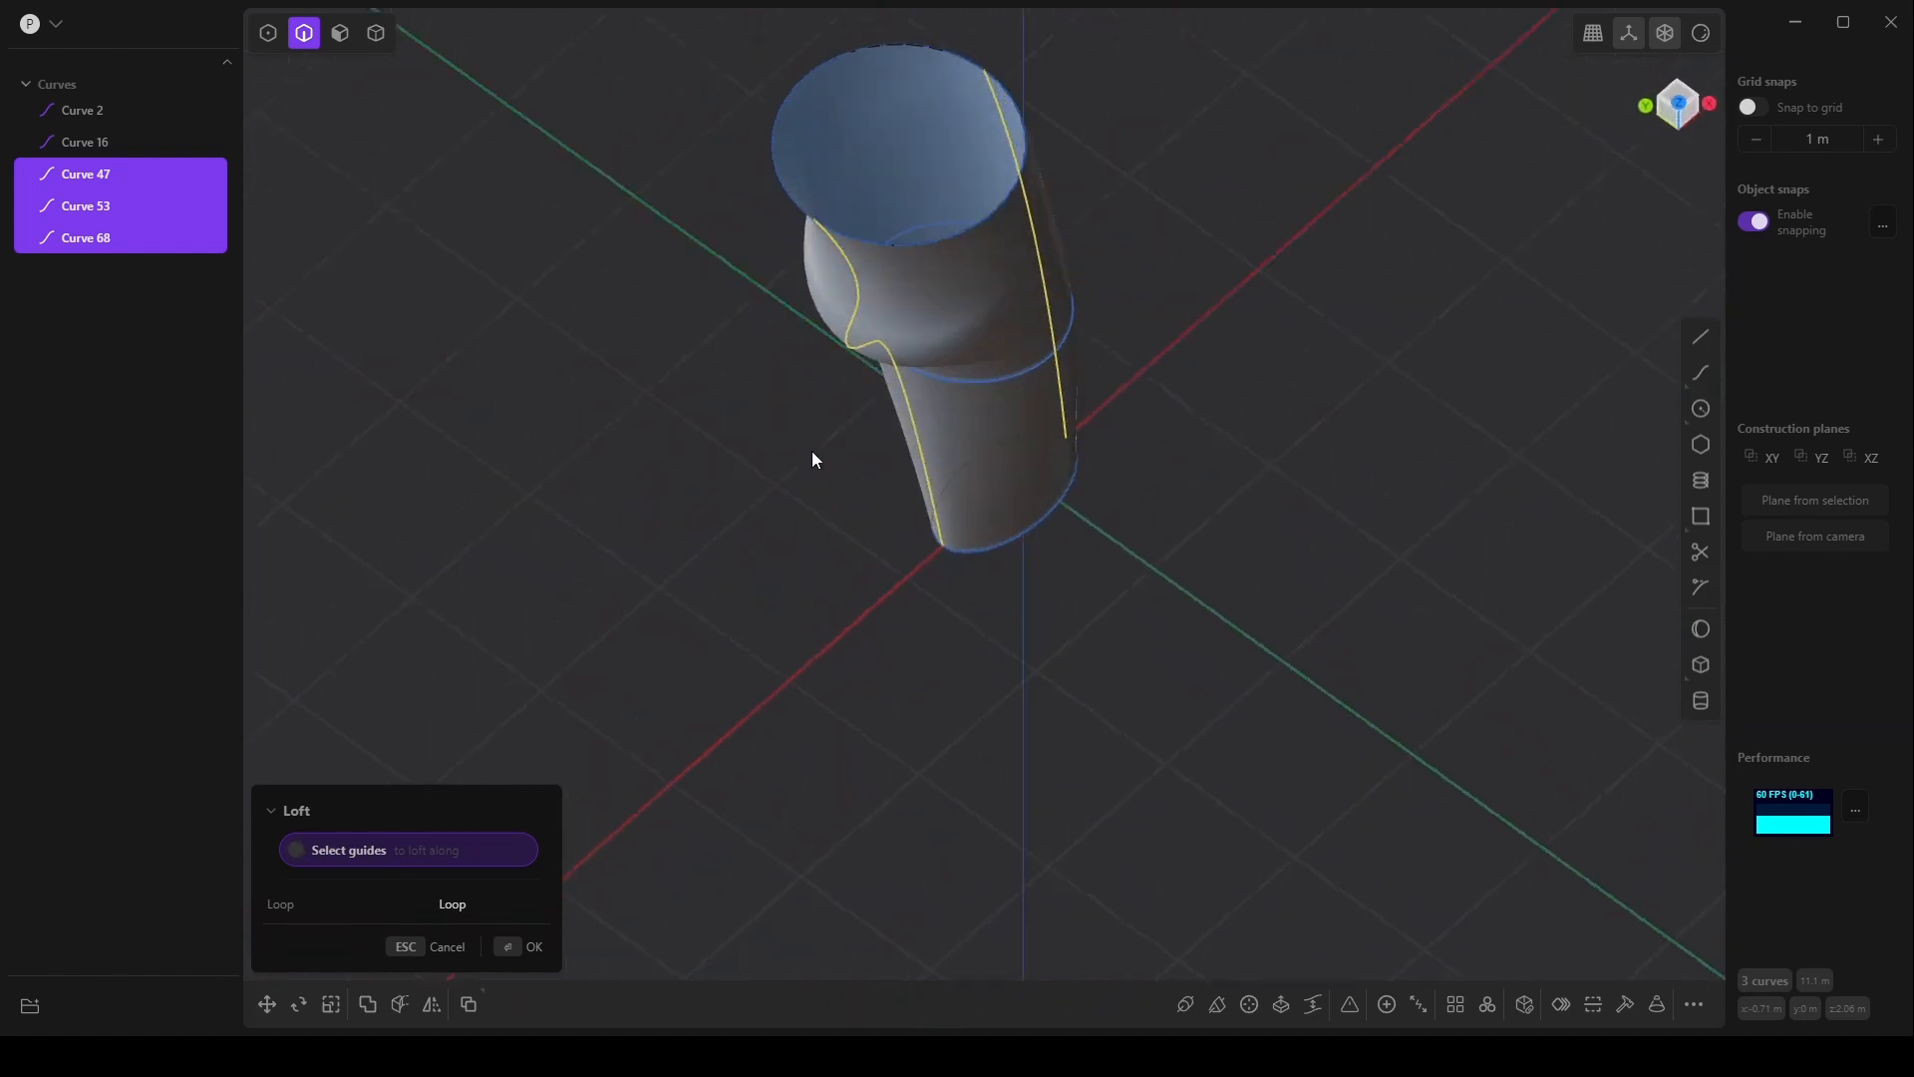
{"action": "left_click_drag", "start_coordinate": [814, 461], "coordinate": [664, 646]}
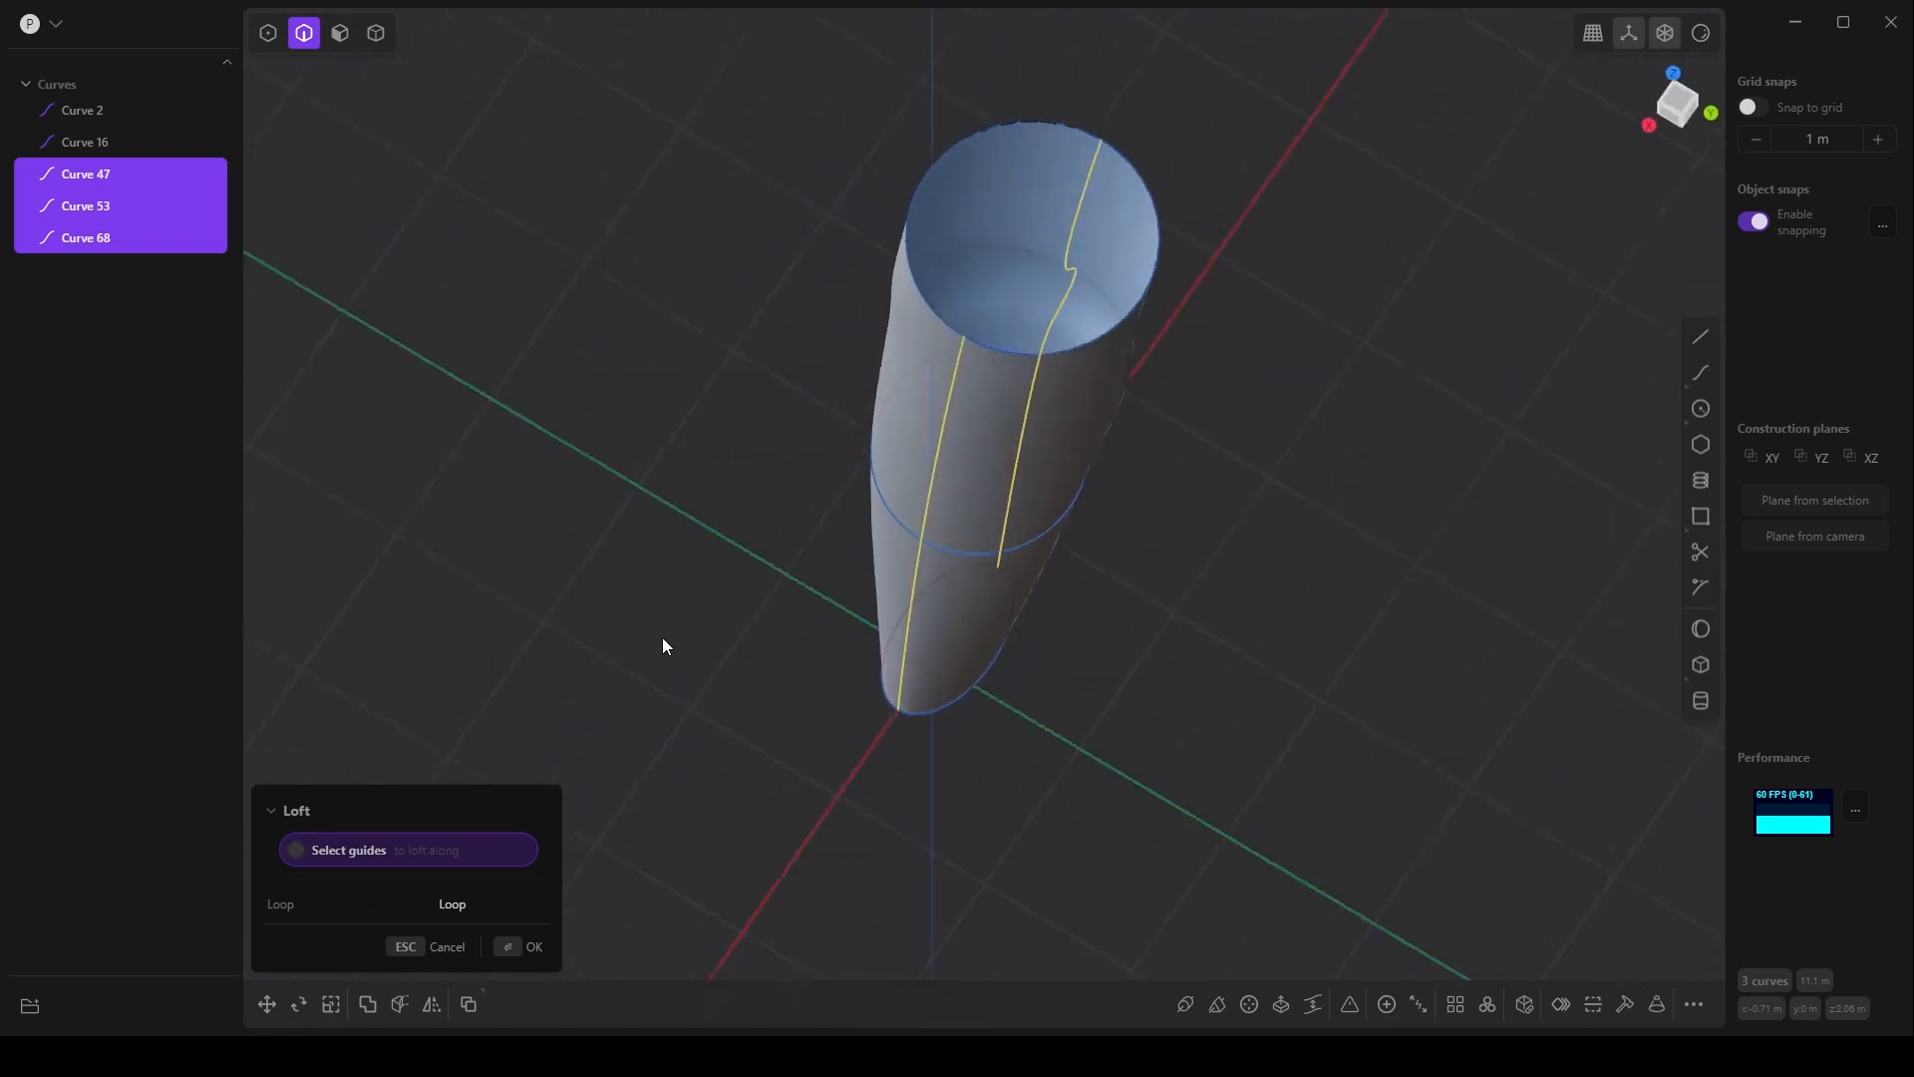
{"action": "left_click_drag", "start_coordinate": [666, 646], "coordinate": [879, 521]}
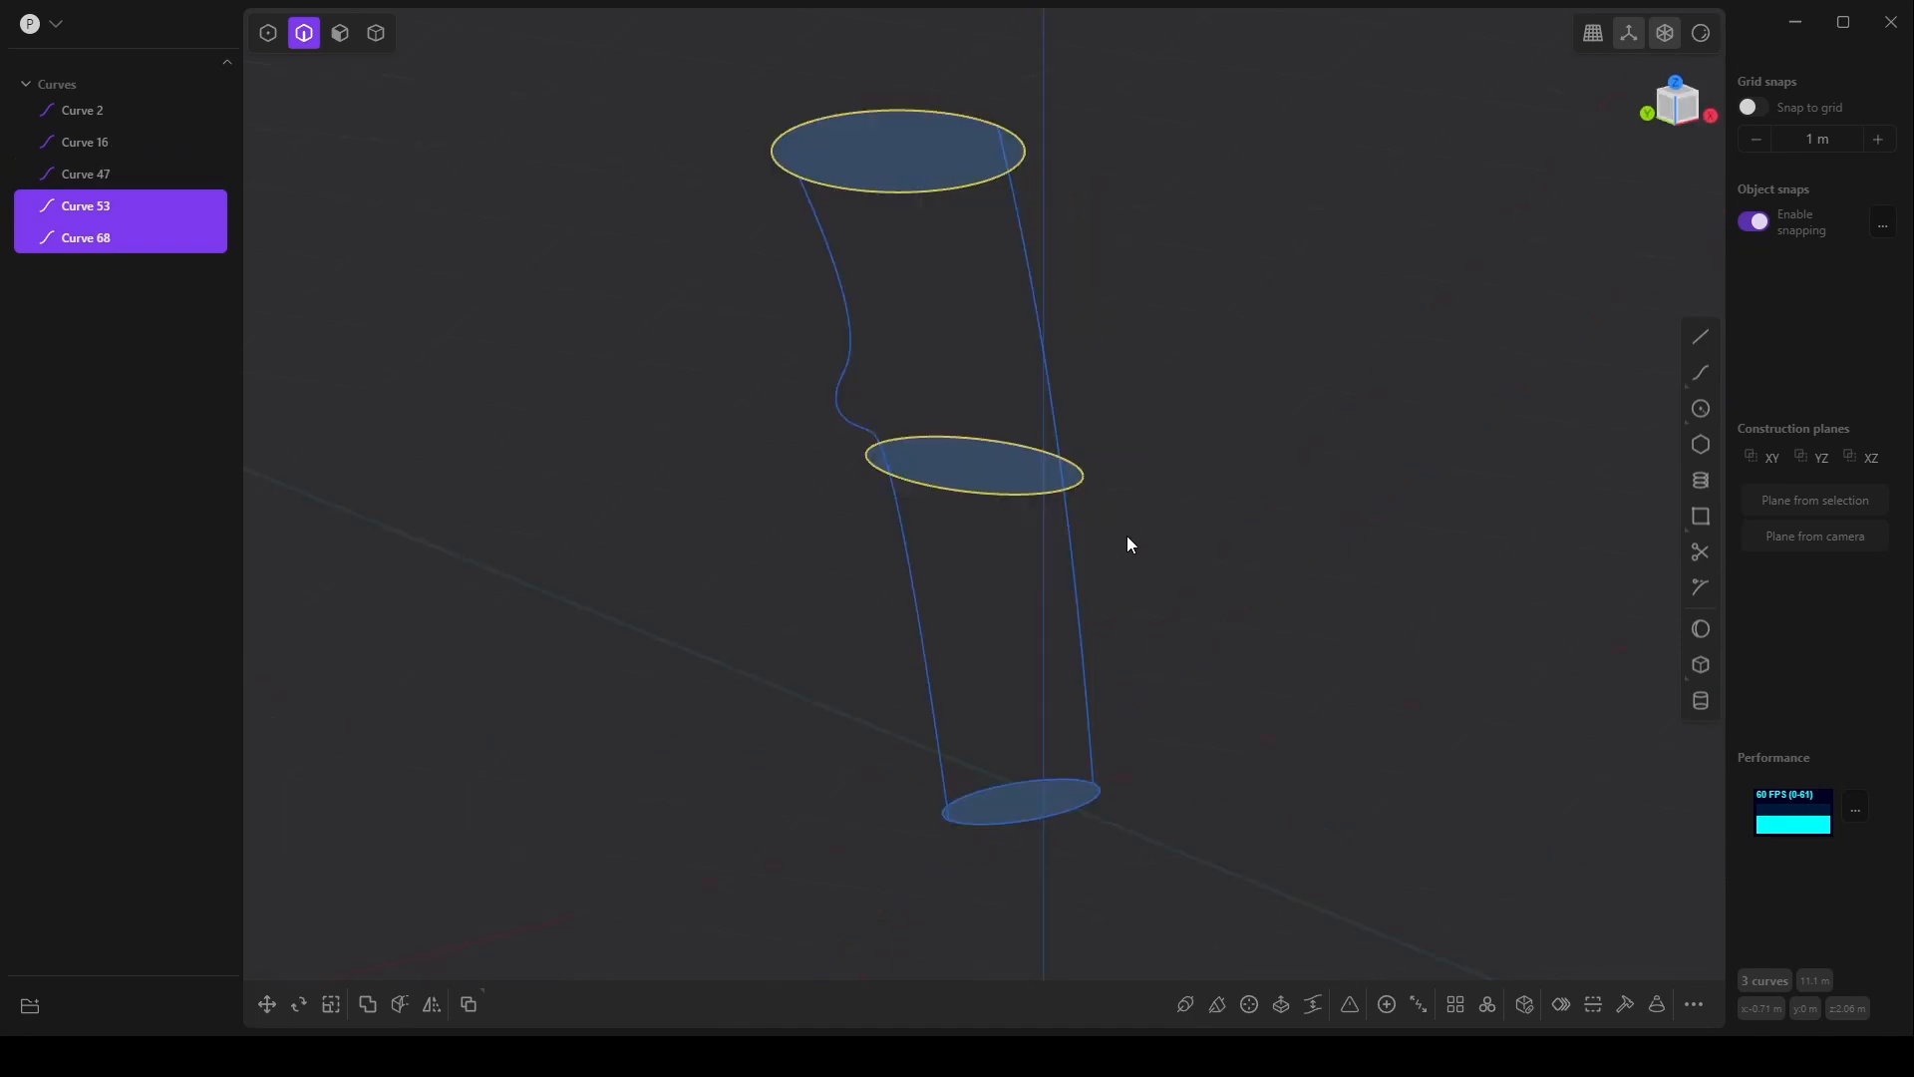
- Add both side profiles as loft guides so the surface bulges into the finger-groove bump
{"action": "left_click", "coordinate": [86, 237]}
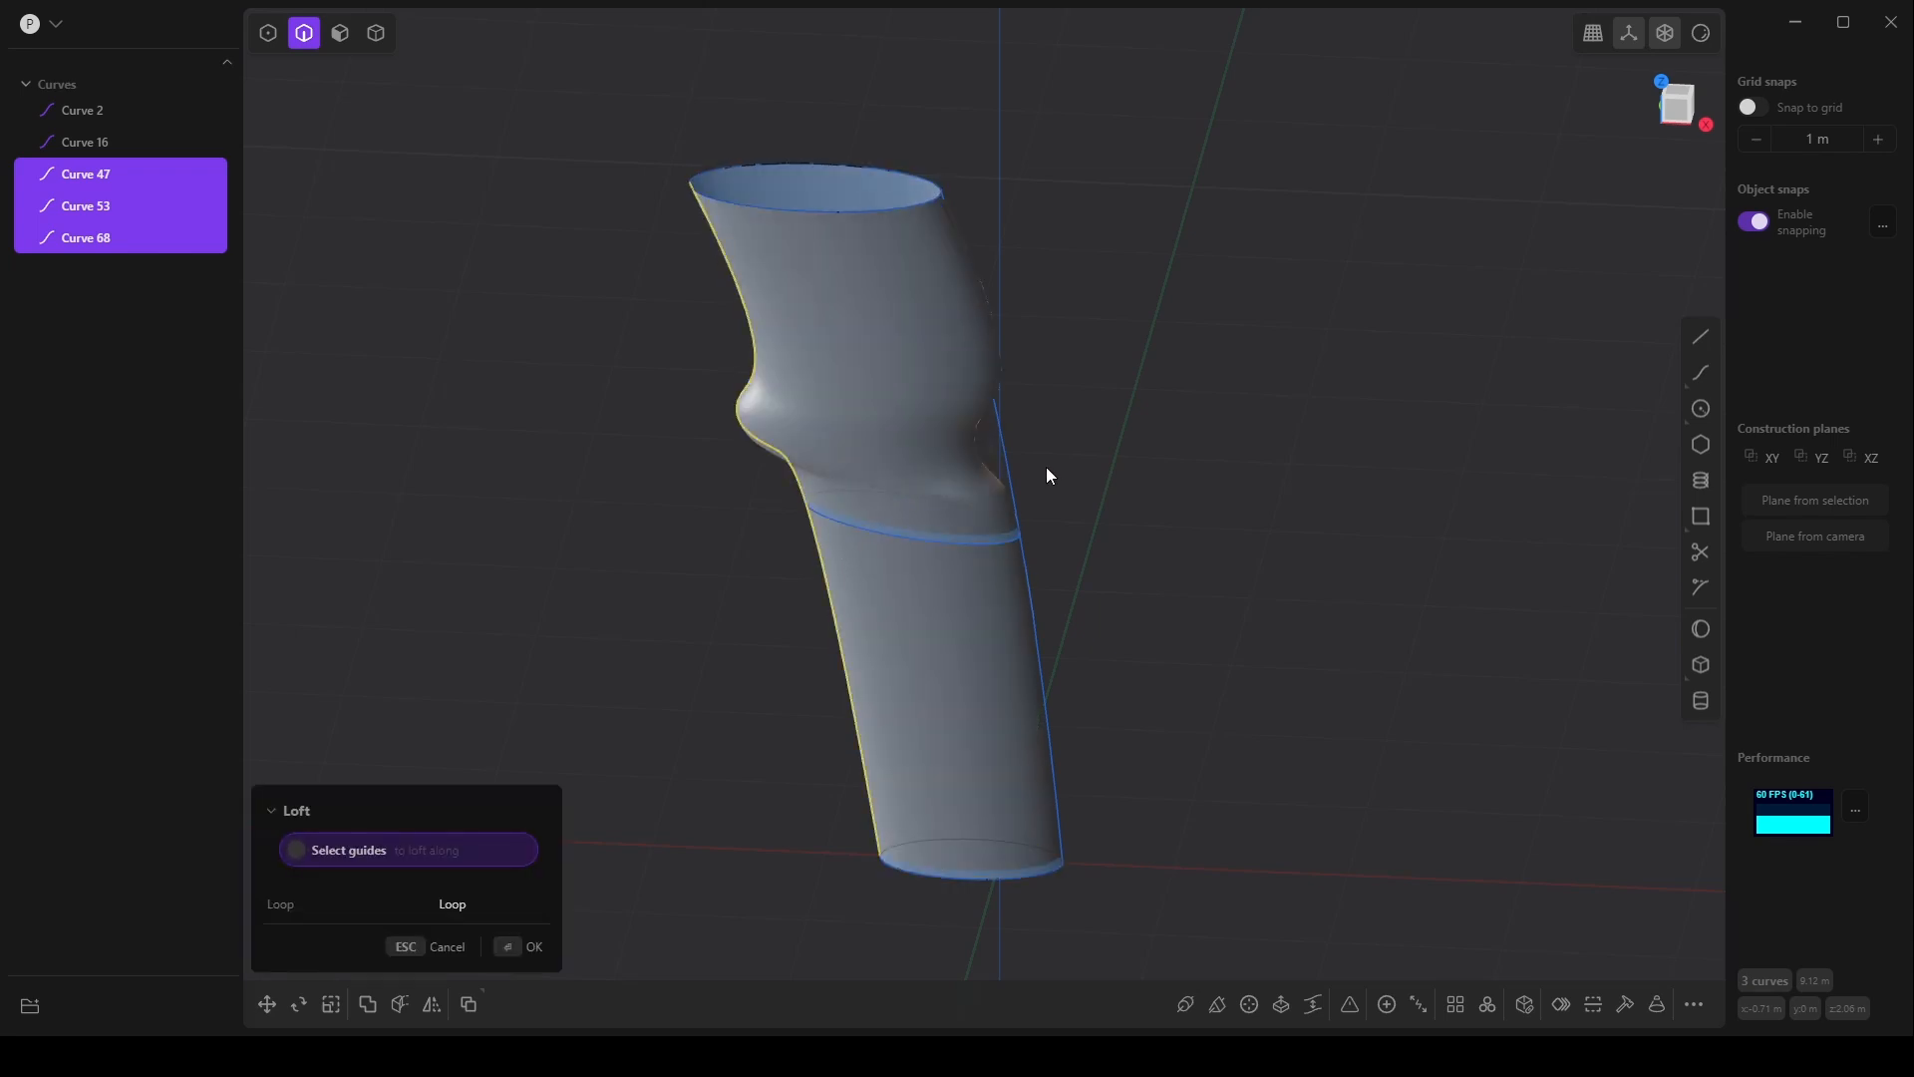
{"action": "left_click_drag", "start_coordinate": [1047, 474], "coordinate": [939, 616]}
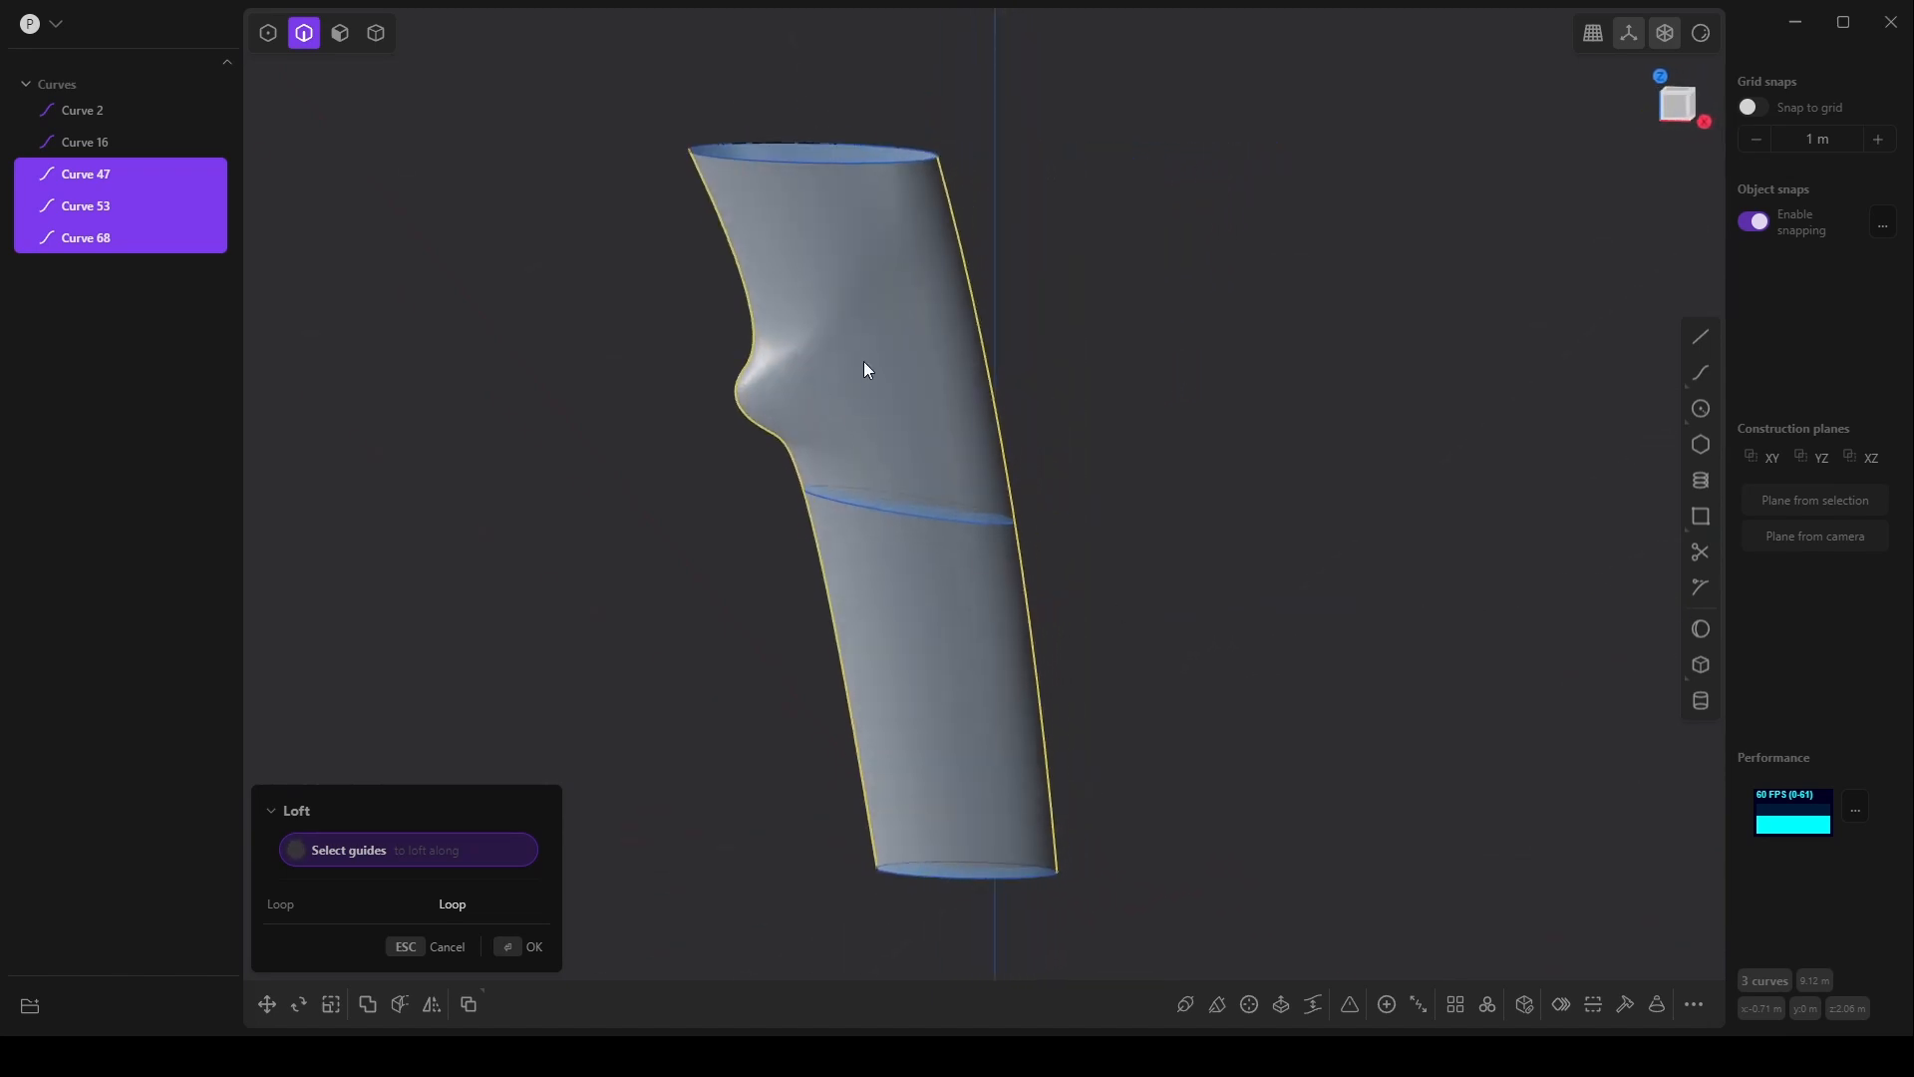
{"action": "left_click_drag", "start_coordinate": [865, 371], "coordinate": [1146, 620]}
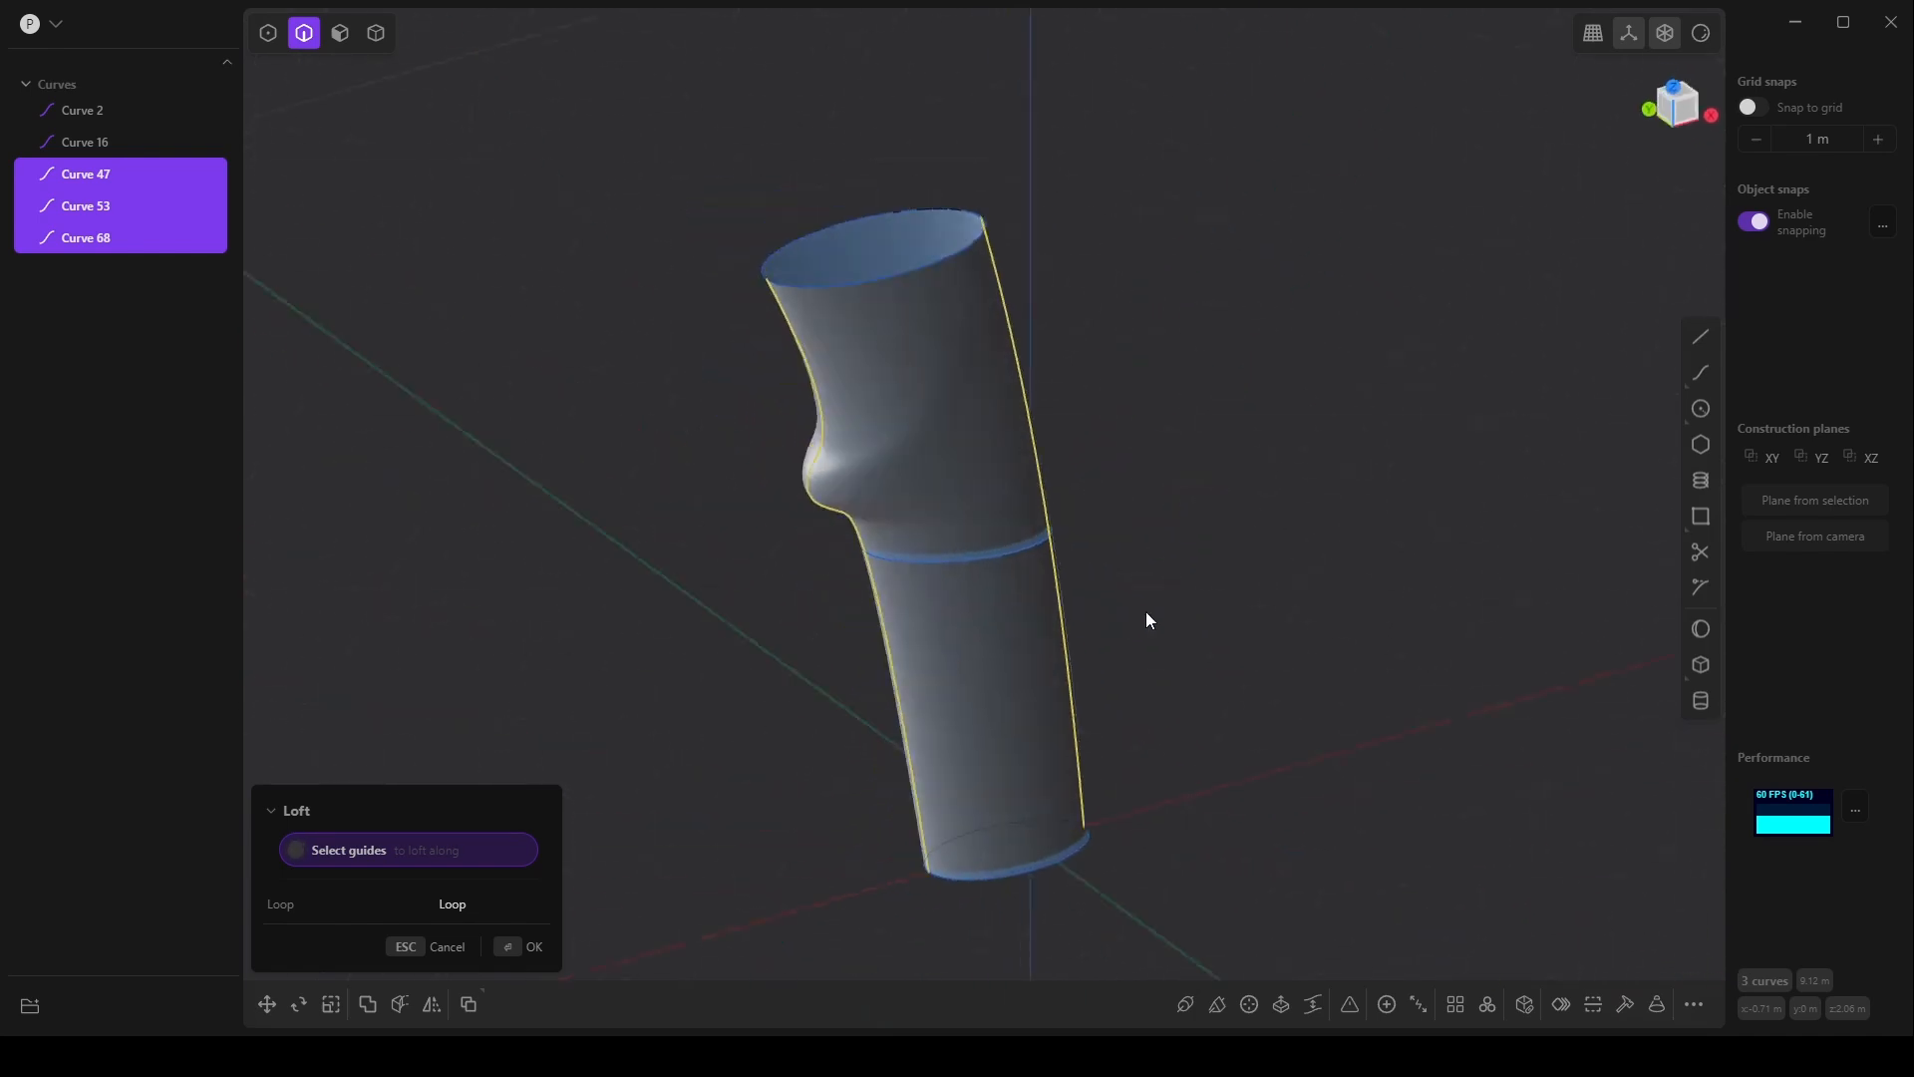
{"action": "left_click_drag", "start_coordinate": [1144, 618], "coordinate": [1172, 578]}
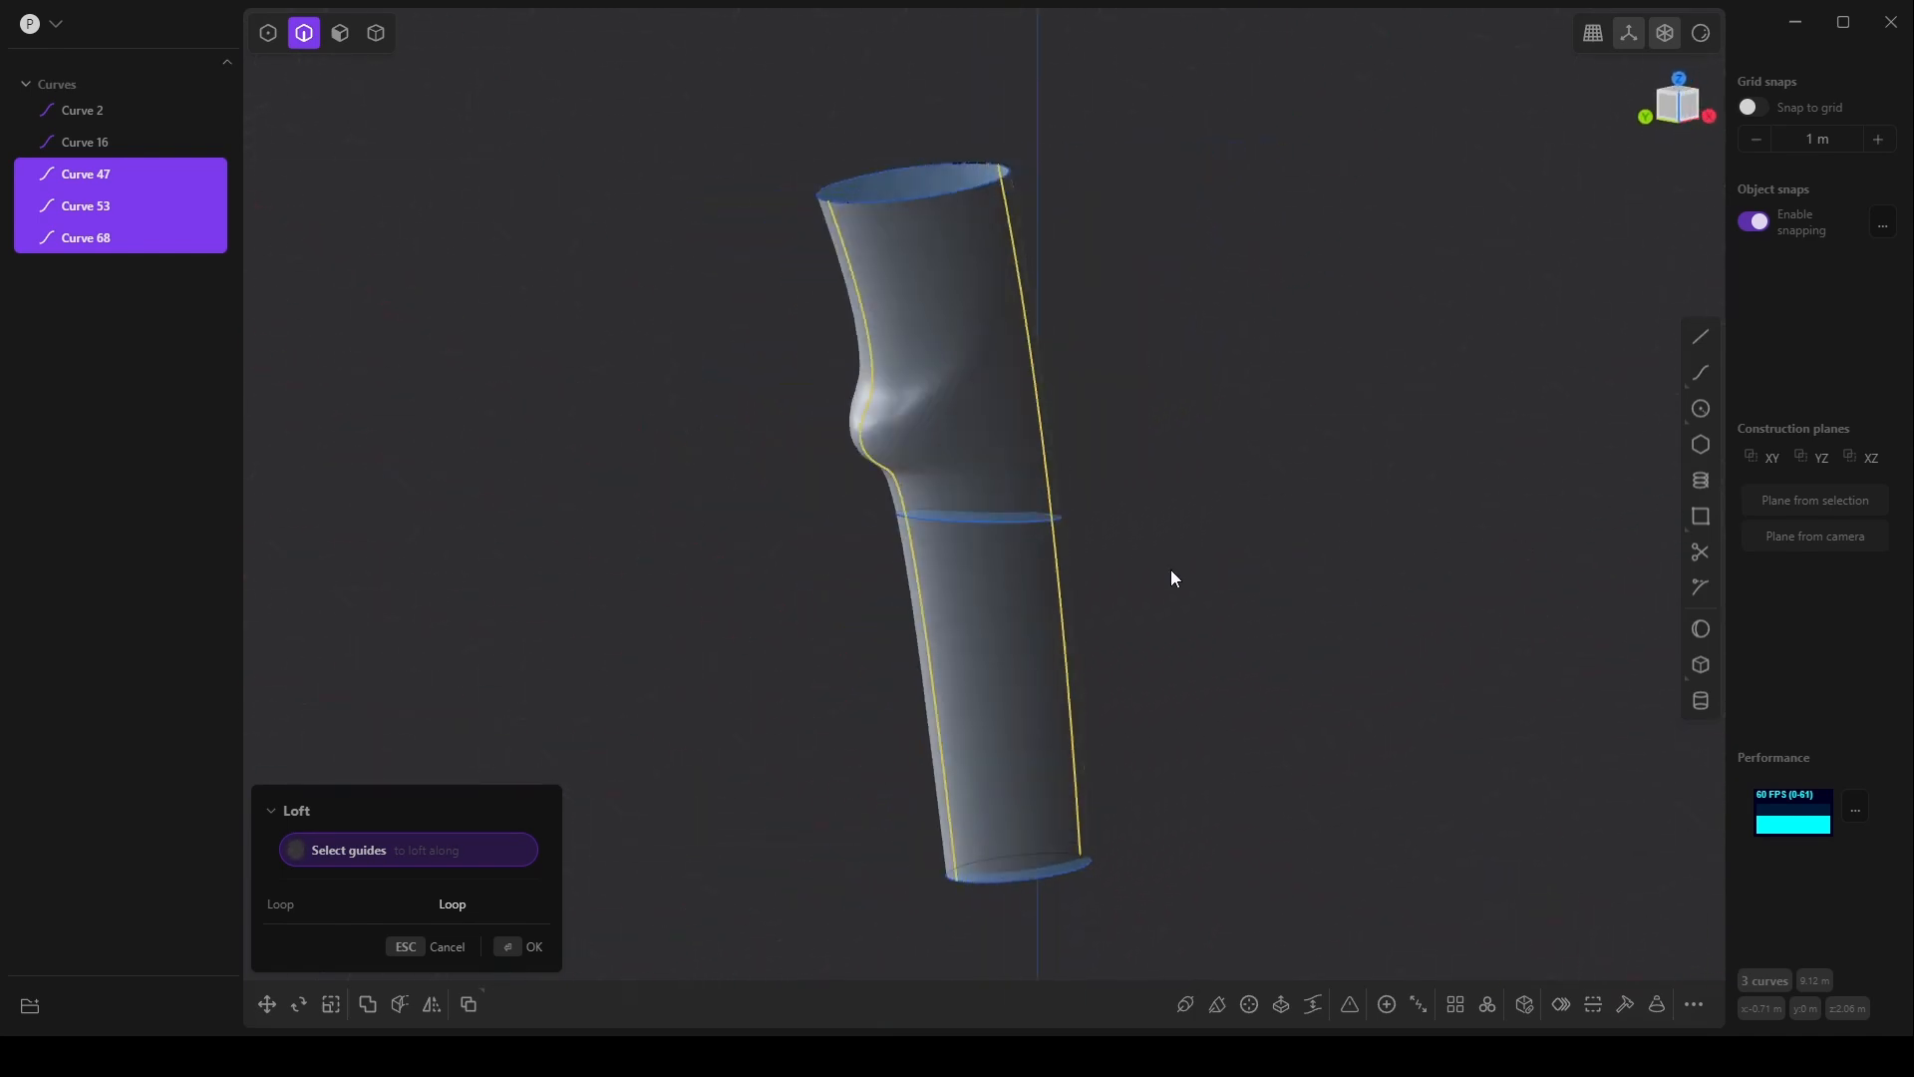
{"action": "left_click_drag", "start_coordinate": [1172, 578], "coordinate": [1167, 664]}
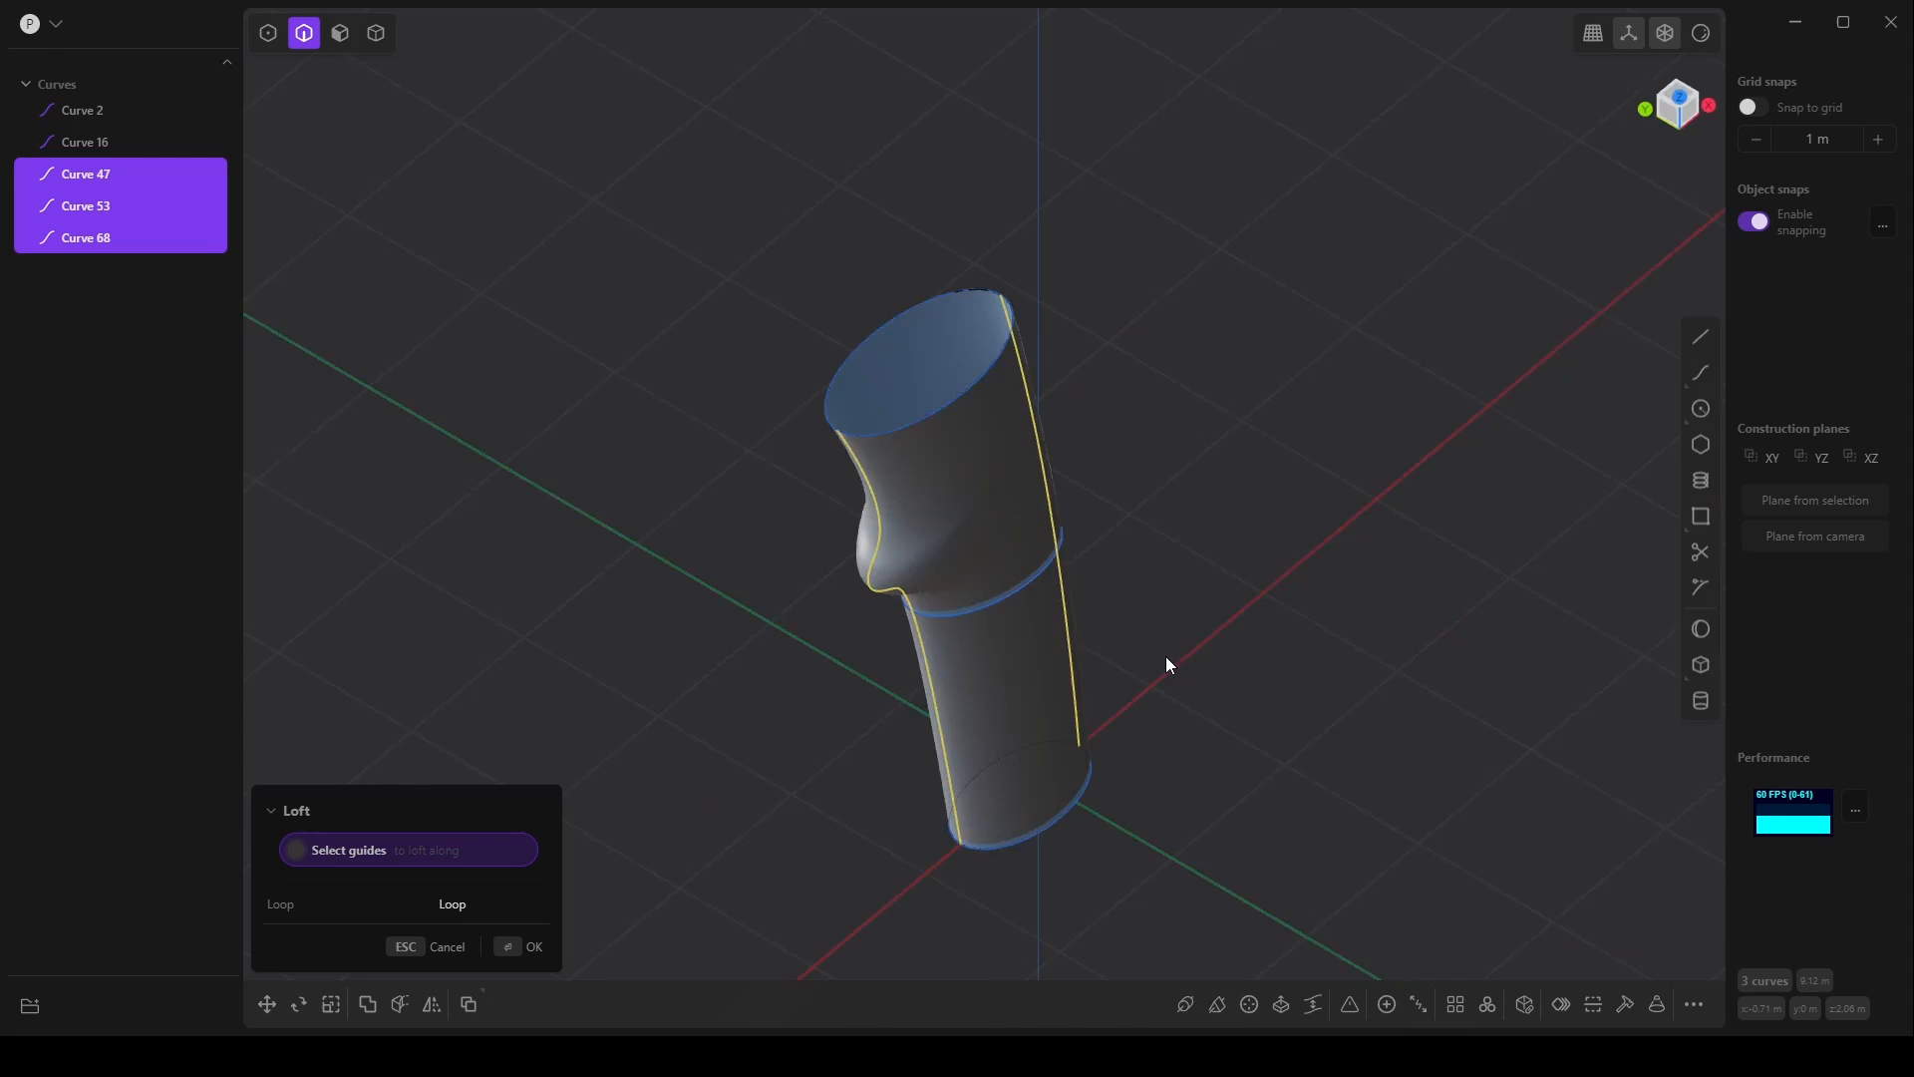
{"action": "left_click_drag", "start_coordinate": [1166, 664], "coordinate": [1078, 559]}
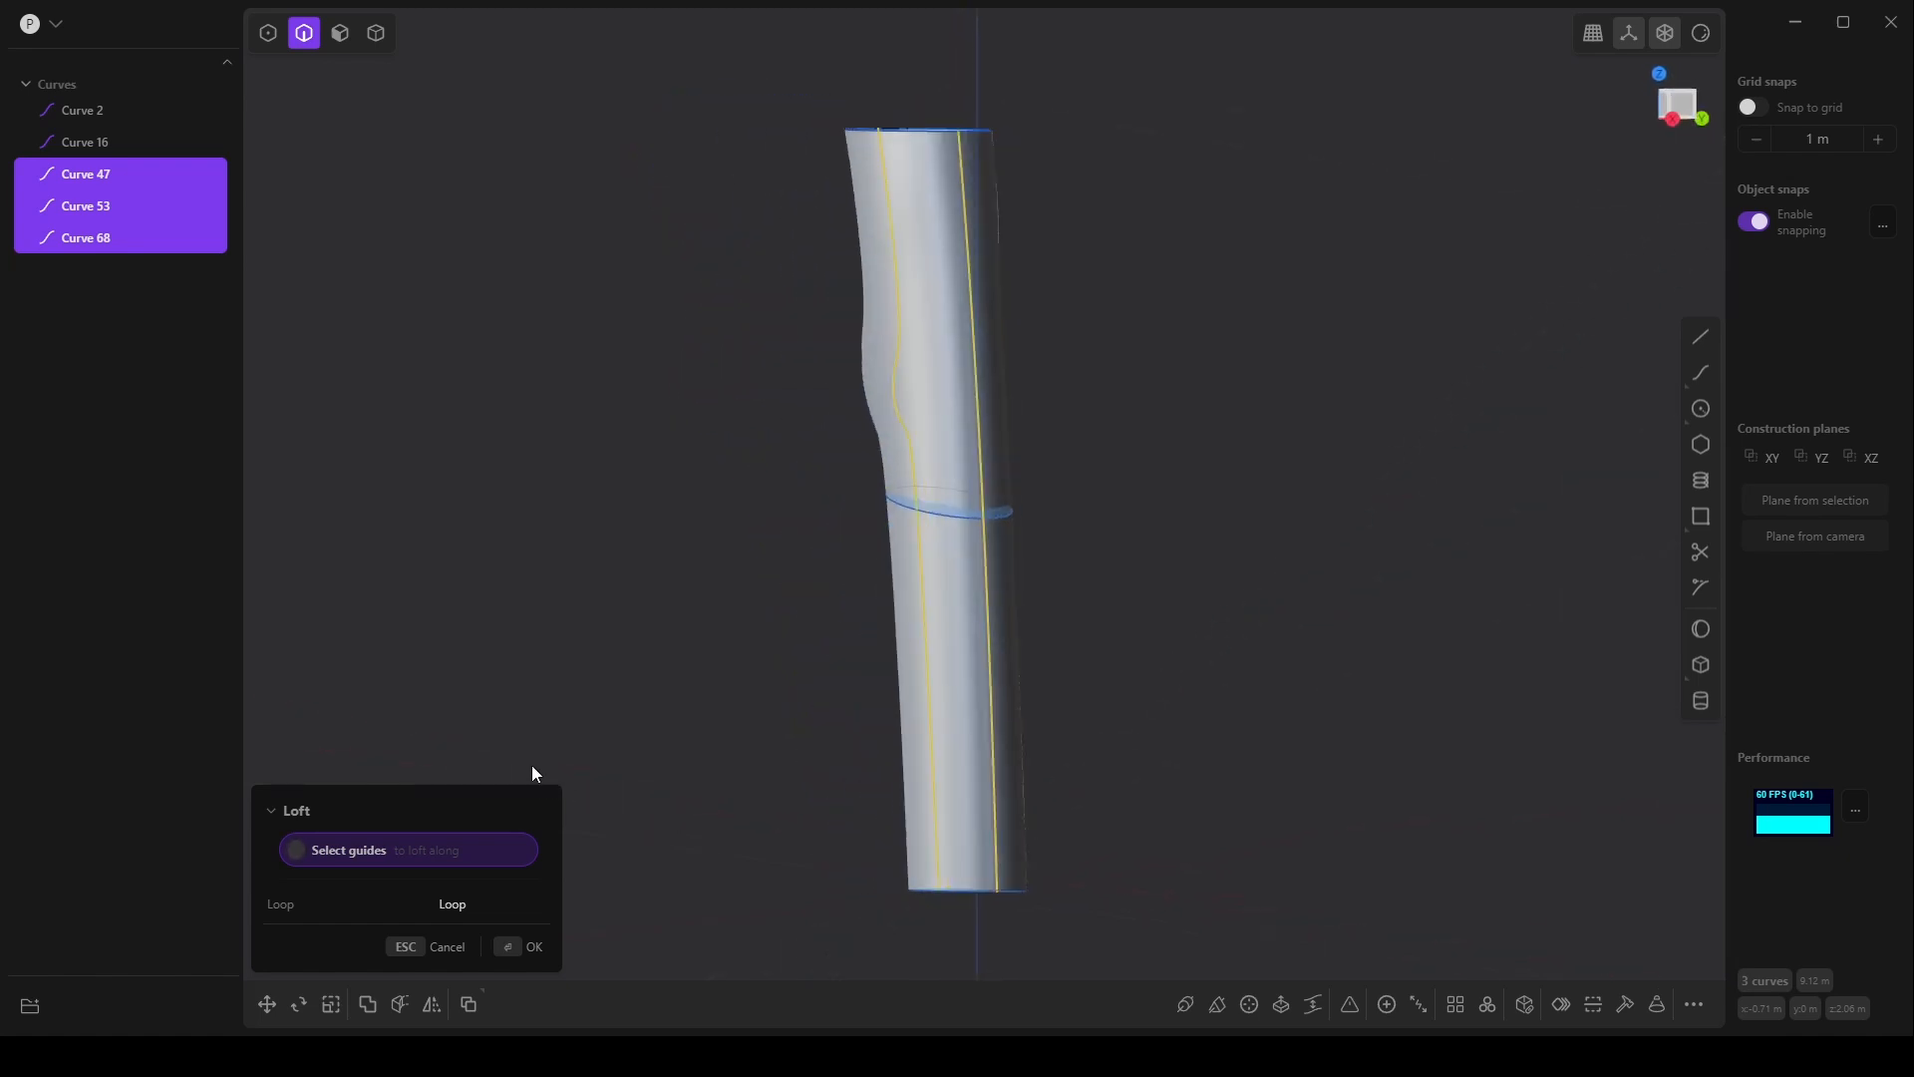
{"action": "left_click_drag", "start_coordinate": [530, 773], "coordinate": [1031, 539]}
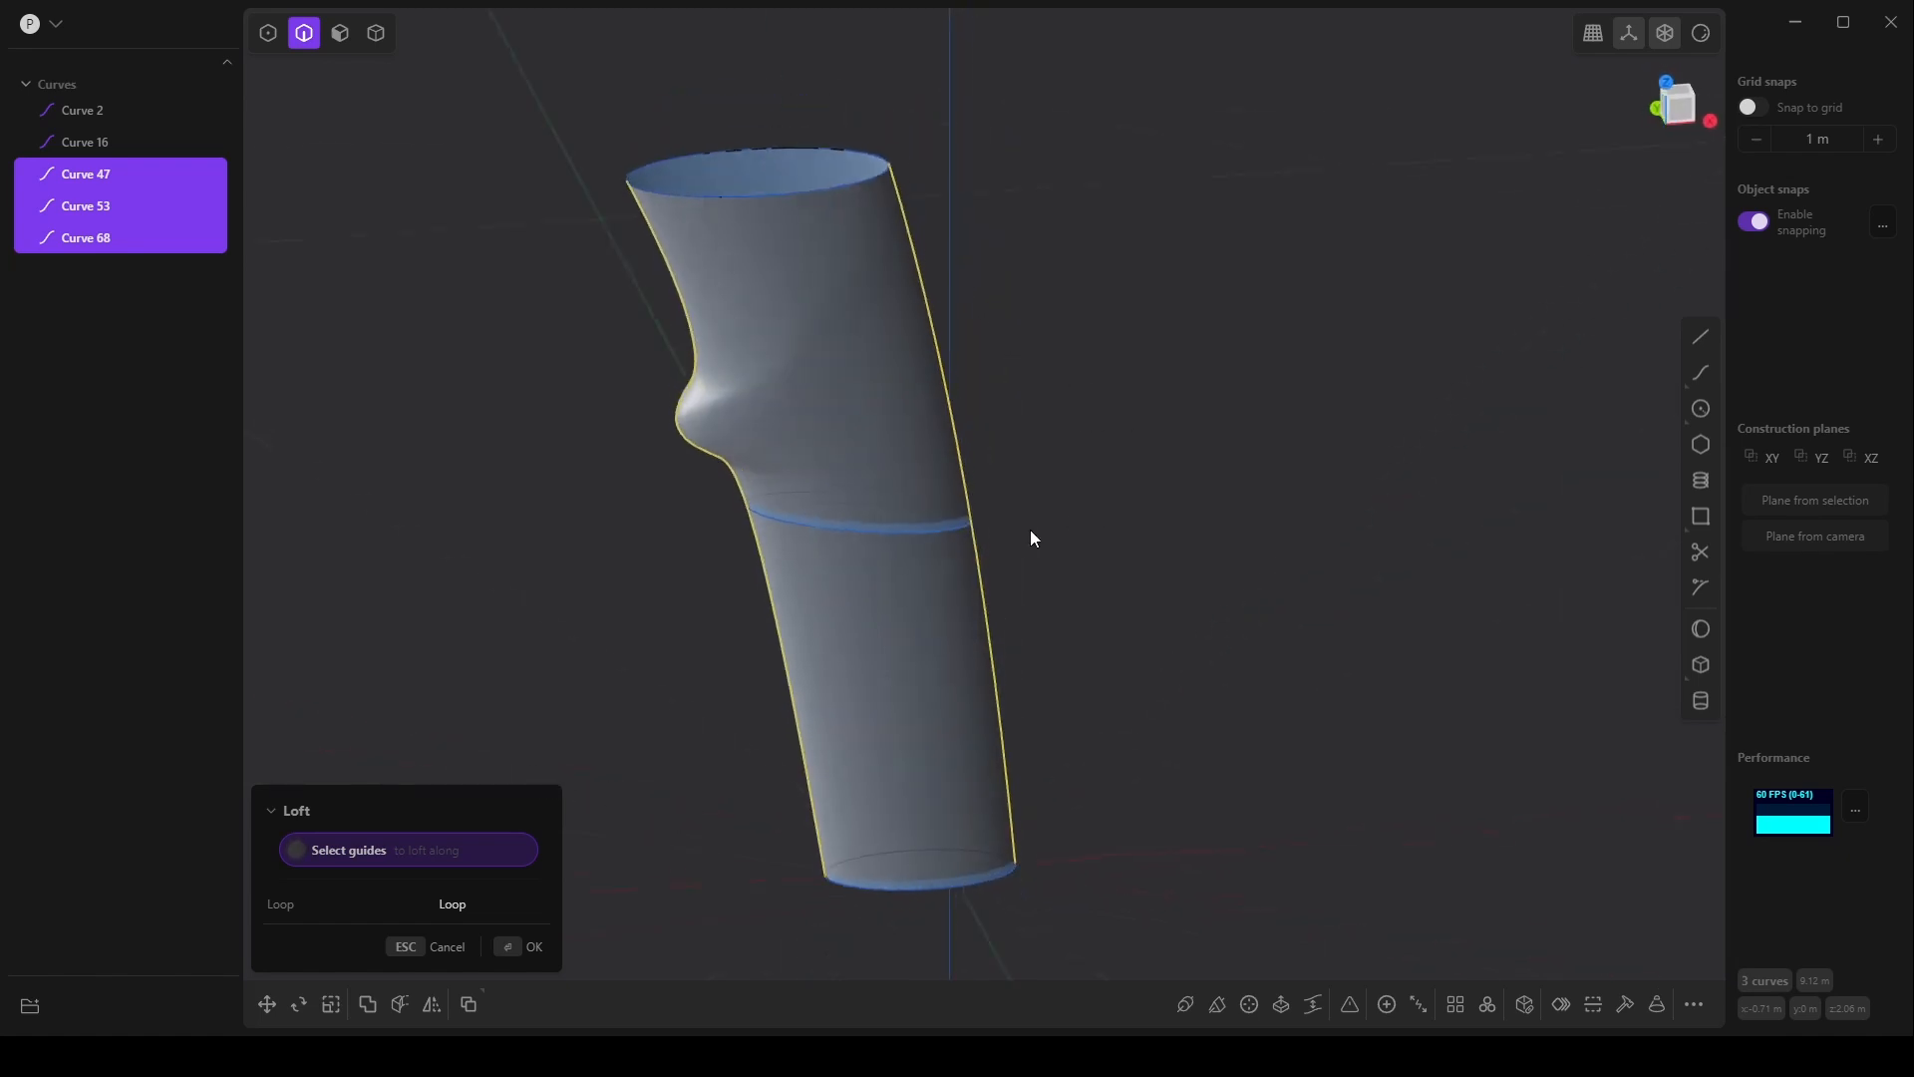
{"action": "left_click_drag", "start_coordinate": [1031, 538], "coordinate": [971, 532]}
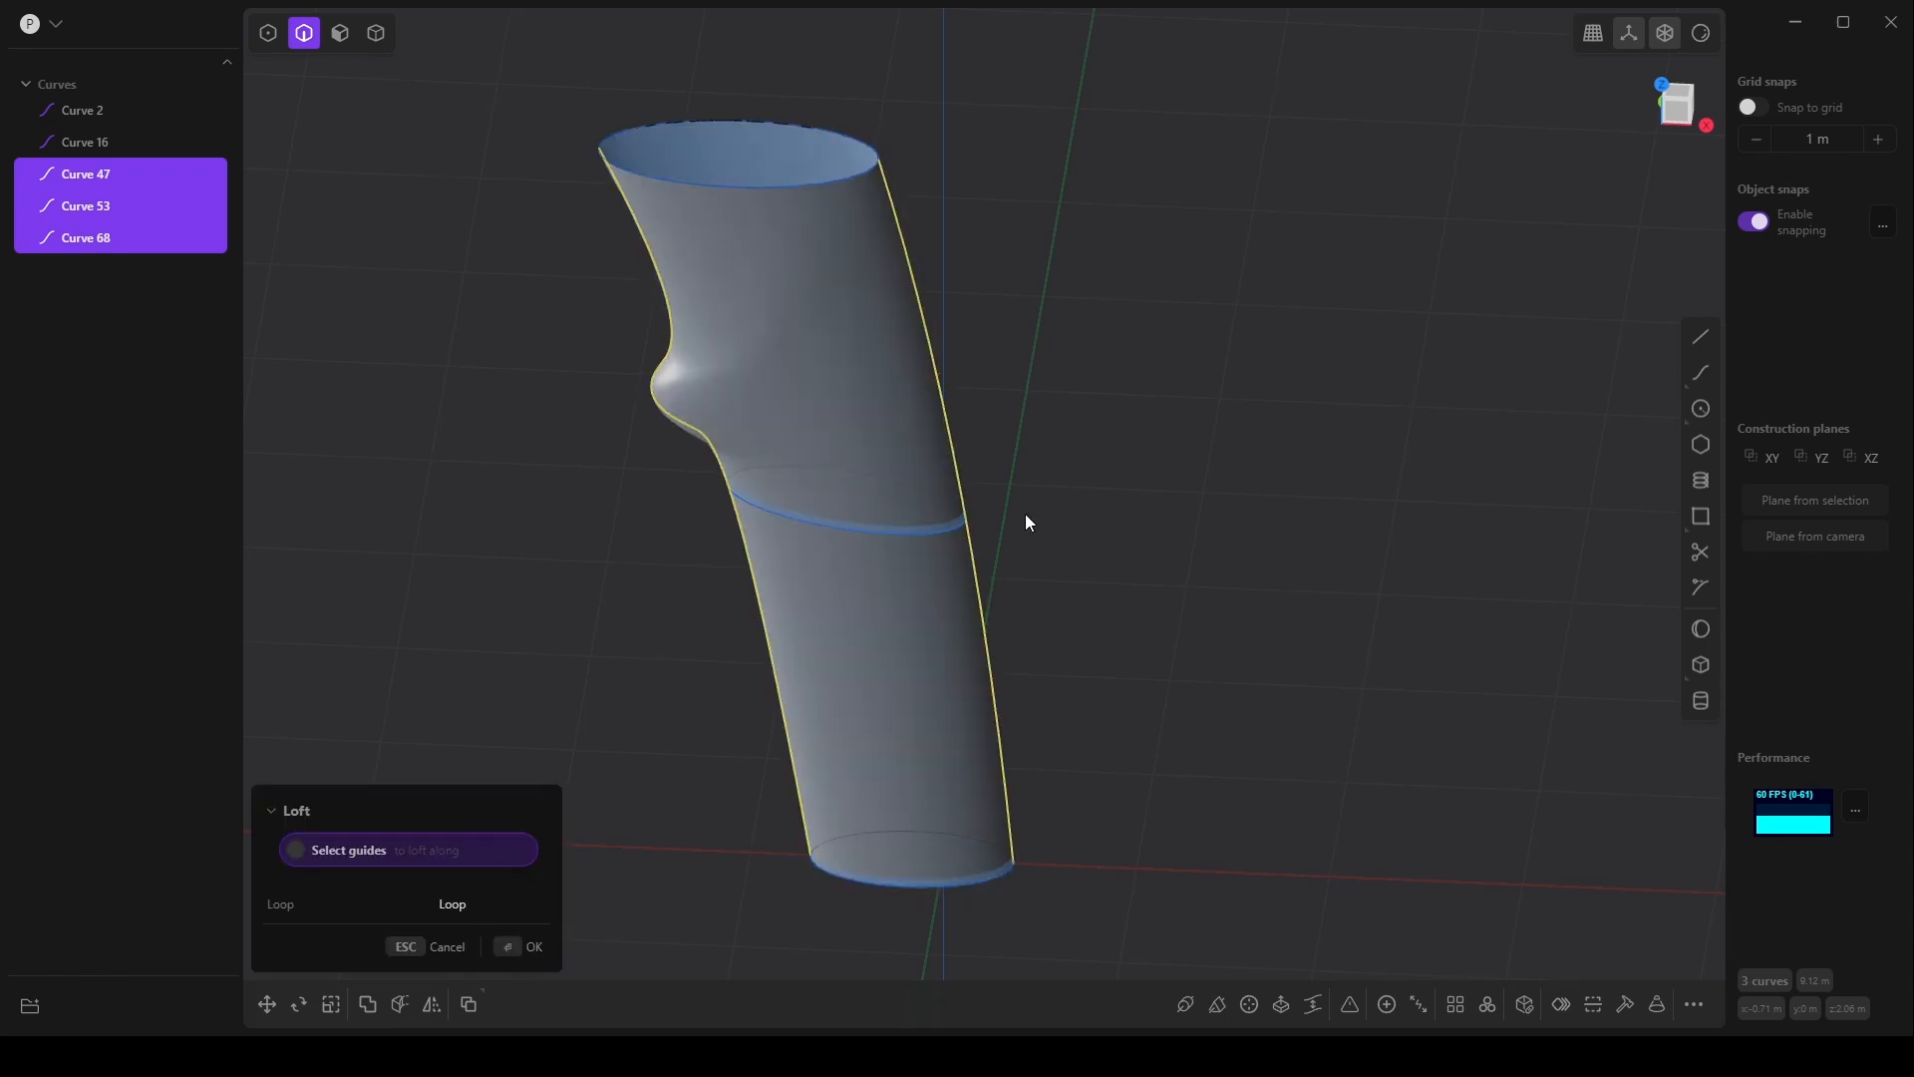
{"action": "left_click_drag", "start_coordinate": [1029, 523], "coordinate": [1059, 670]}
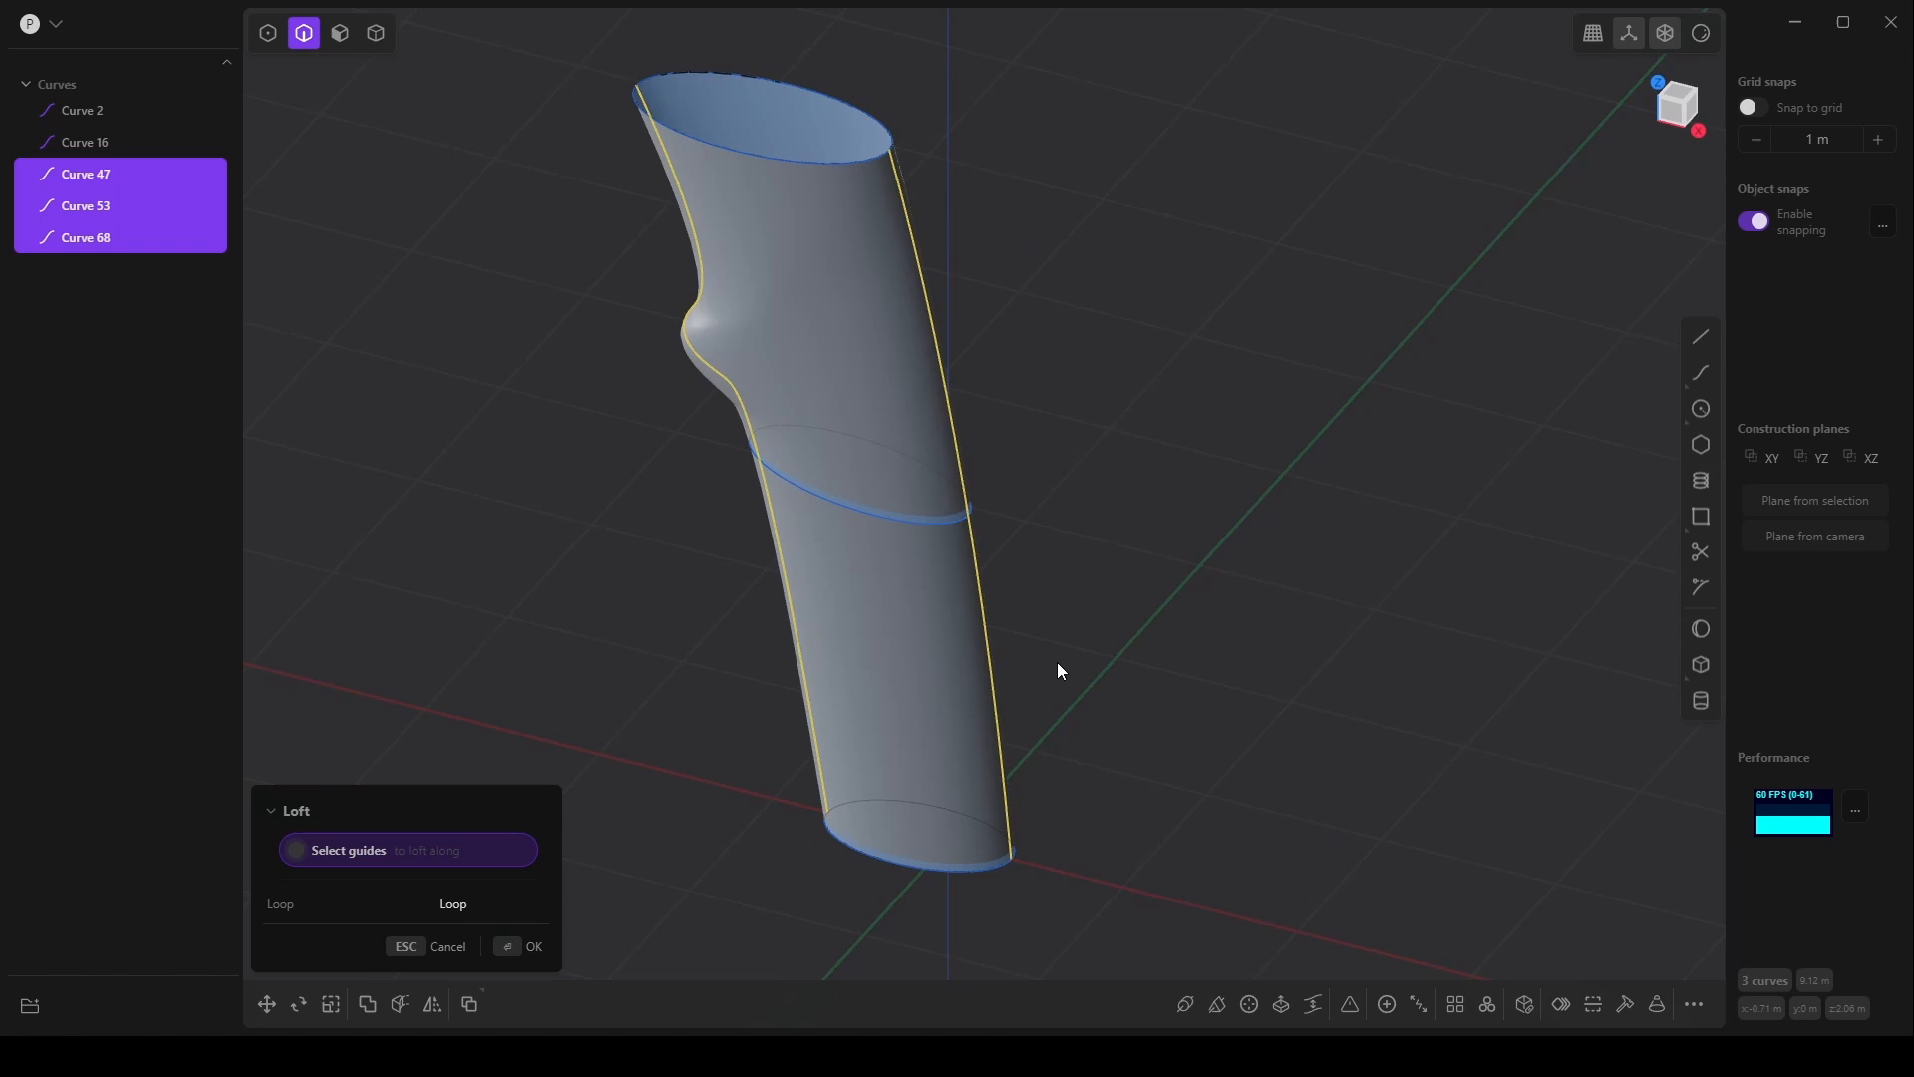
- Confirm the loft and patch its open ends into a closed solid
{"action": "left_click", "coordinate": [523, 946]}
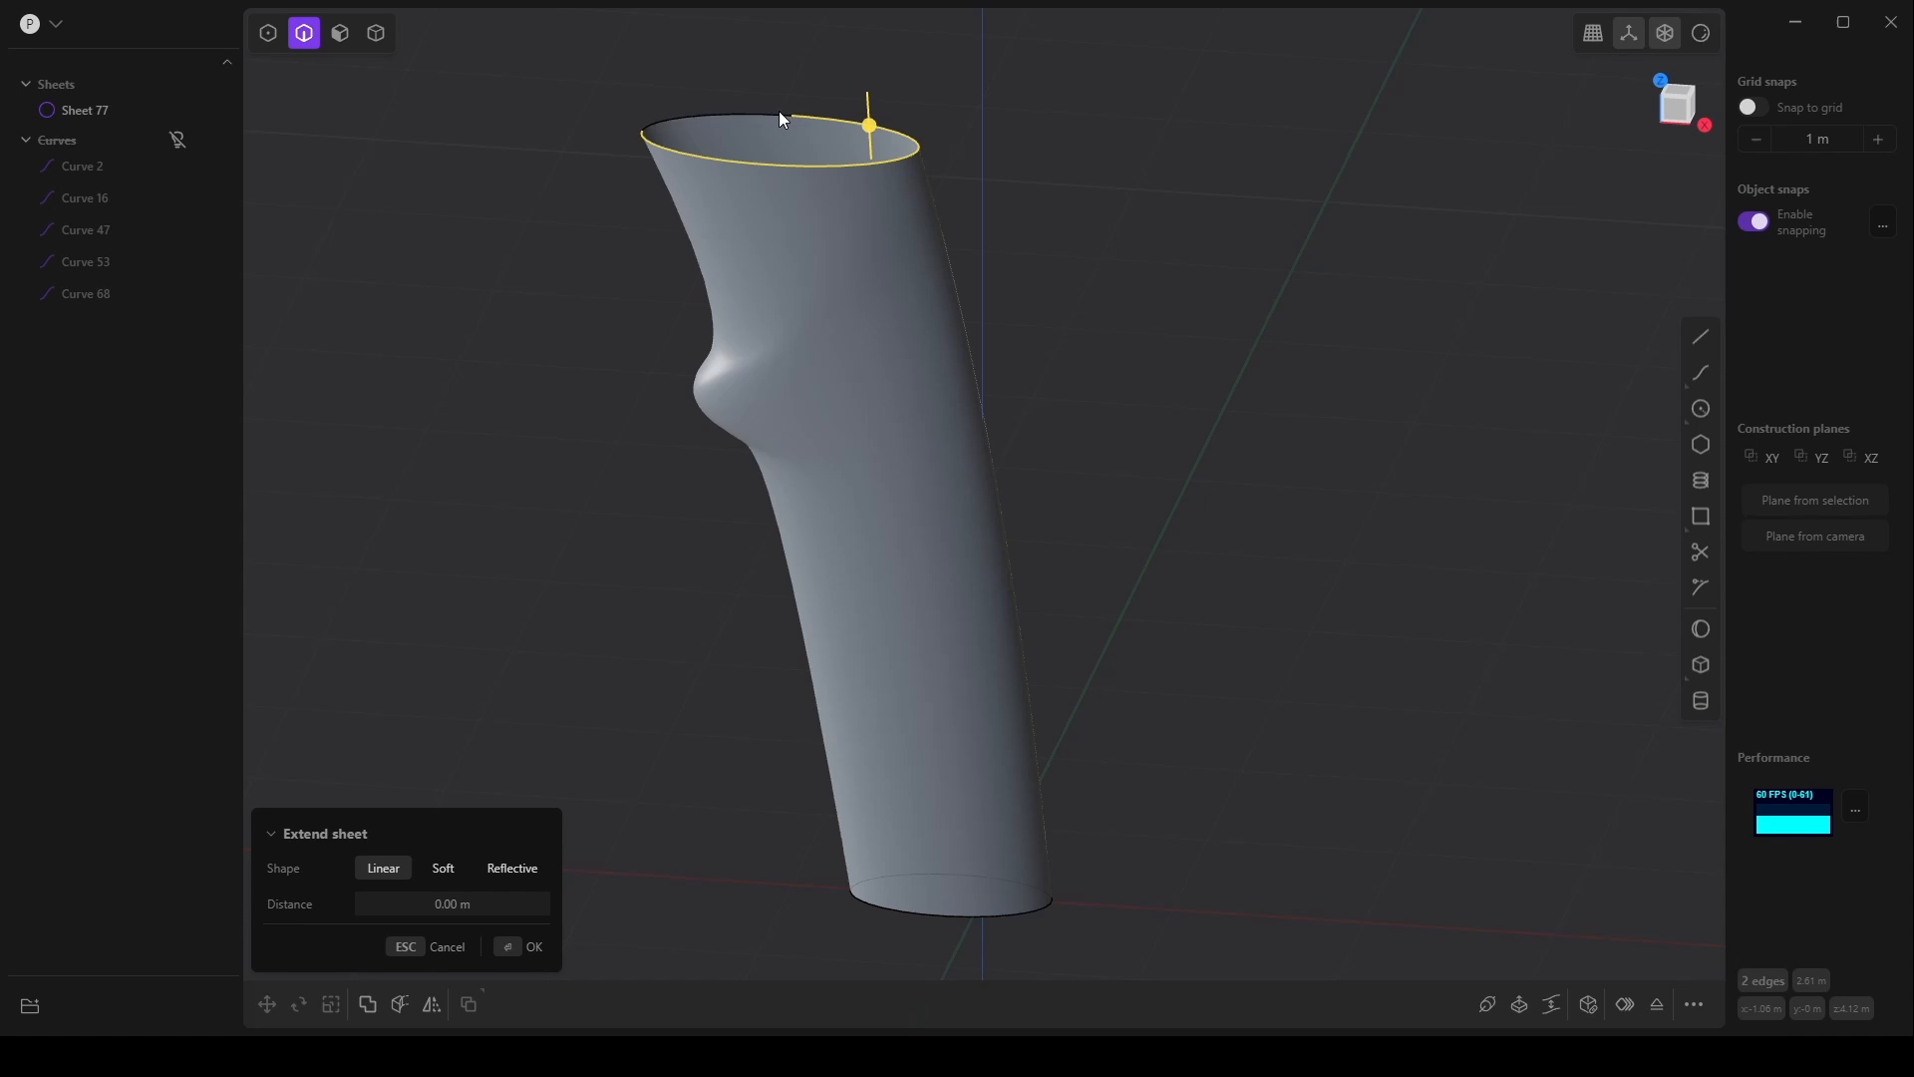
{"action": "mouse_move", "coordinate": [1587, 1003]}
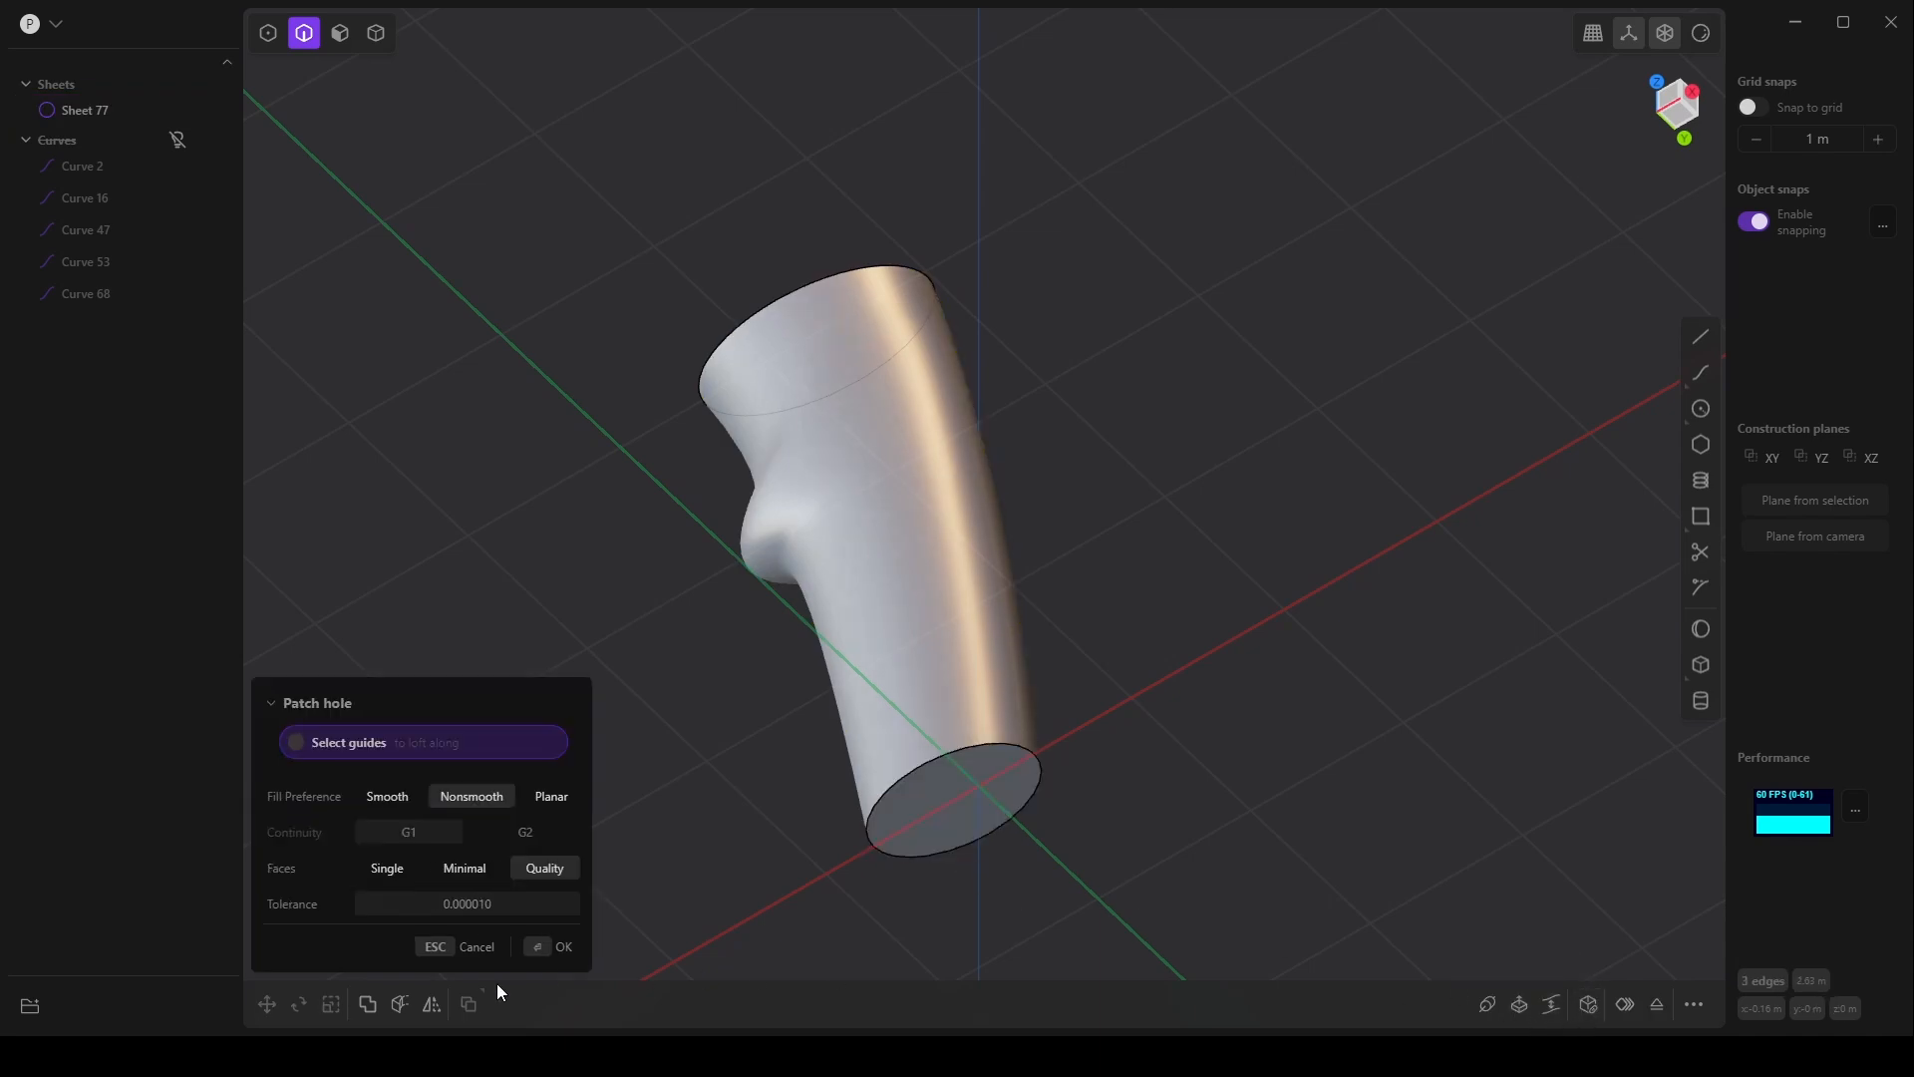
{"action": "left_click", "coordinate": [562, 945]}
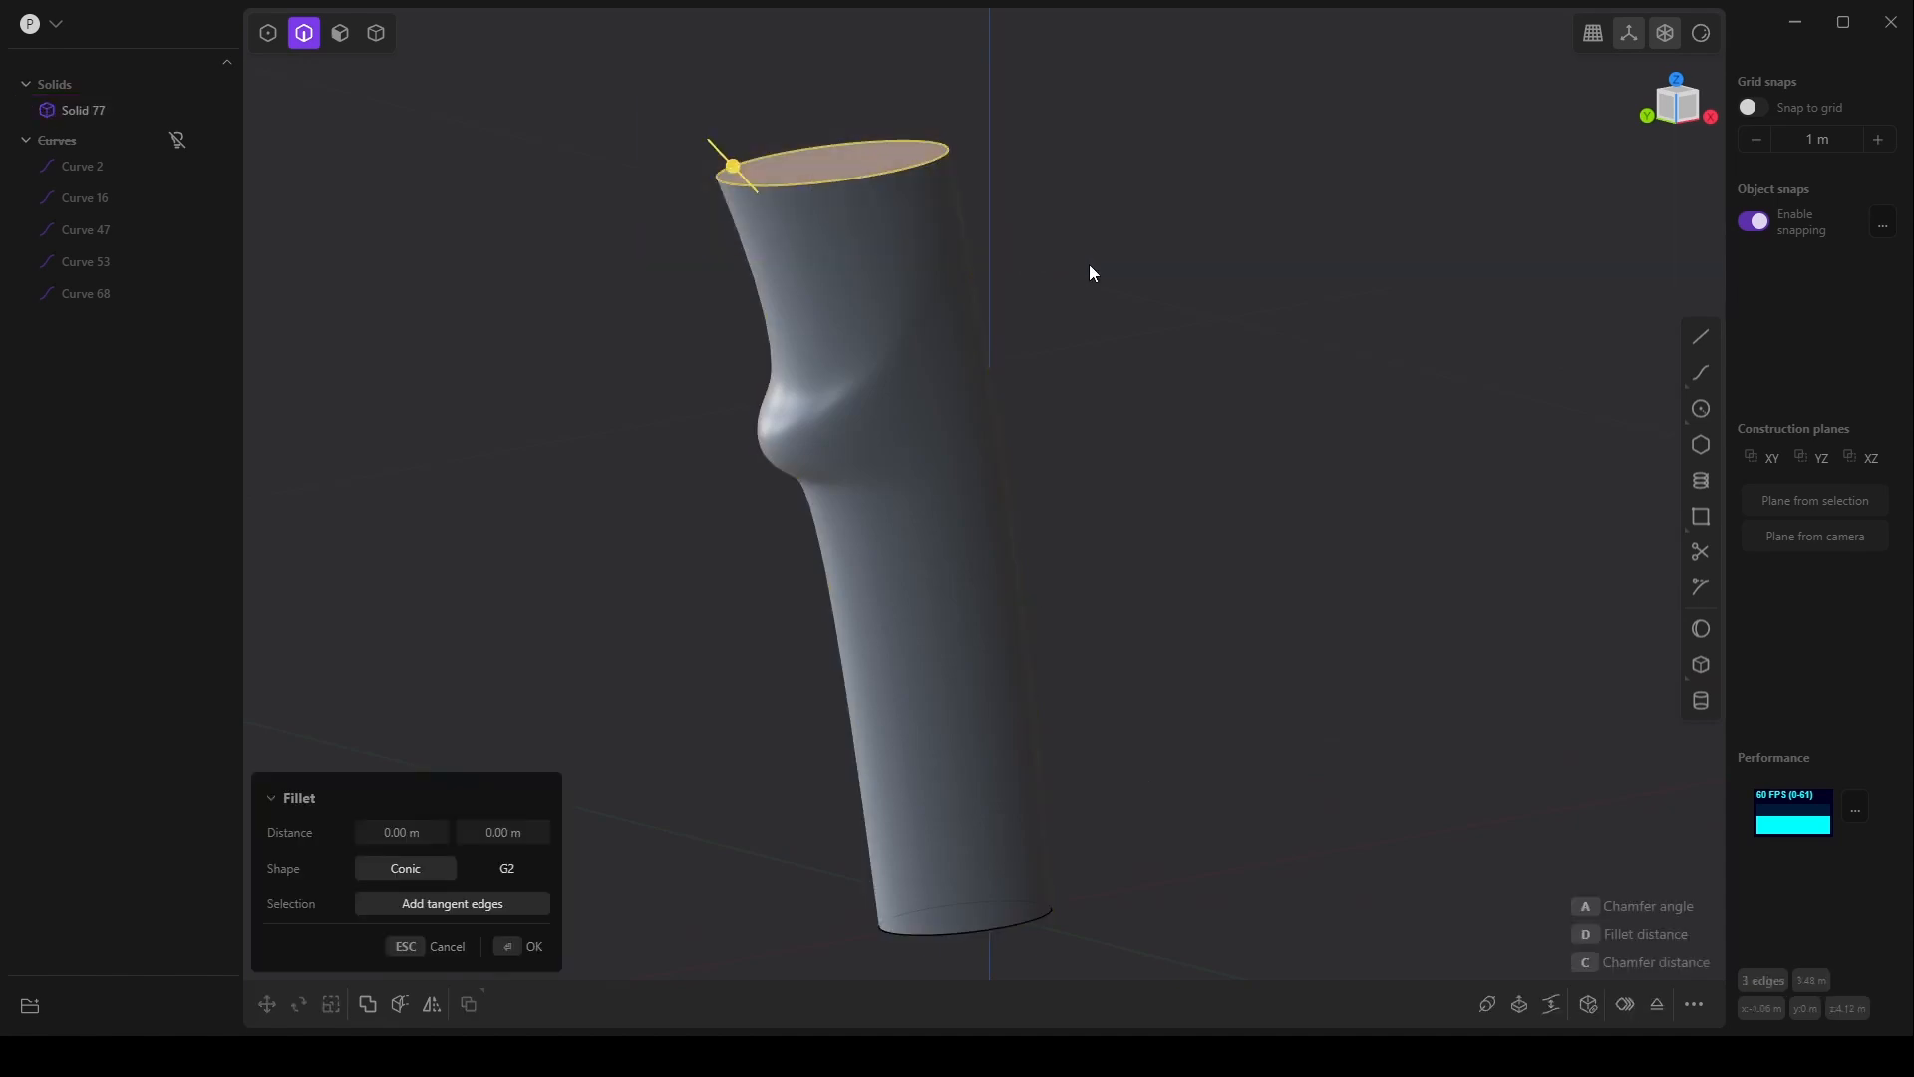
- Round the handle's top rim with a fillet of about 0.05 m
{"action": "left_click_drag", "start_coordinate": [730, 165], "coordinate": [1073, 295]}
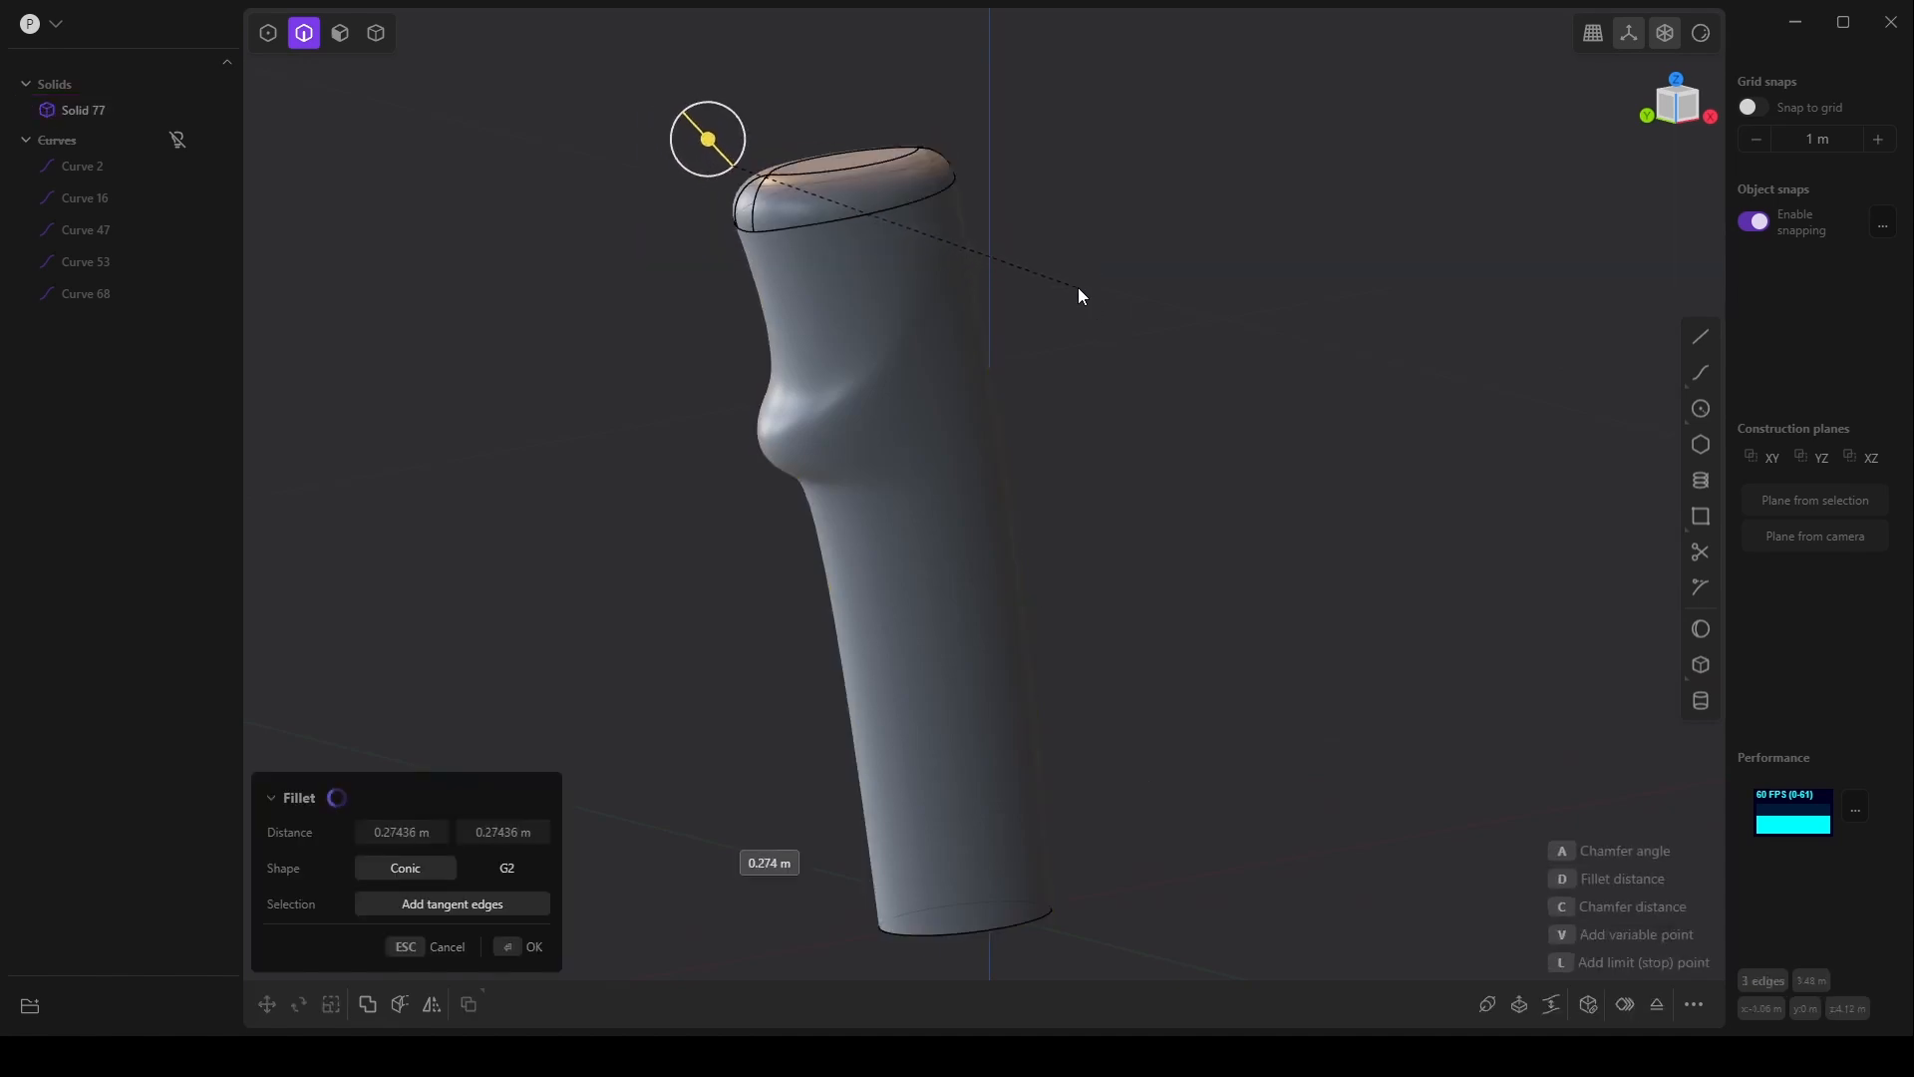
{"action": "left_click_drag", "start_coordinate": [1079, 295], "coordinate": [1047, 265]}
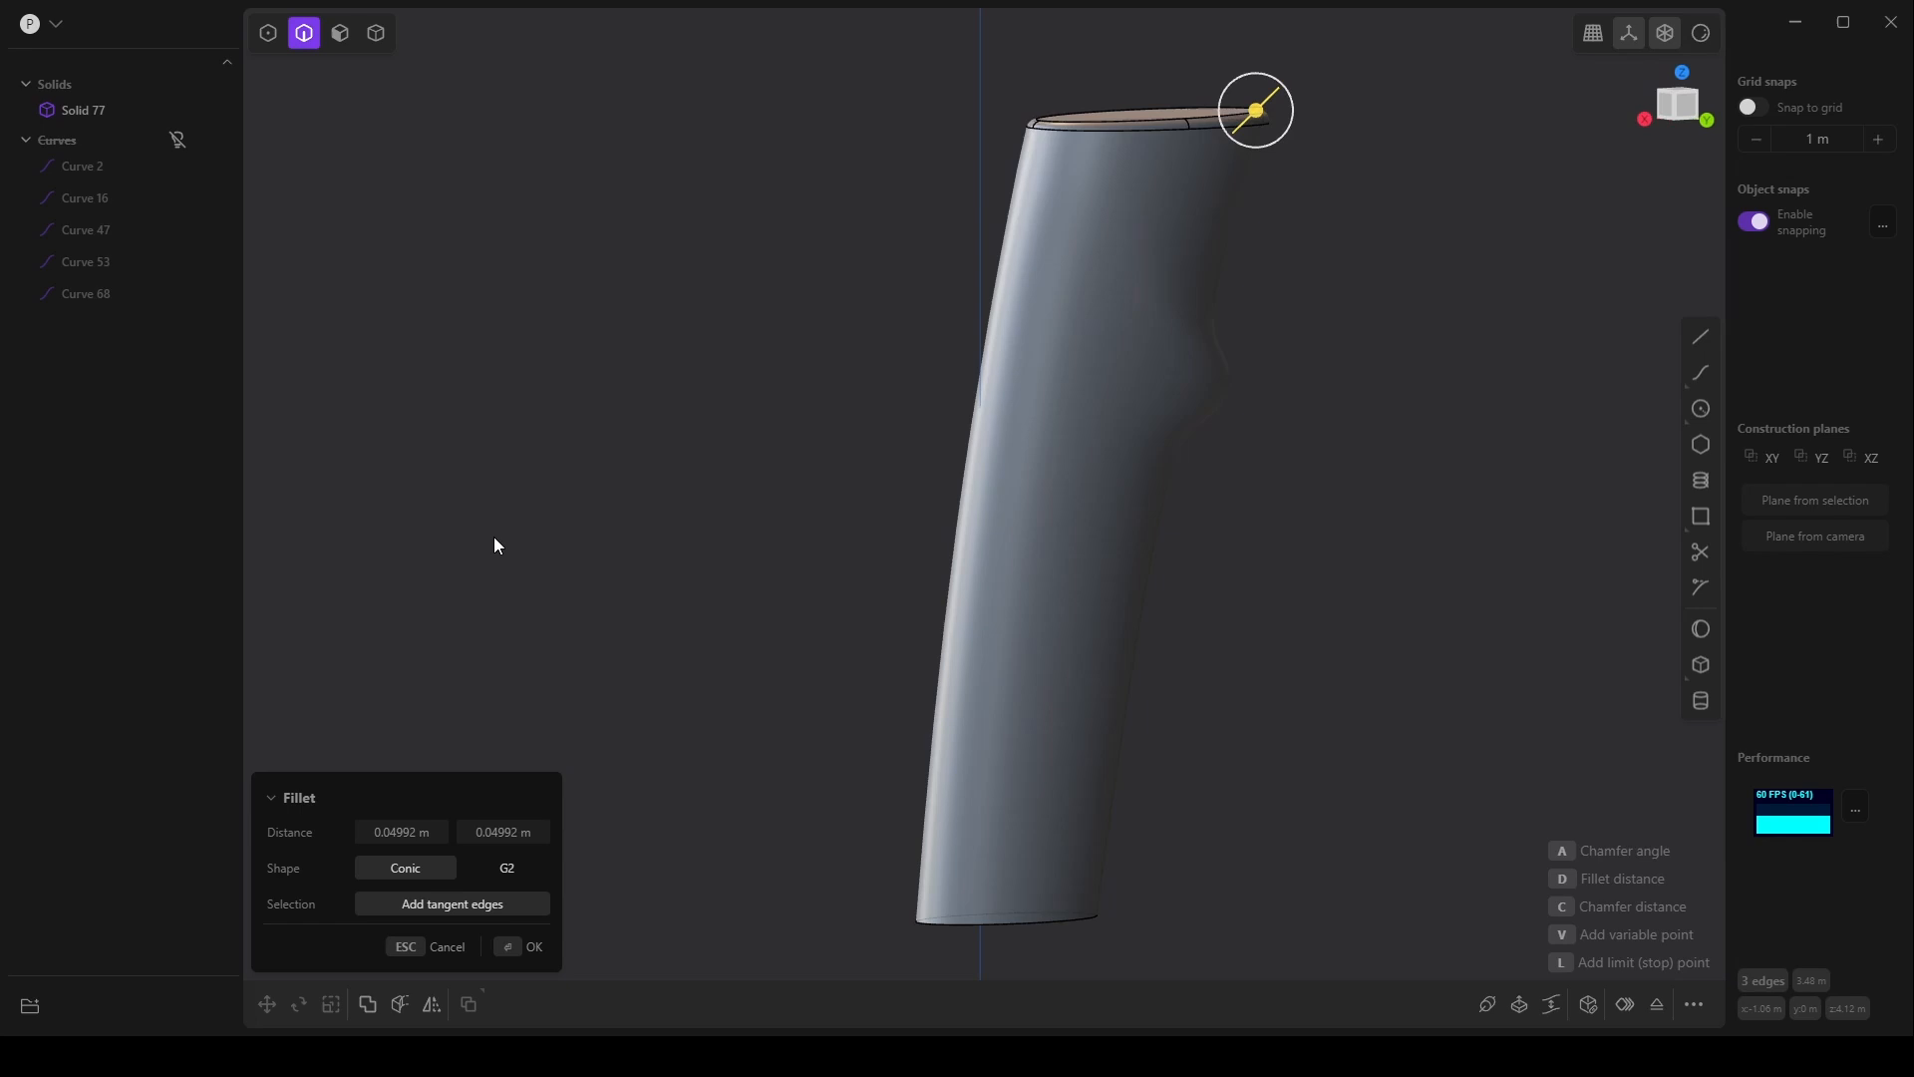
{"action": "left_click_drag", "start_coordinate": [1254, 110], "coordinate": [760, 78]}
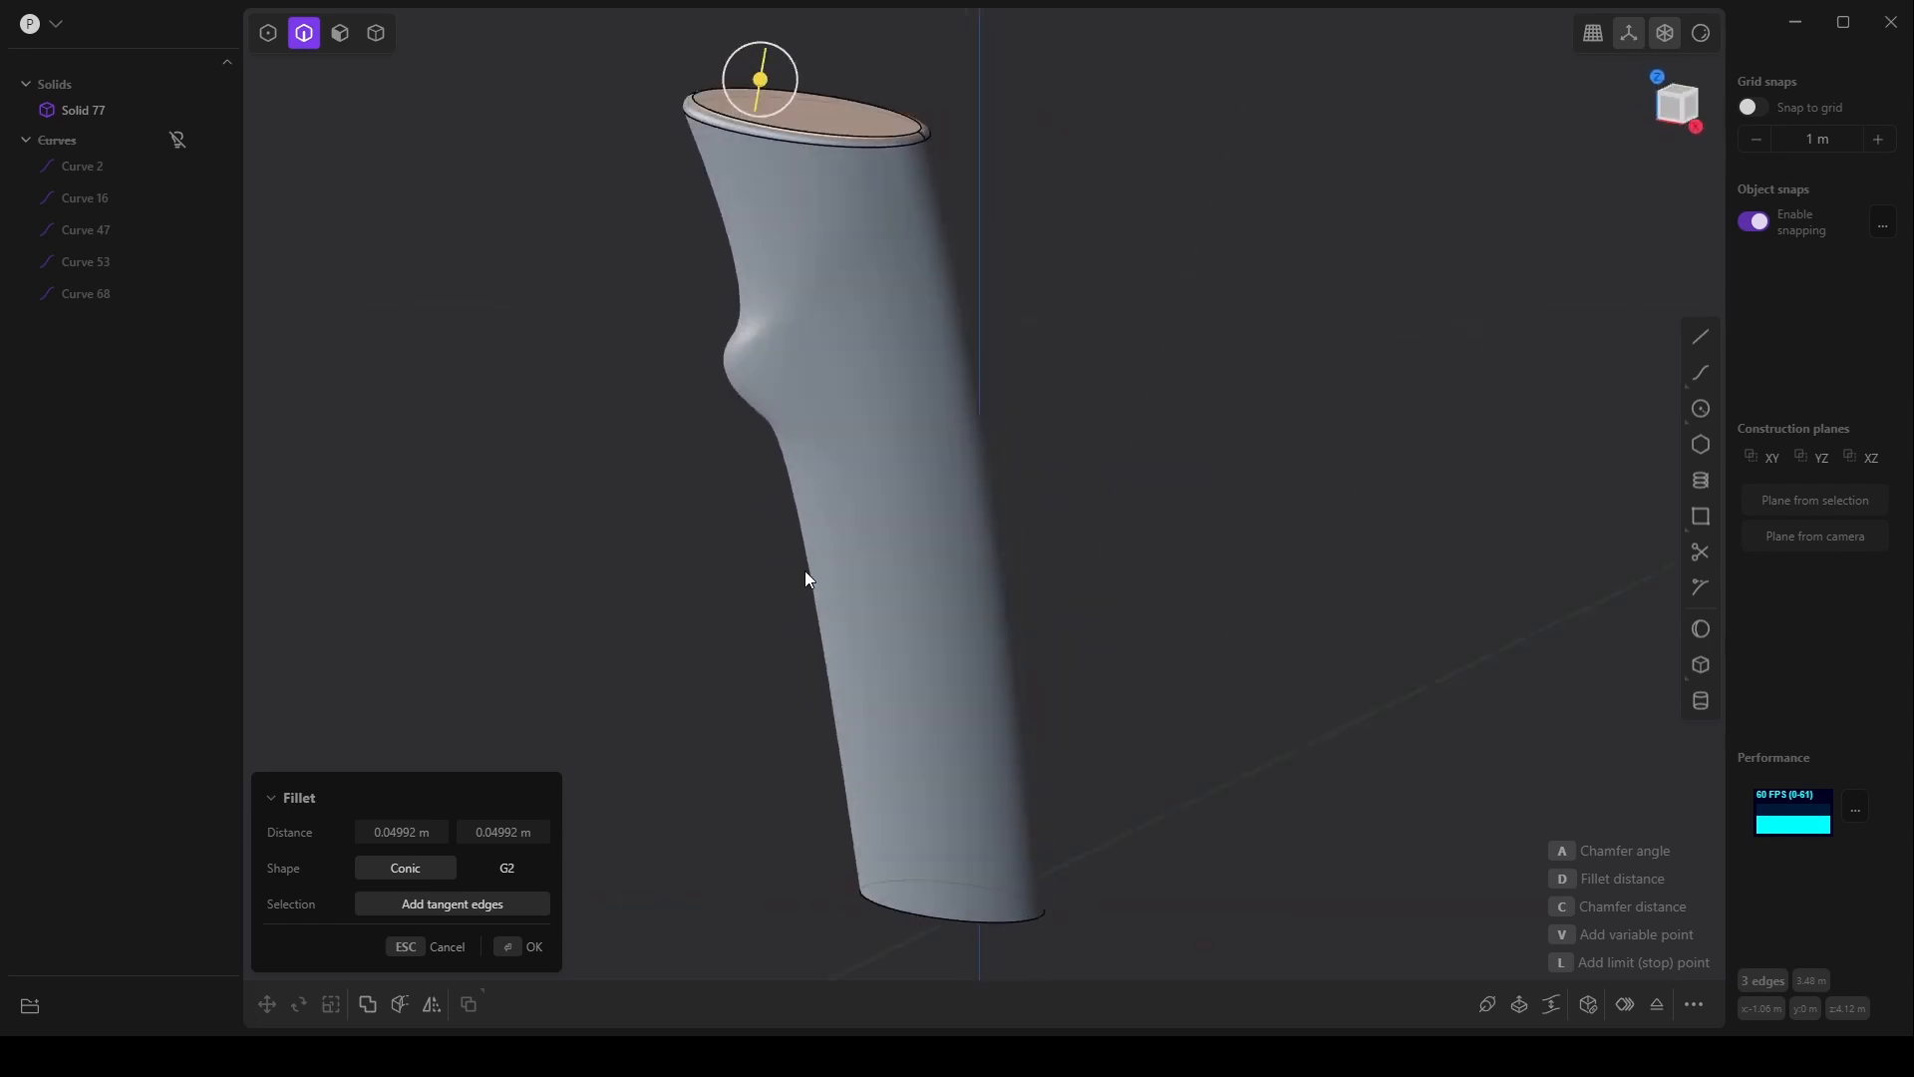